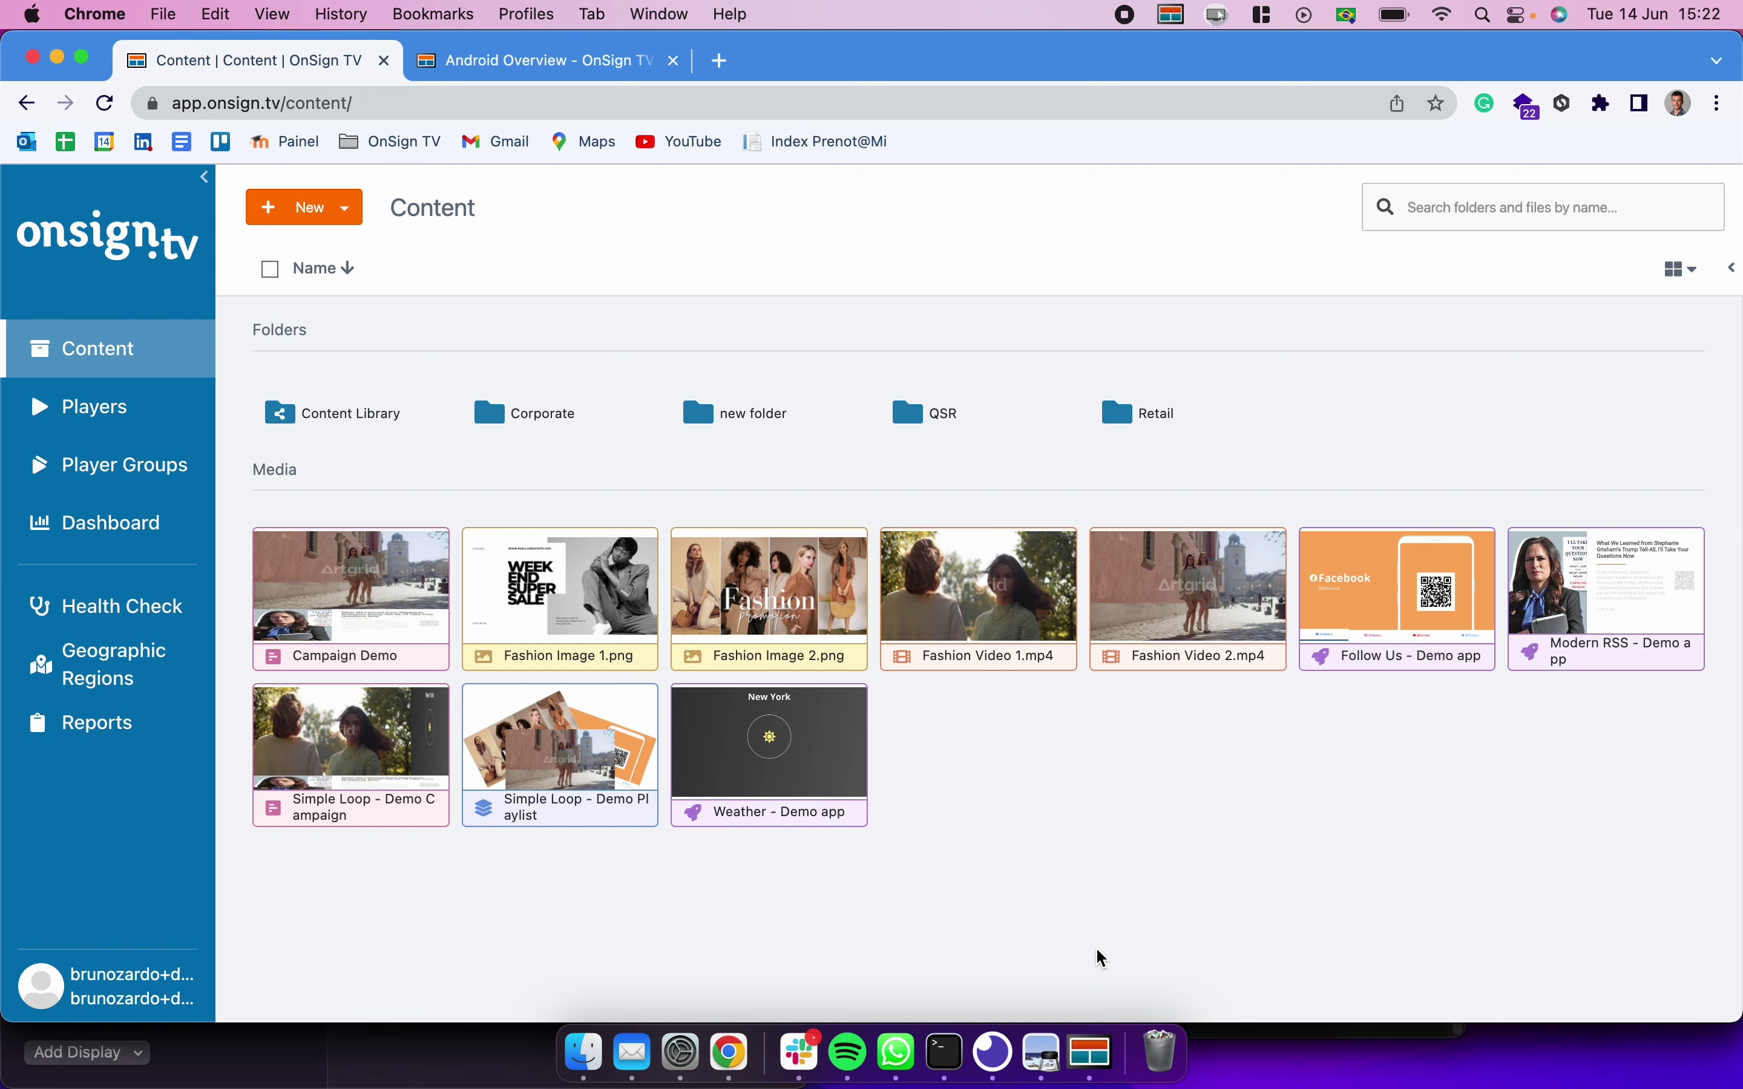
pyautogui.moveTo(305, 203)
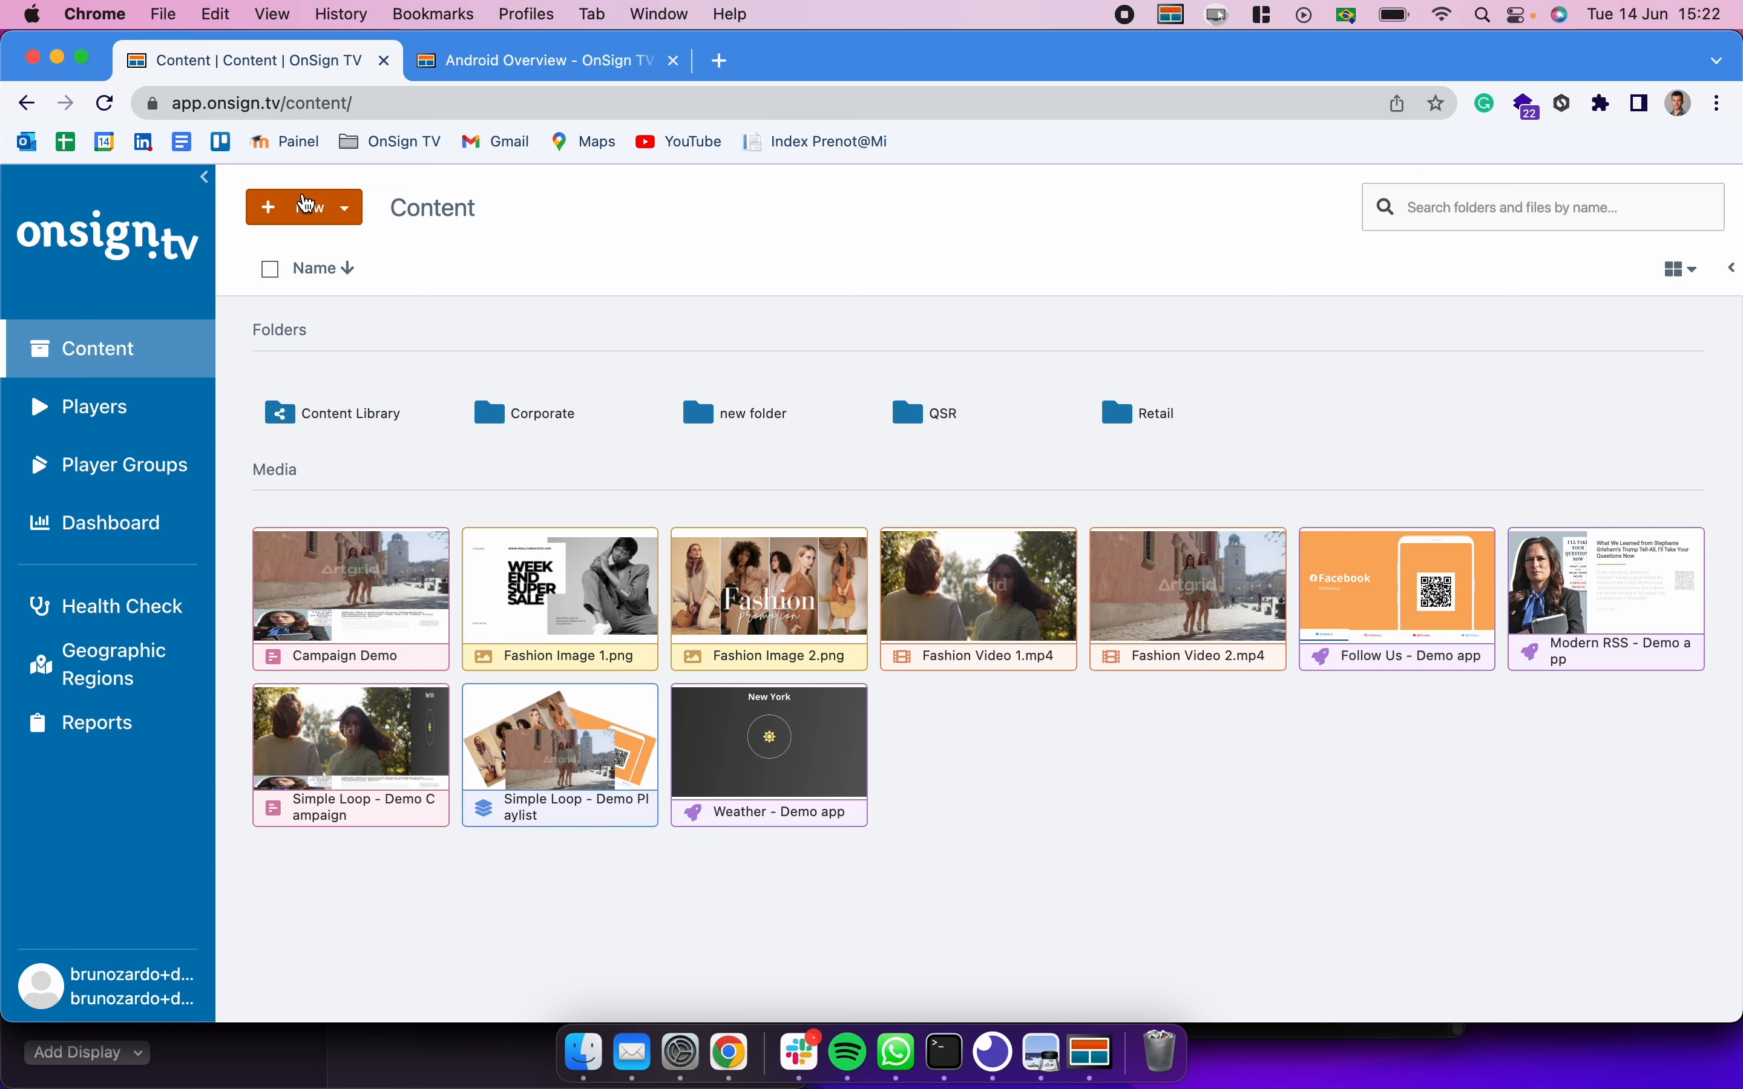
# Step: Show the New menu of content types in the Content library
pyautogui.click(304, 207)
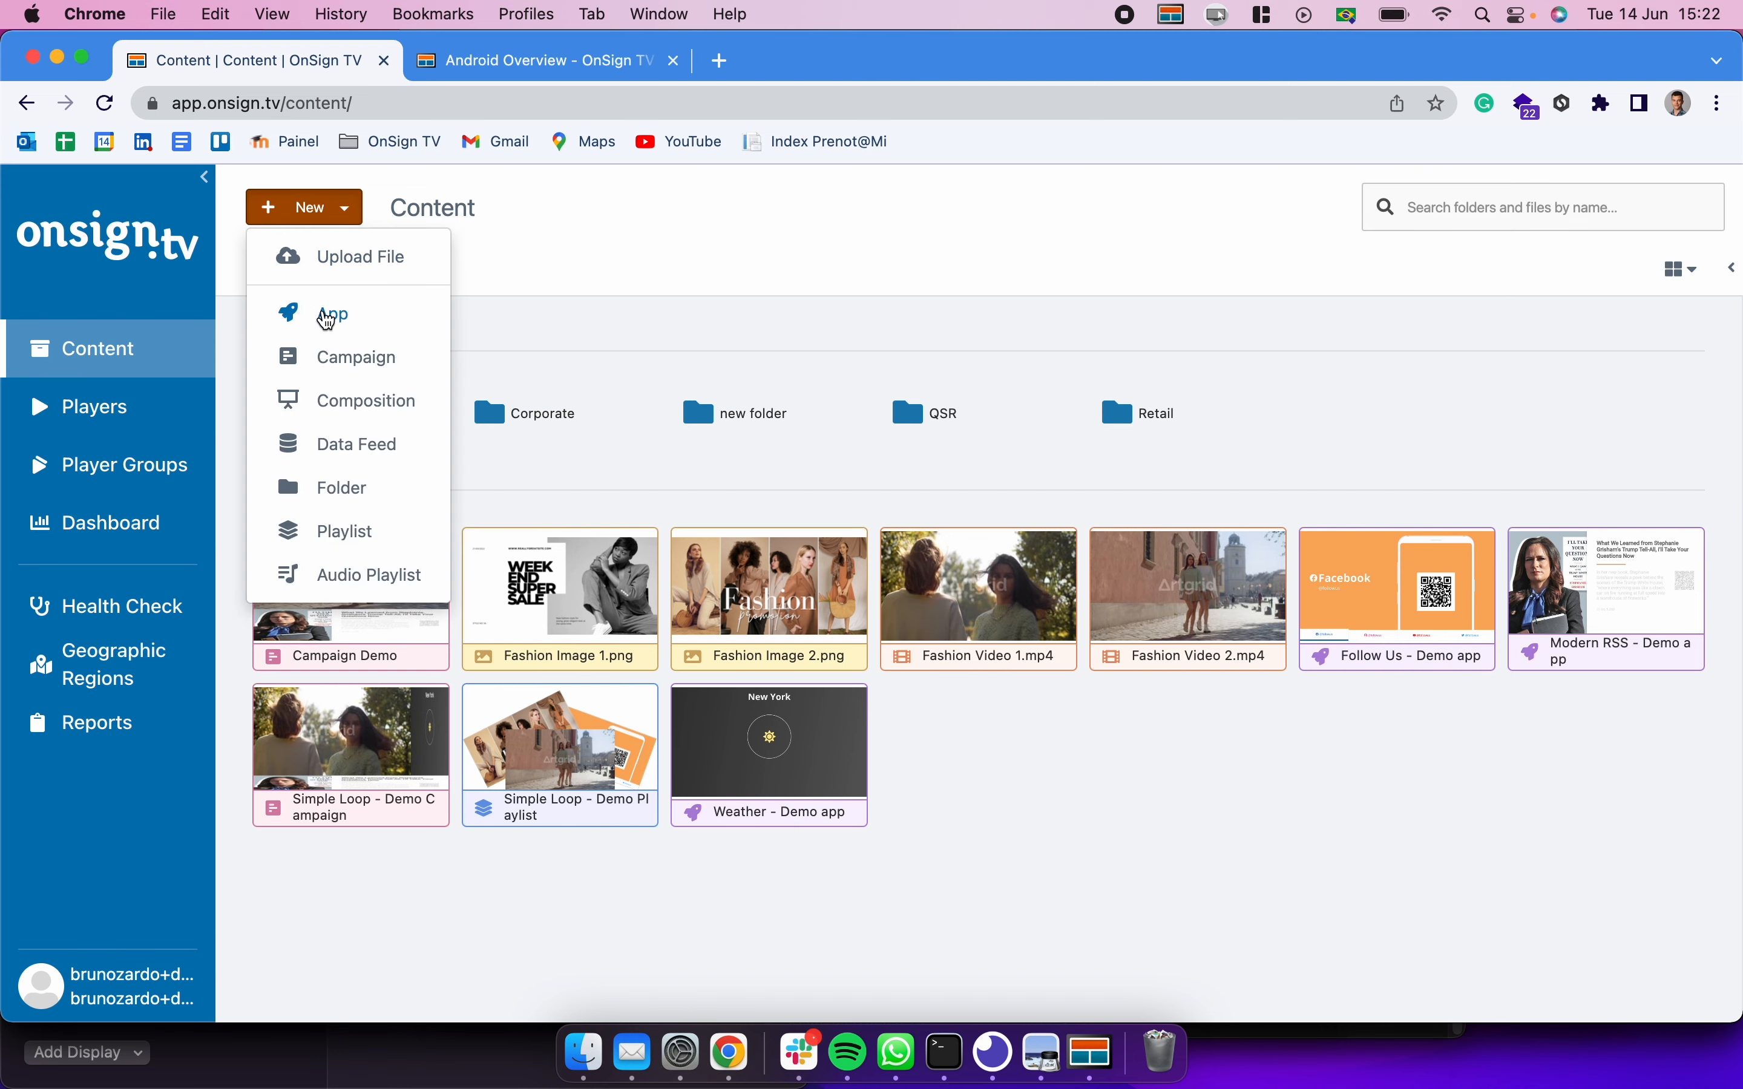
# Step: Choose App to reach the app gallery with the featured Events Calendar
pyautogui.click(332, 315)
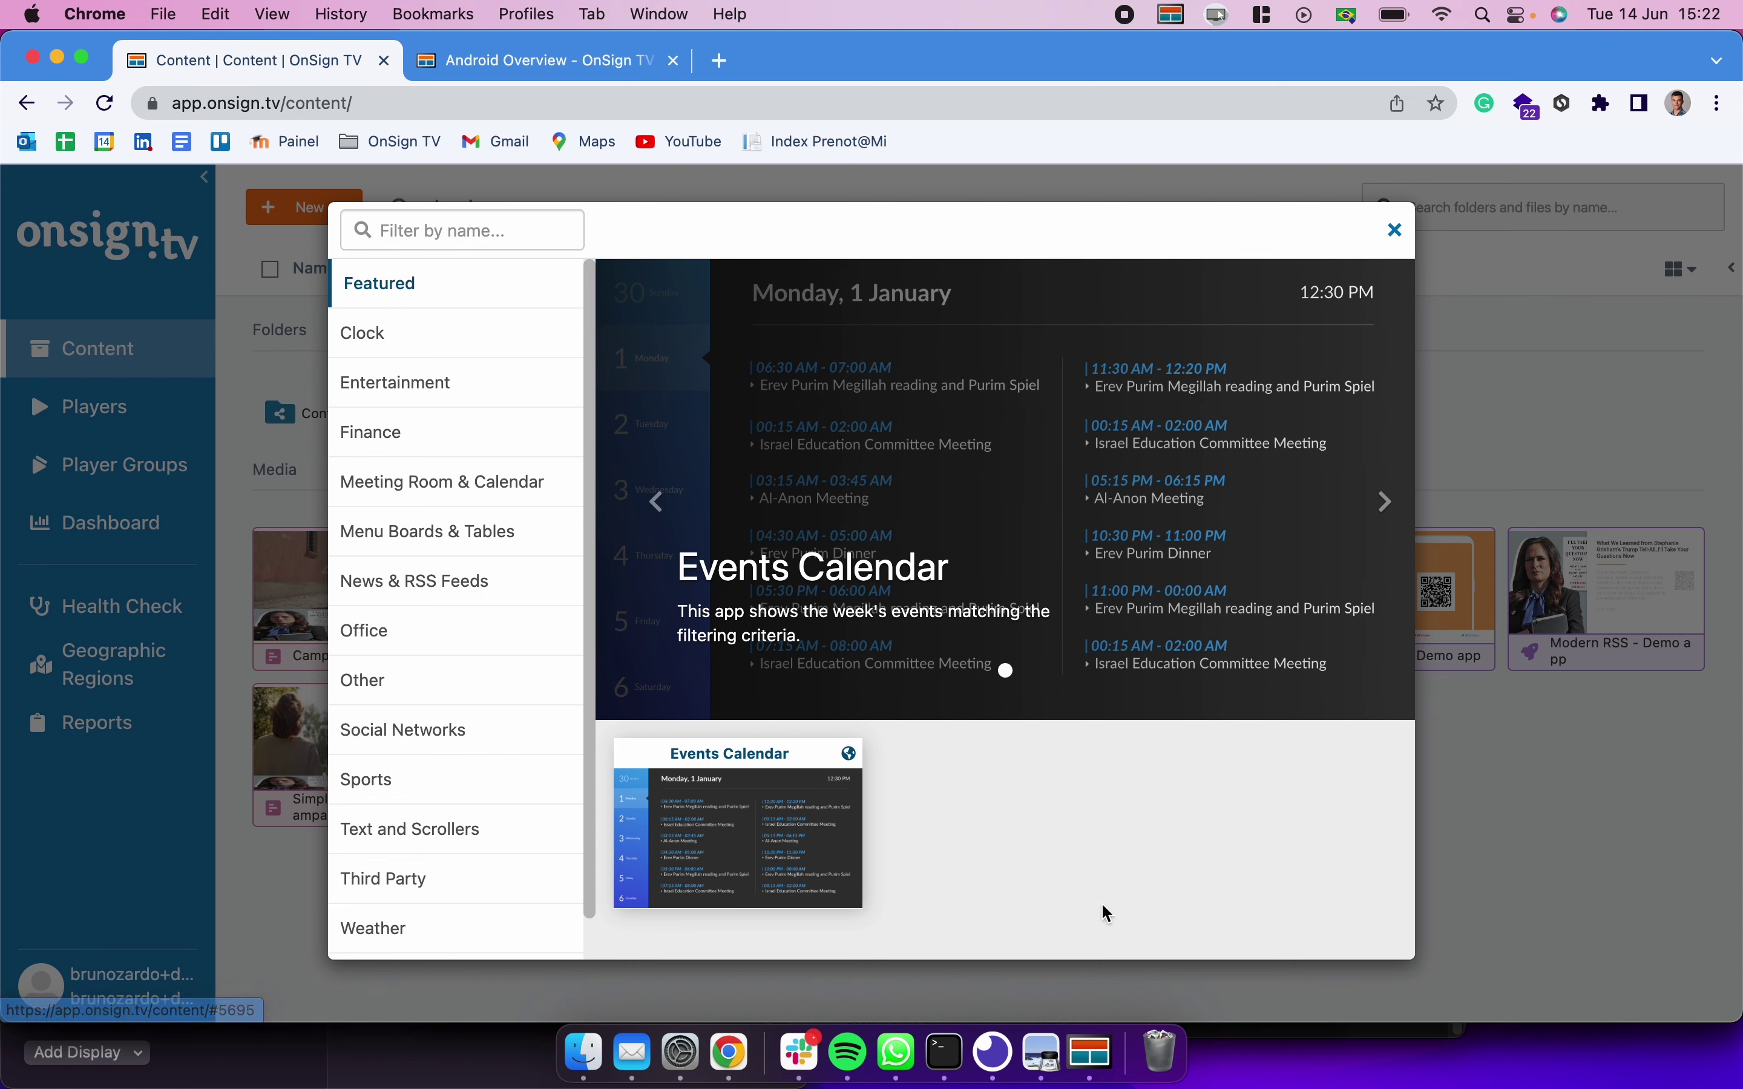
pyautogui.moveTo(951, 836)
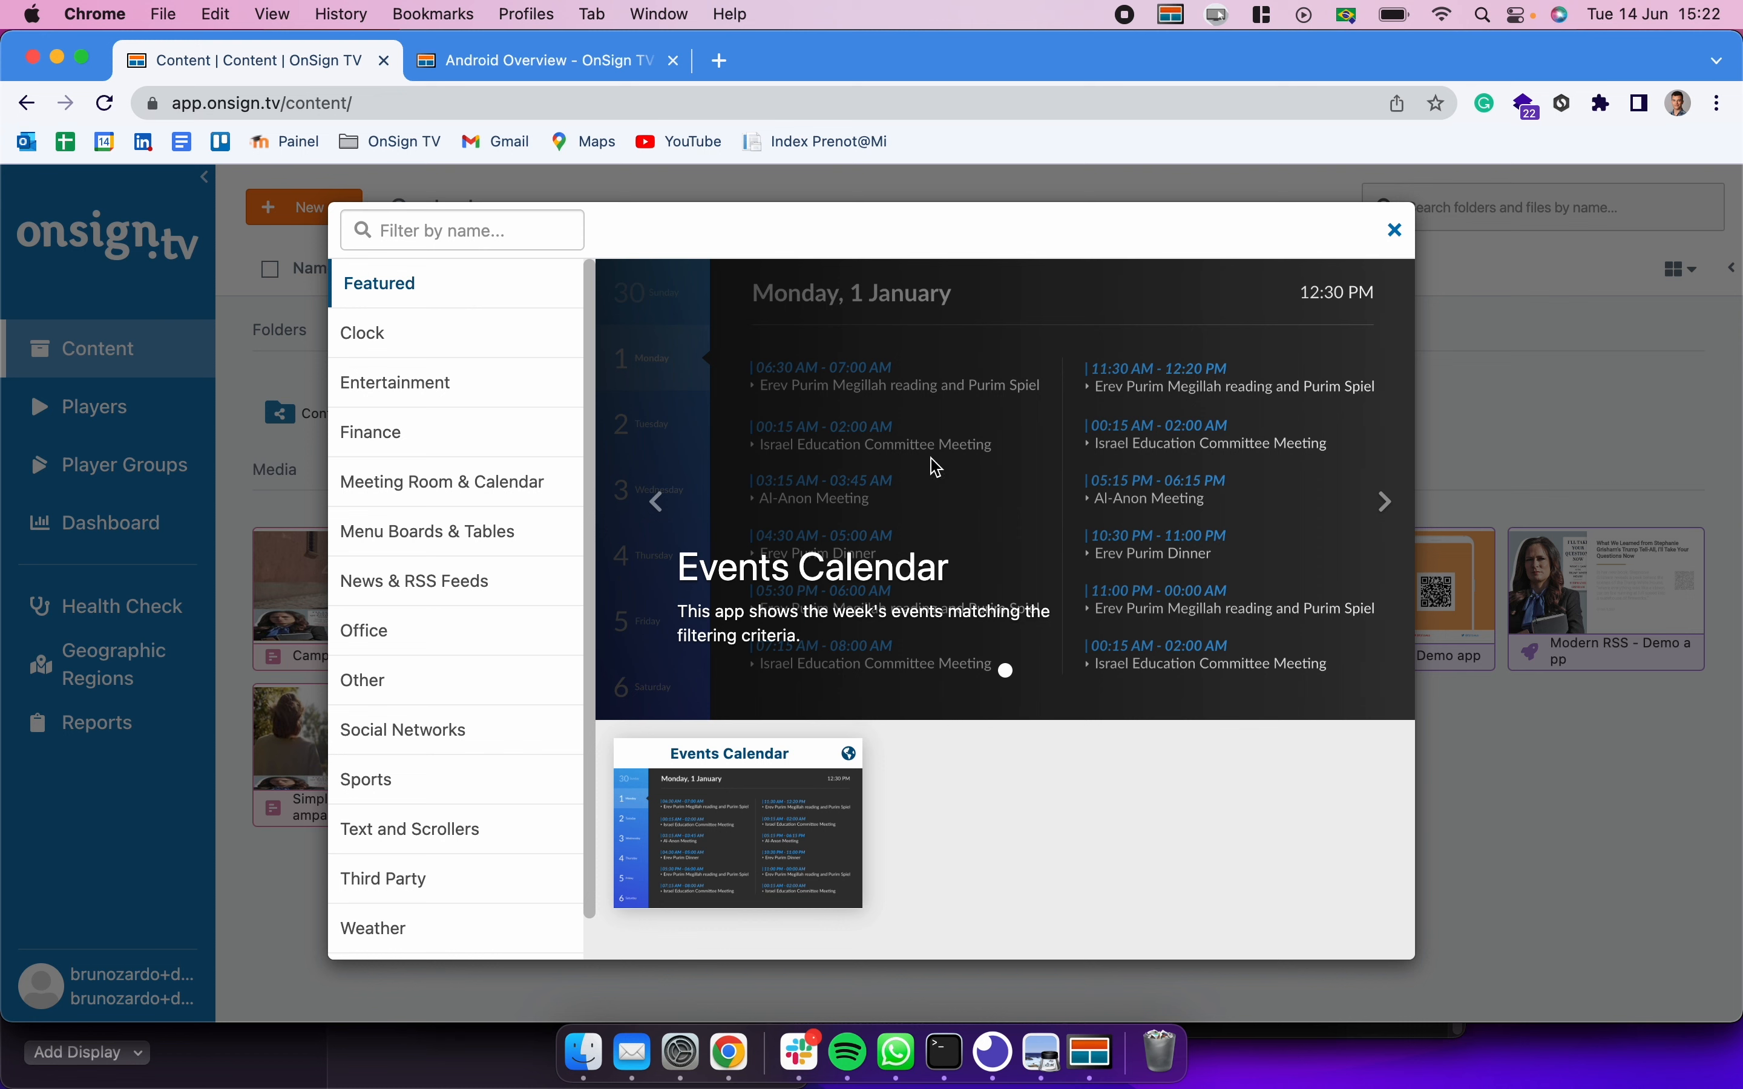
pyautogui.moveTo(1071, 871)
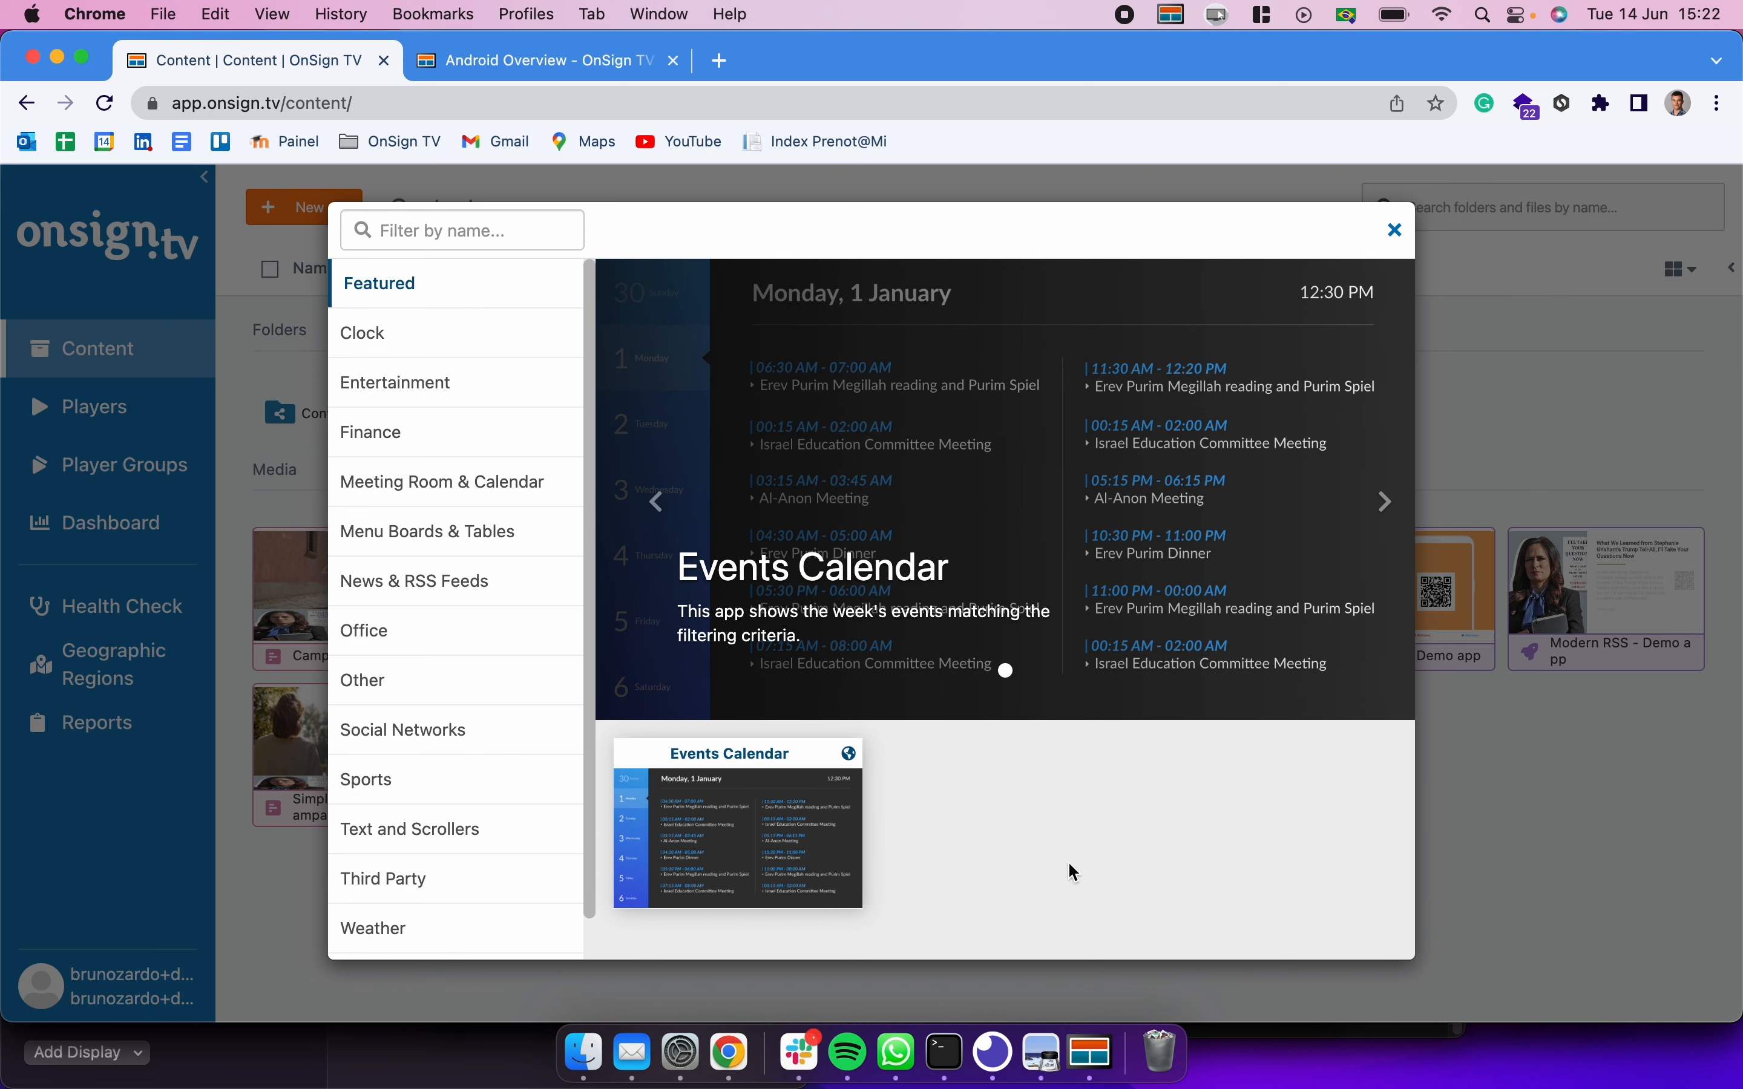
pyautogui.moveTo(506, 350)
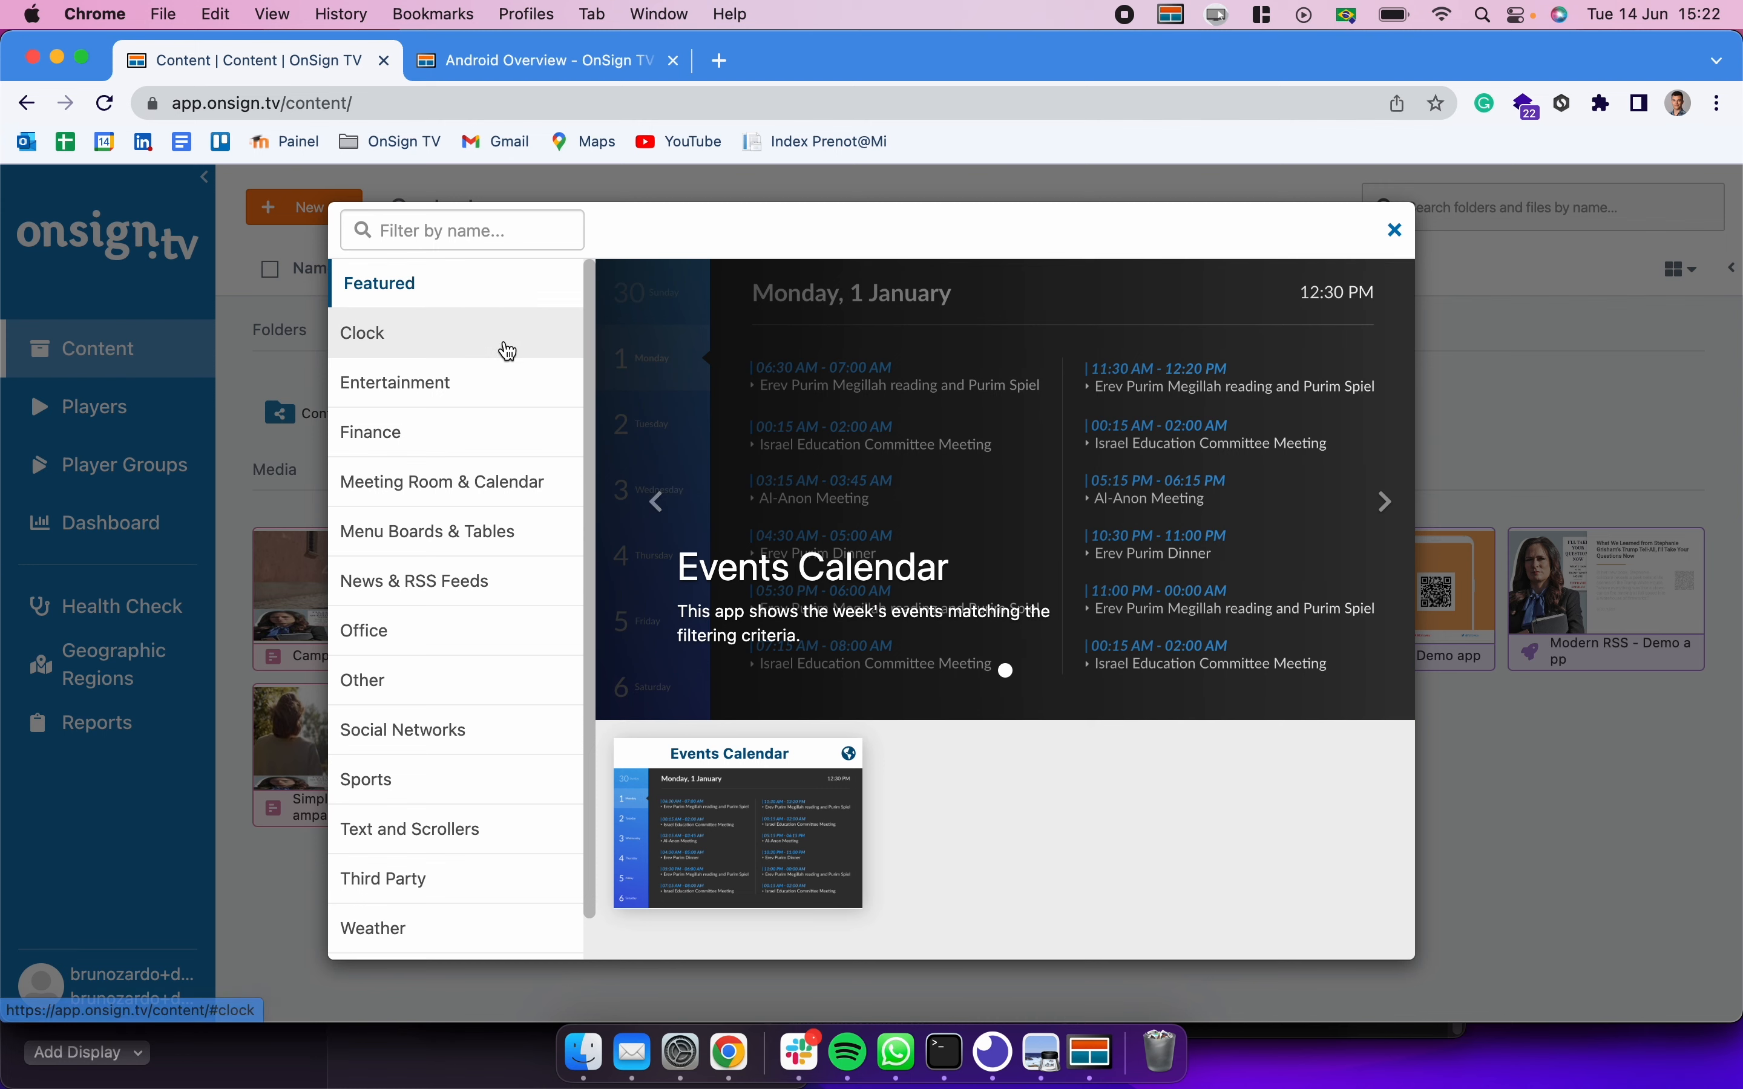
# Step: Browse the Clock, Entertainment, Finance, Meeting Room, Menu Boards, News, Office and Other app categories
pyautogui.click(362, 333)
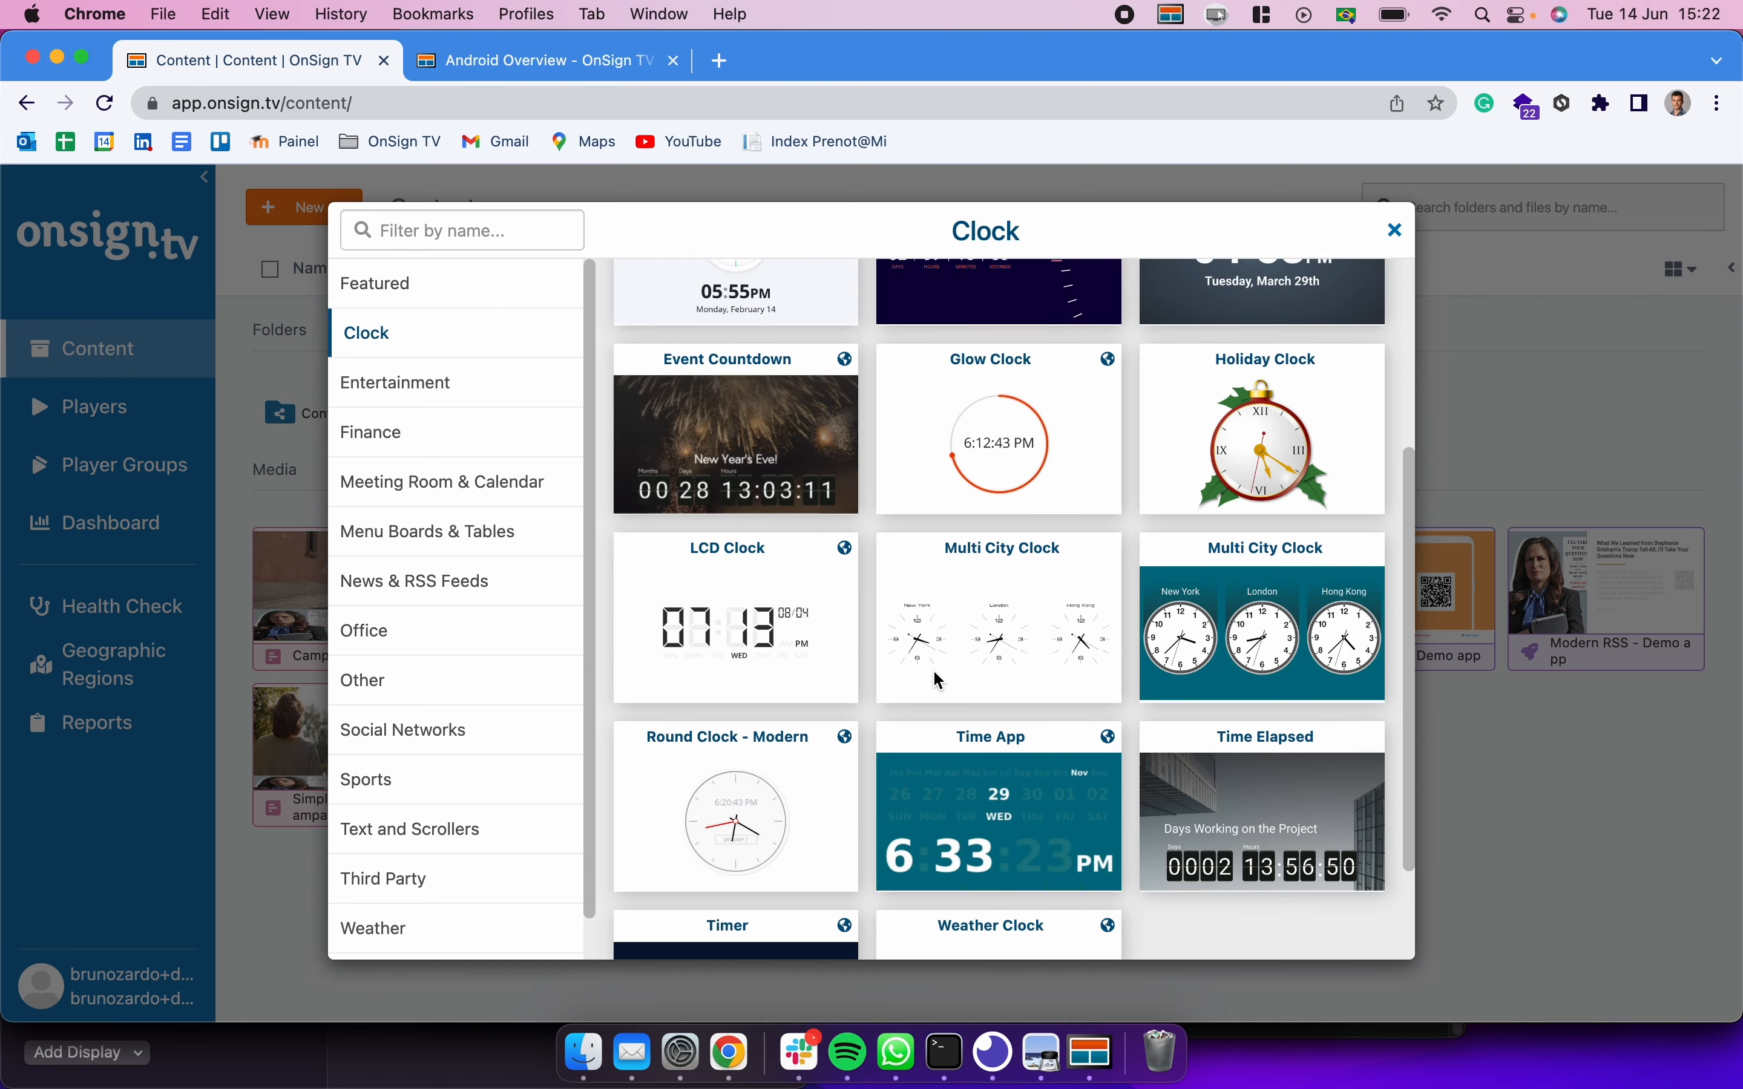
pyautogui.click(399, 383)
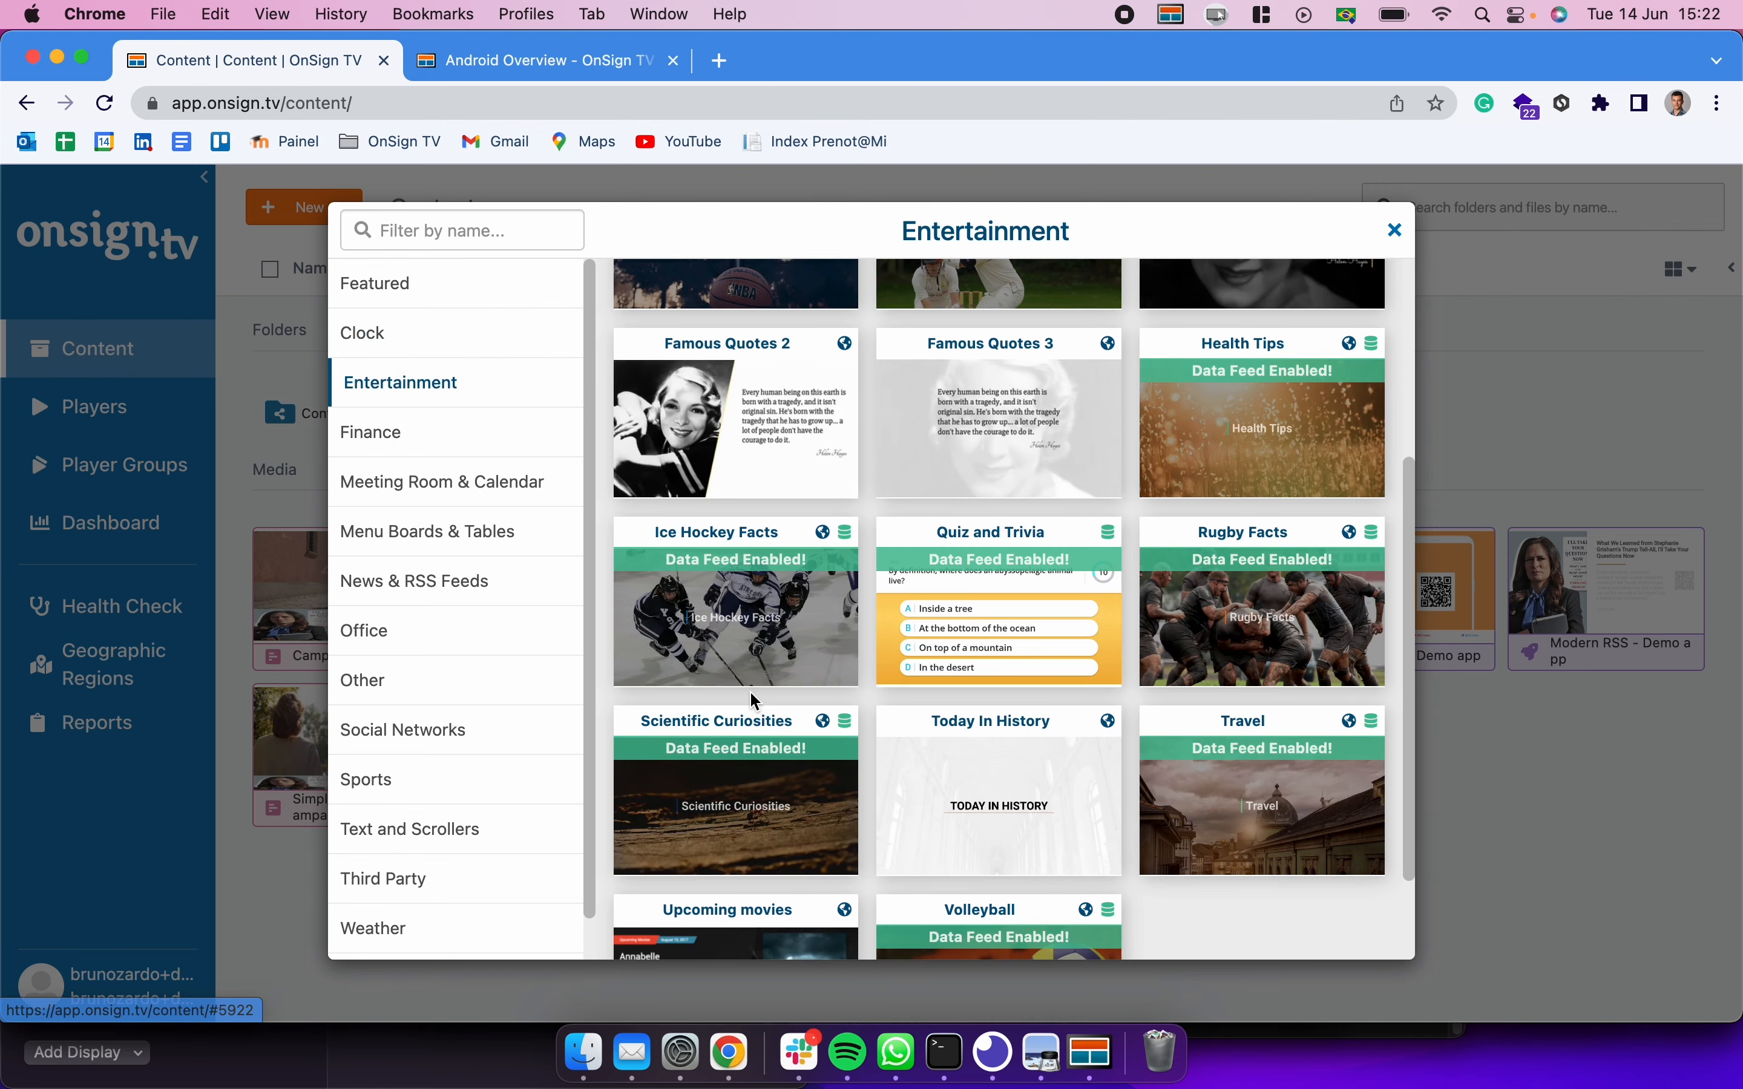
pyautogui.click(370, 432)
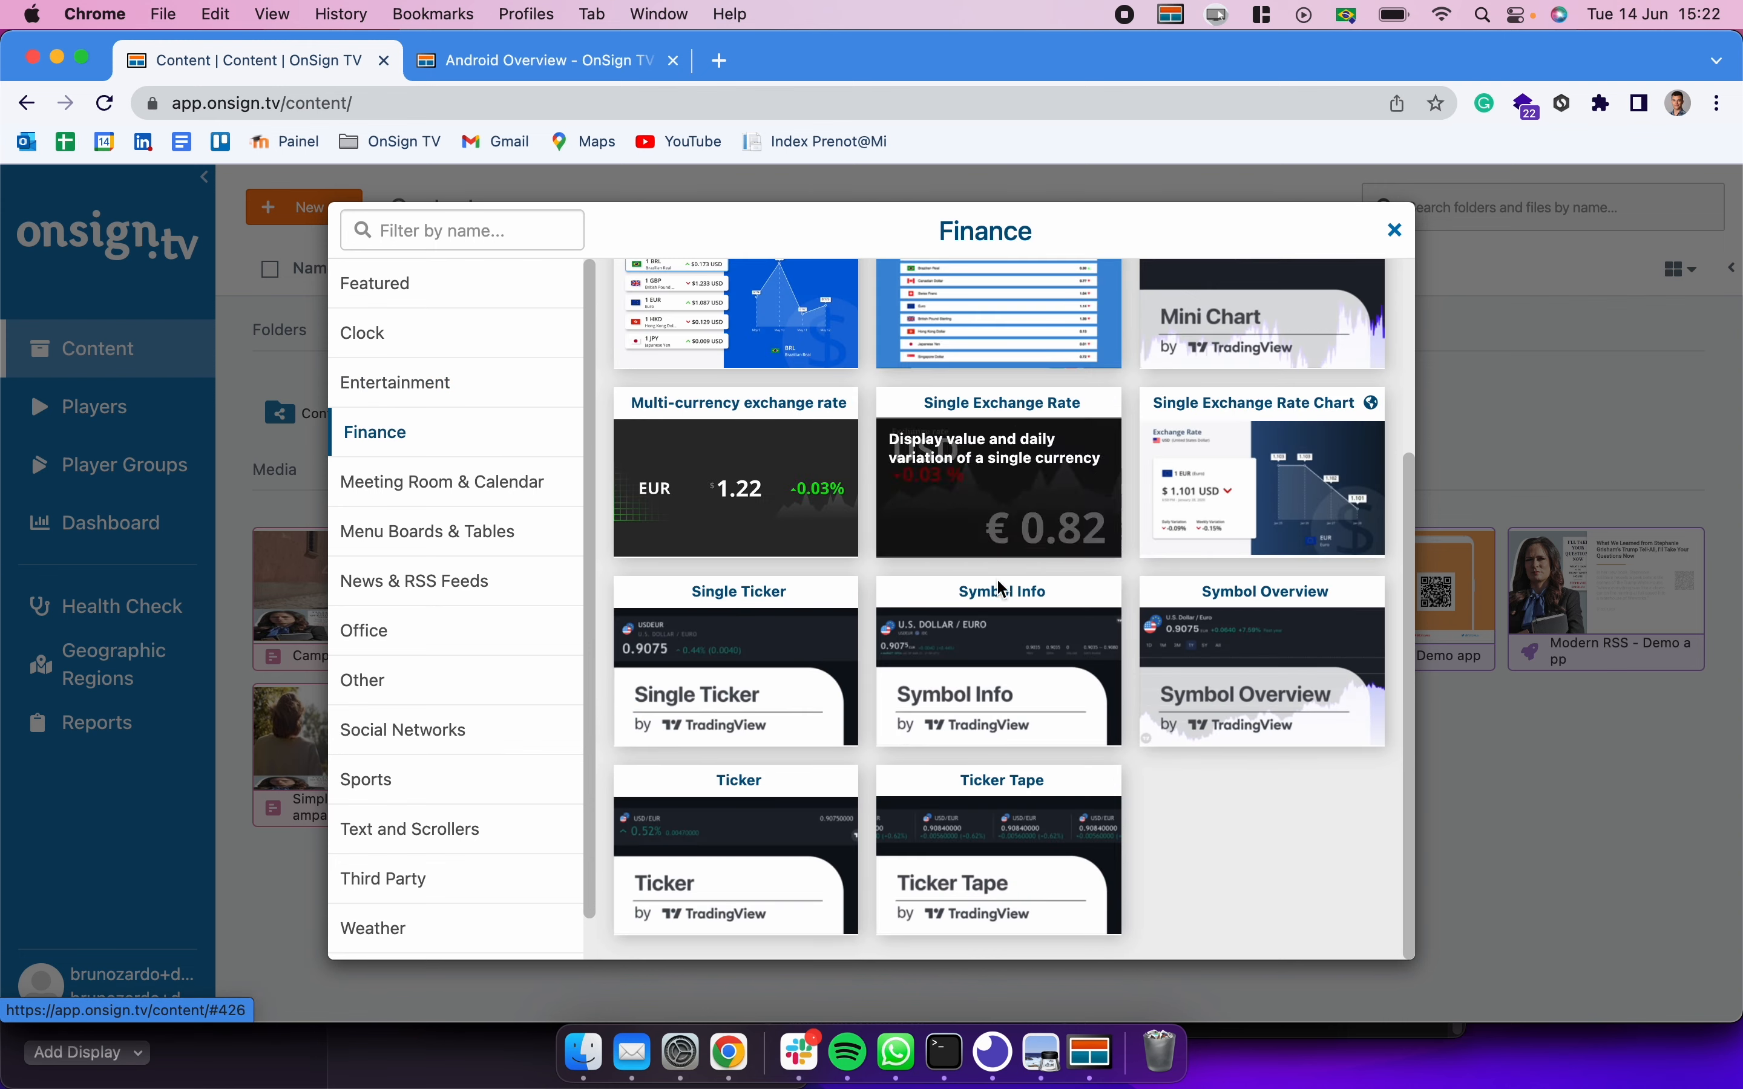
pyautogui.click(447, 482)
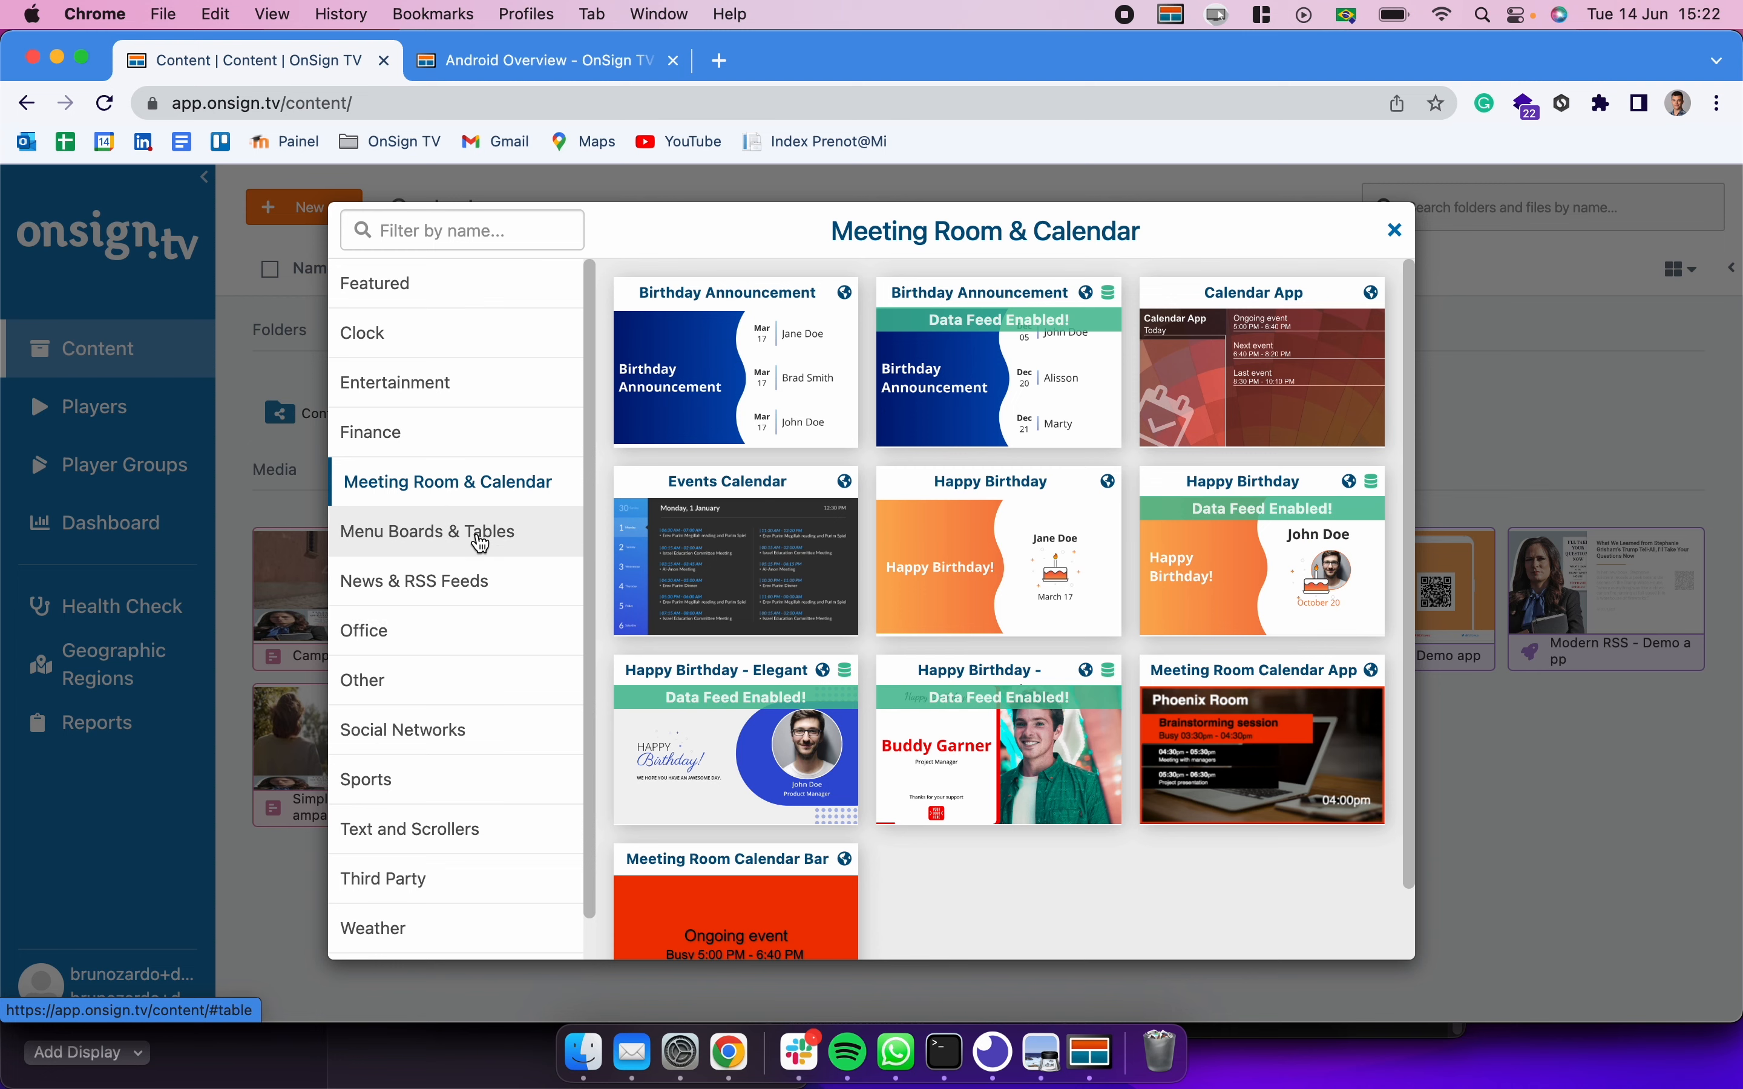
pyautogui.click(428, 531)
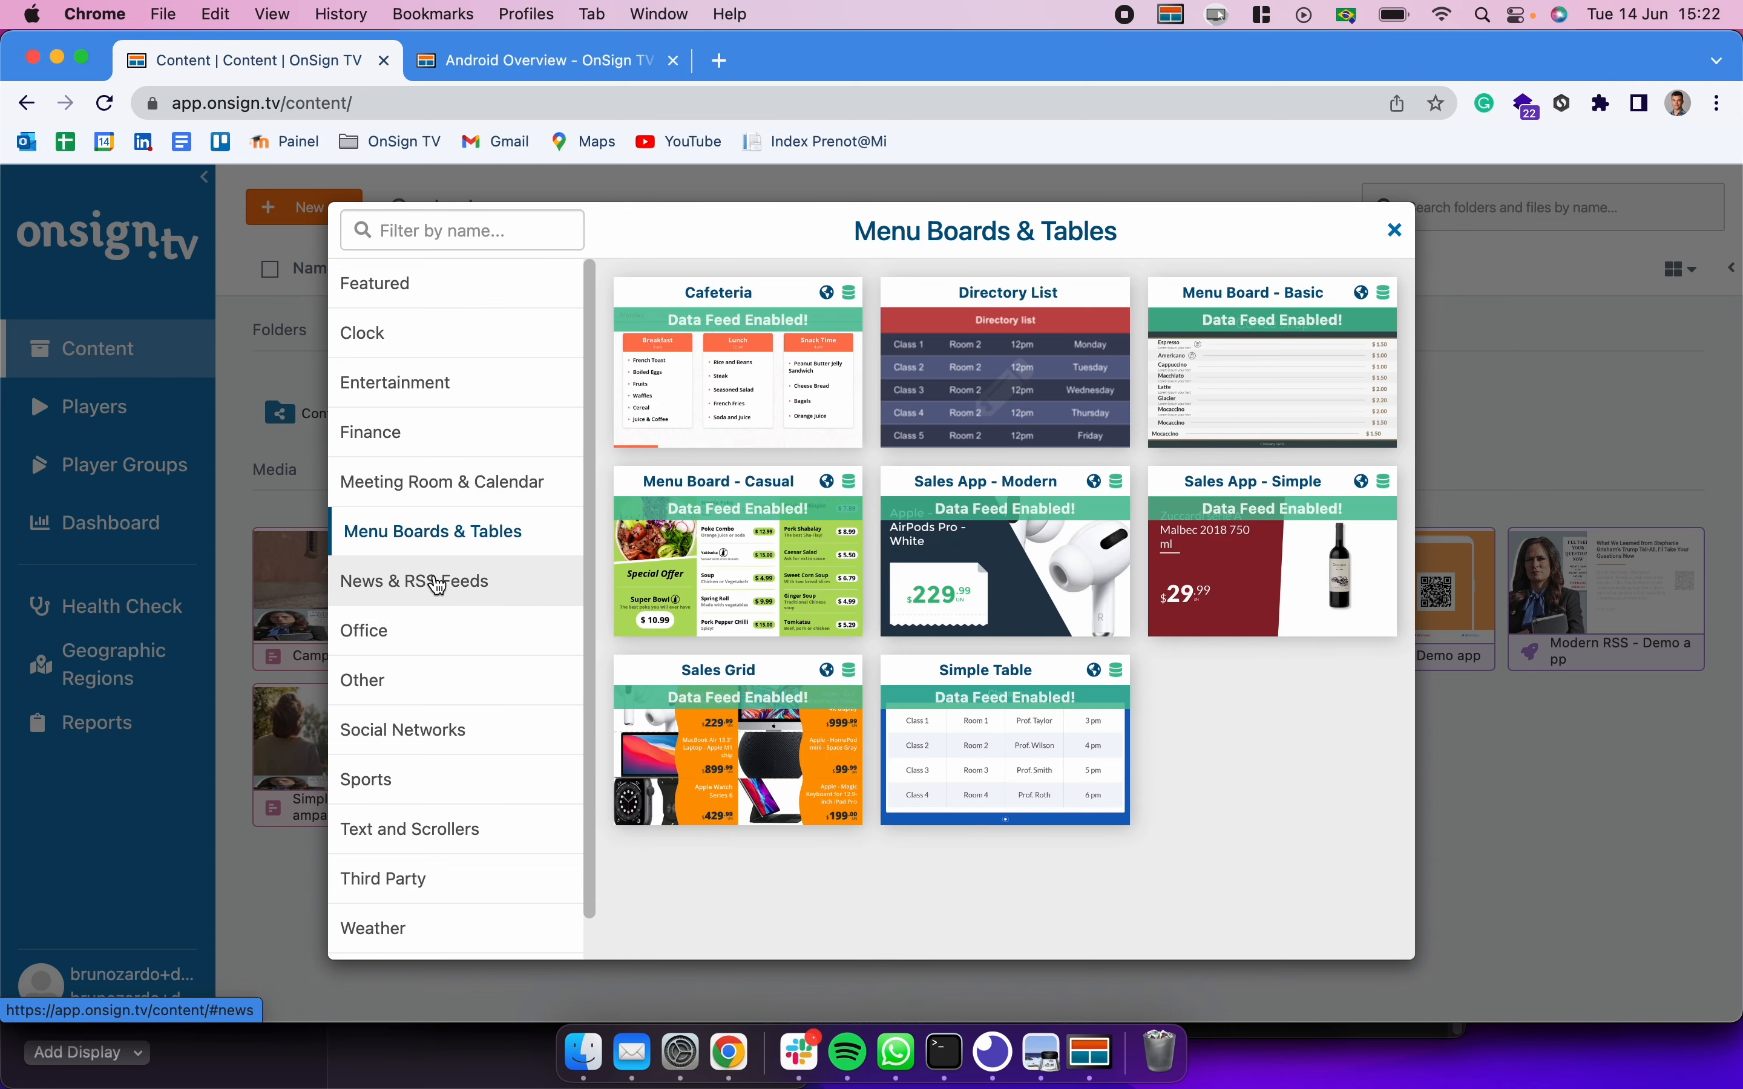
pyautogui.click(419, 581)
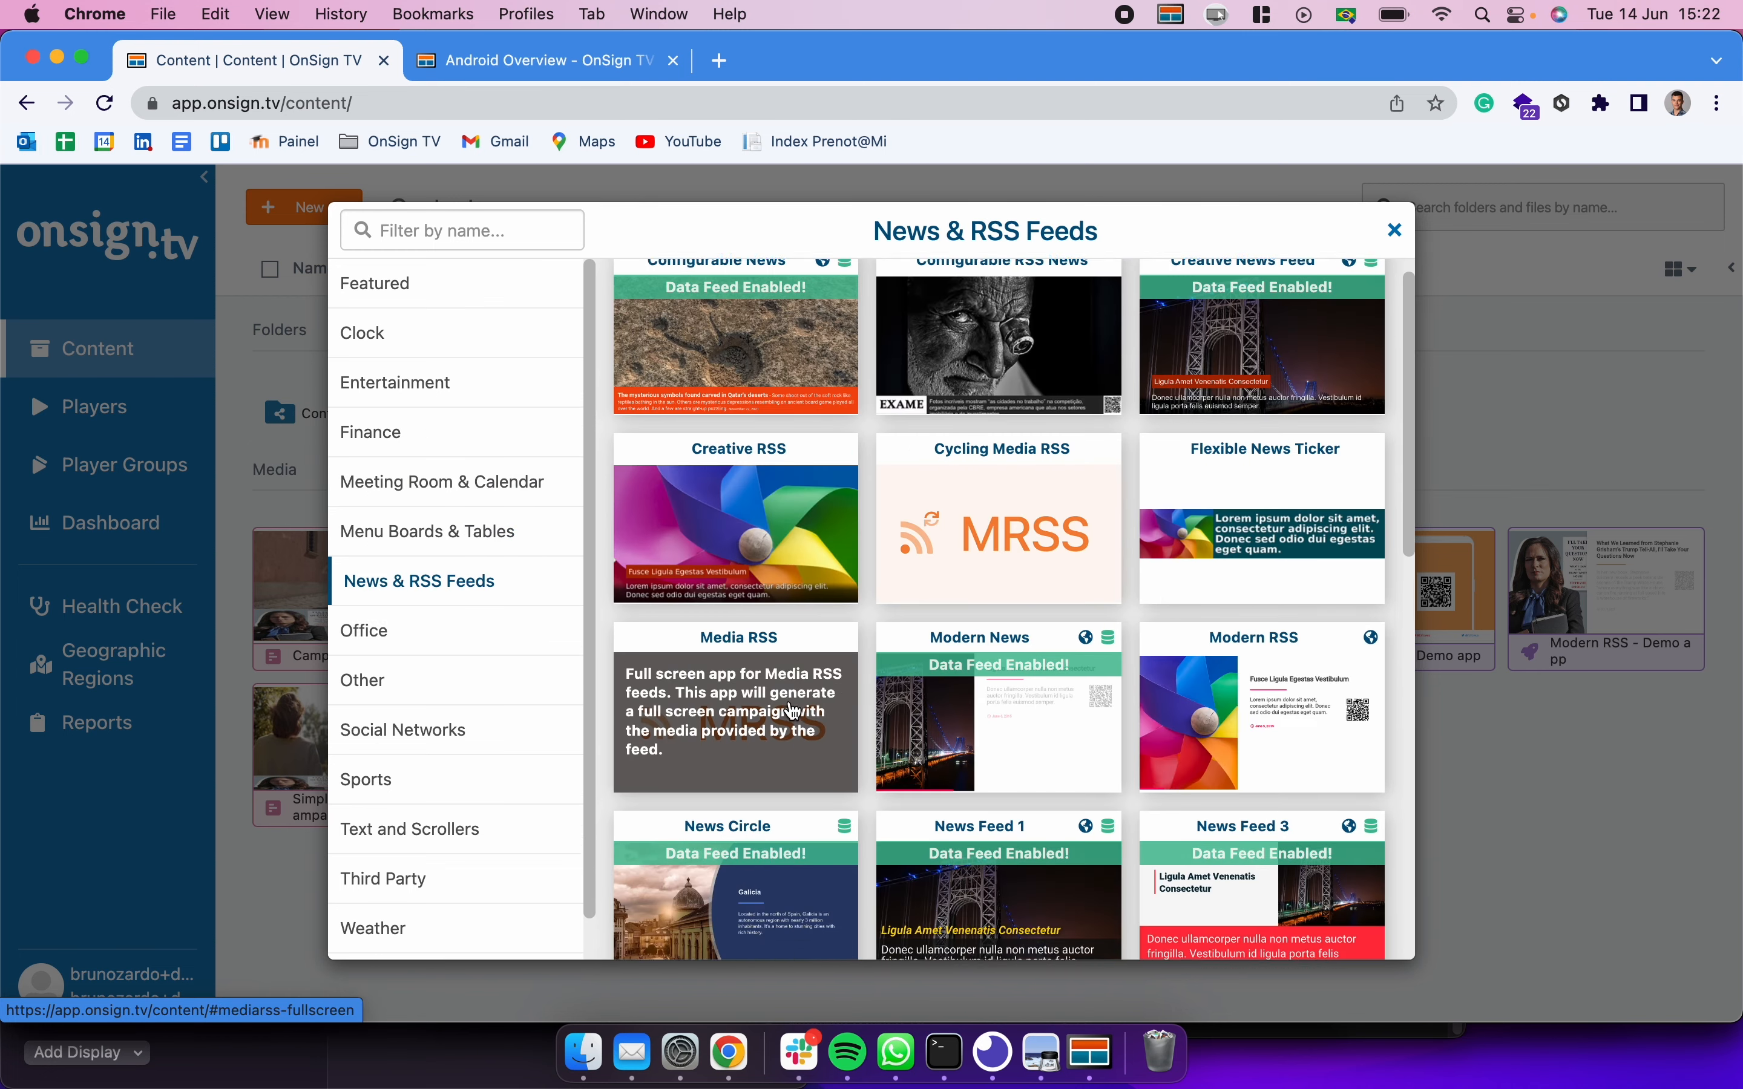
pyautogui.click(368, 631)
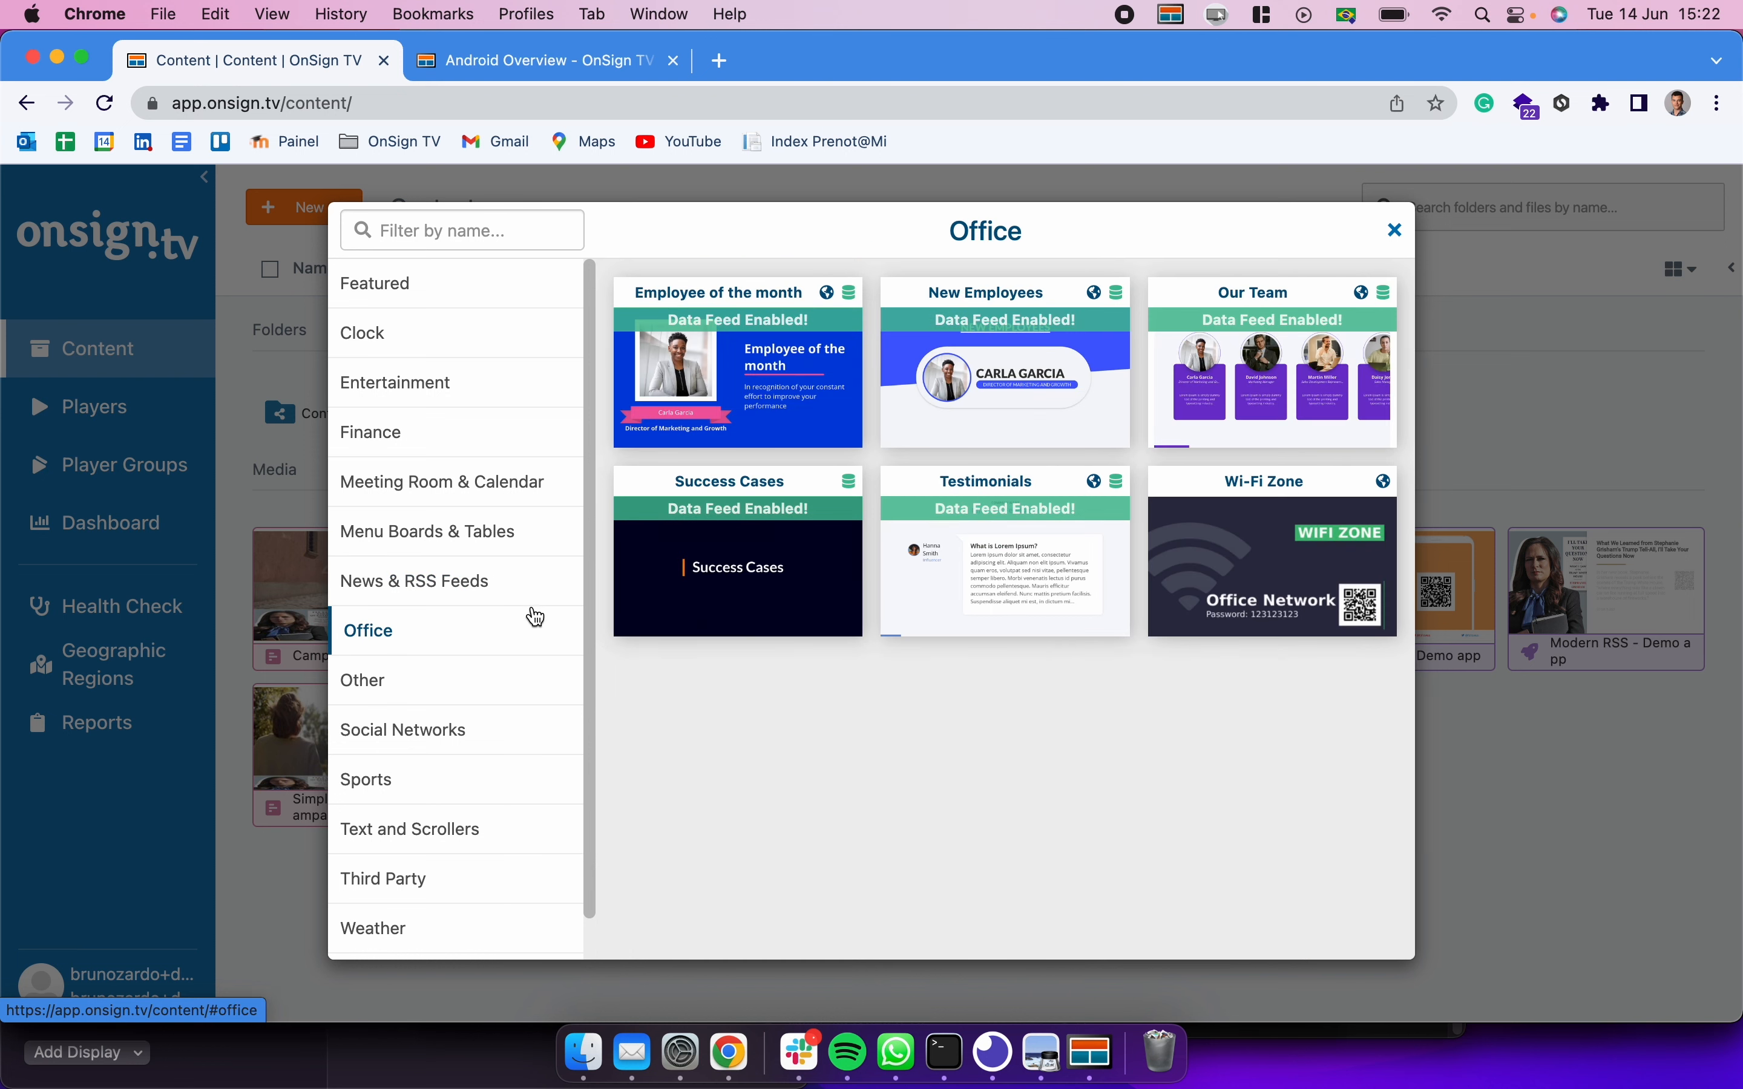
pyautogui.moveTo(935, 697)
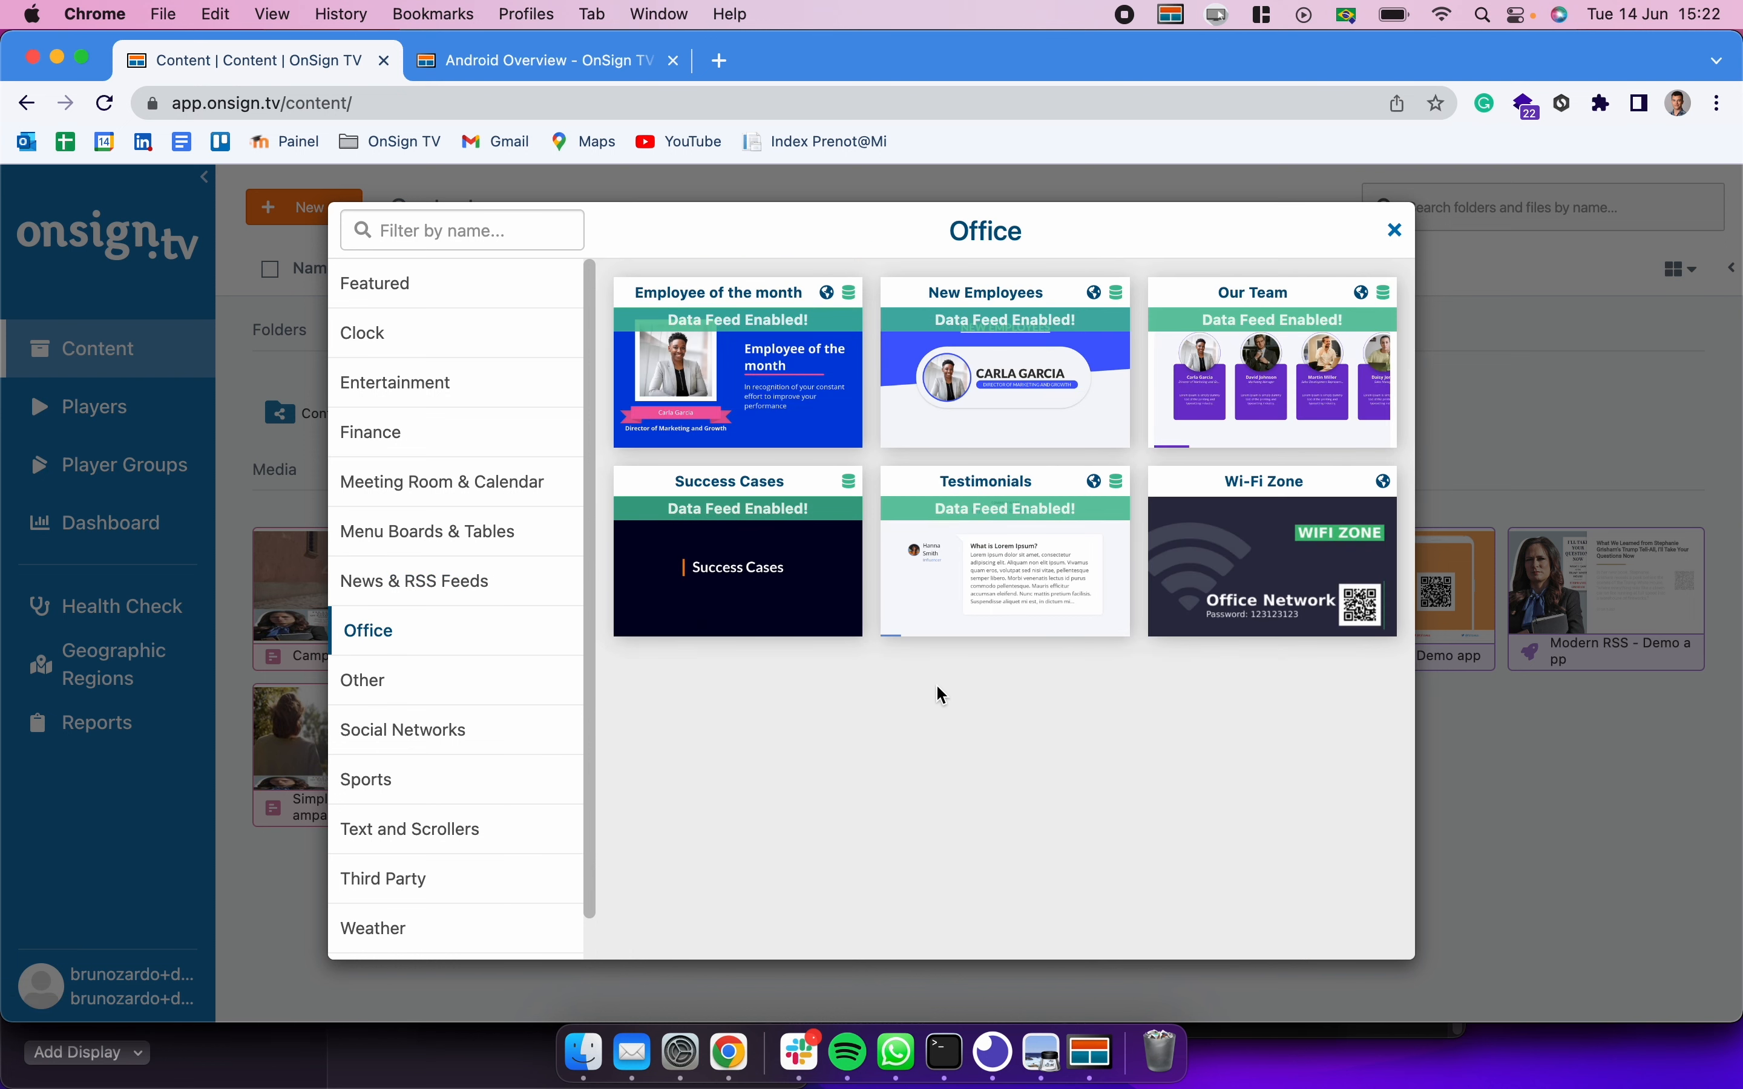
pyautogui.click(366, 680)
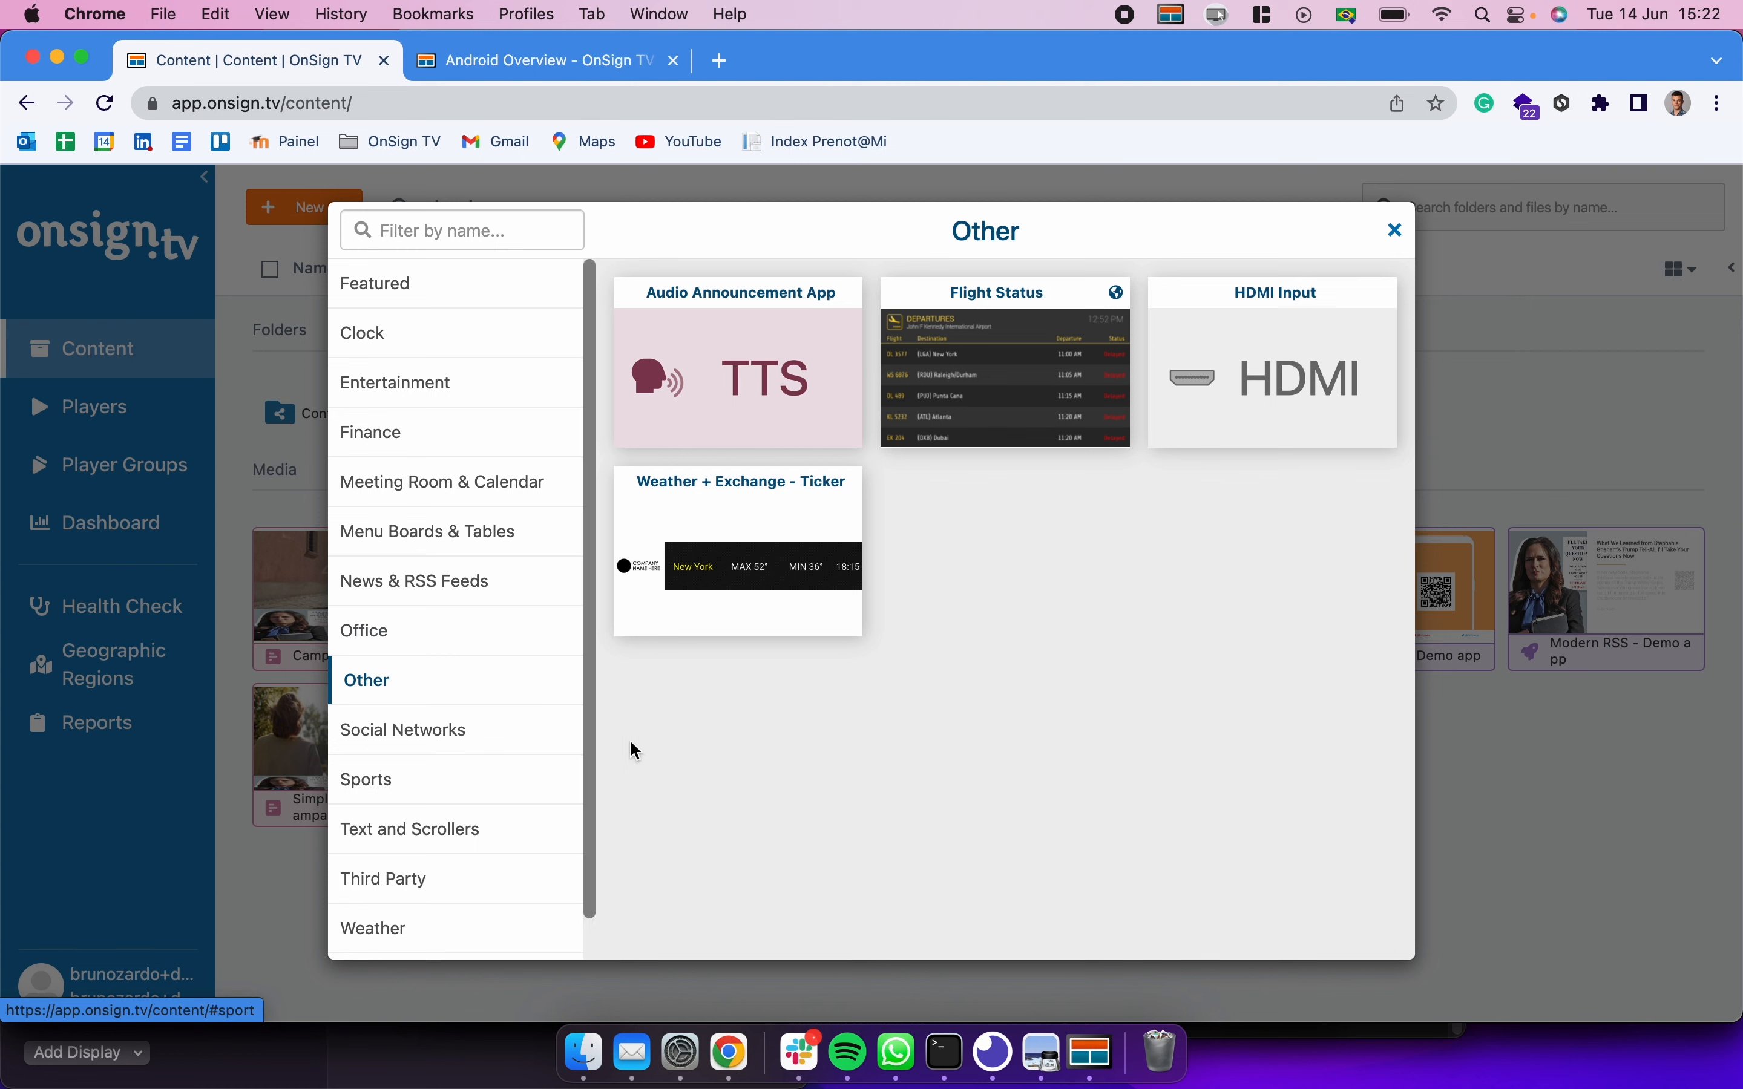
pyautogui.moveTo(1255, 419)
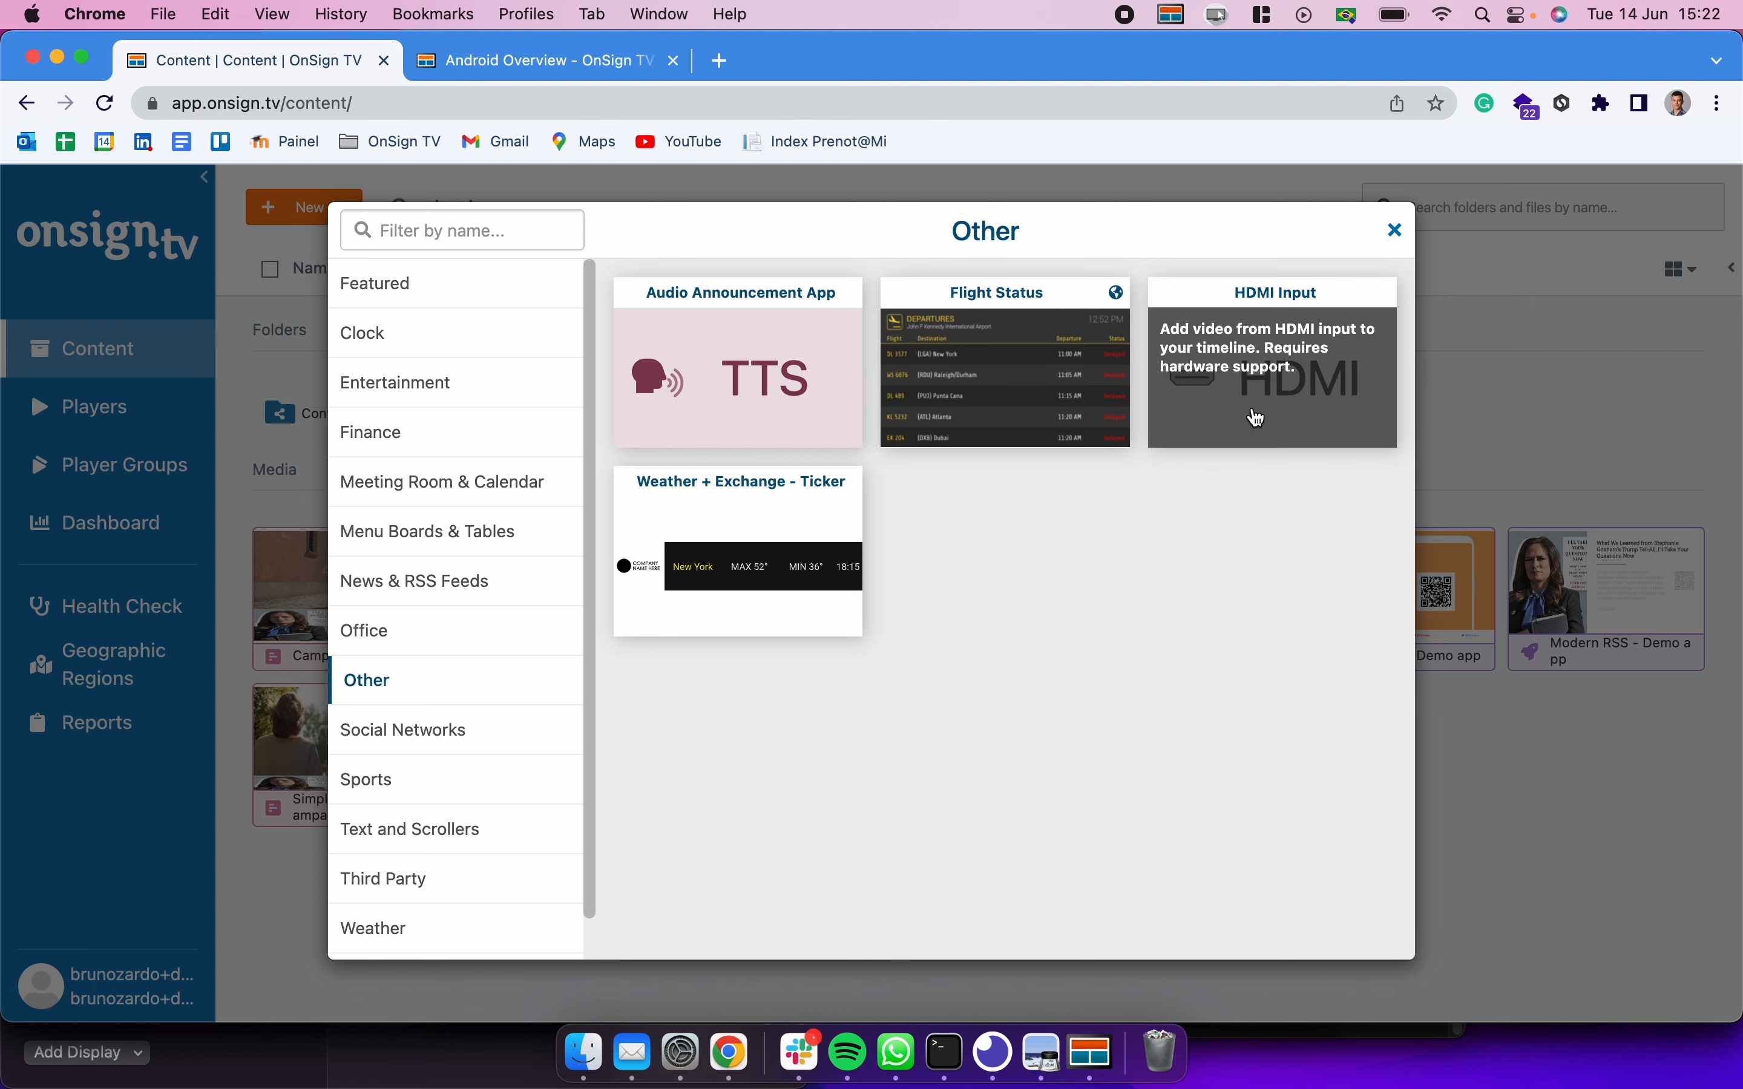
pyautogui.moveTo(873, 514)
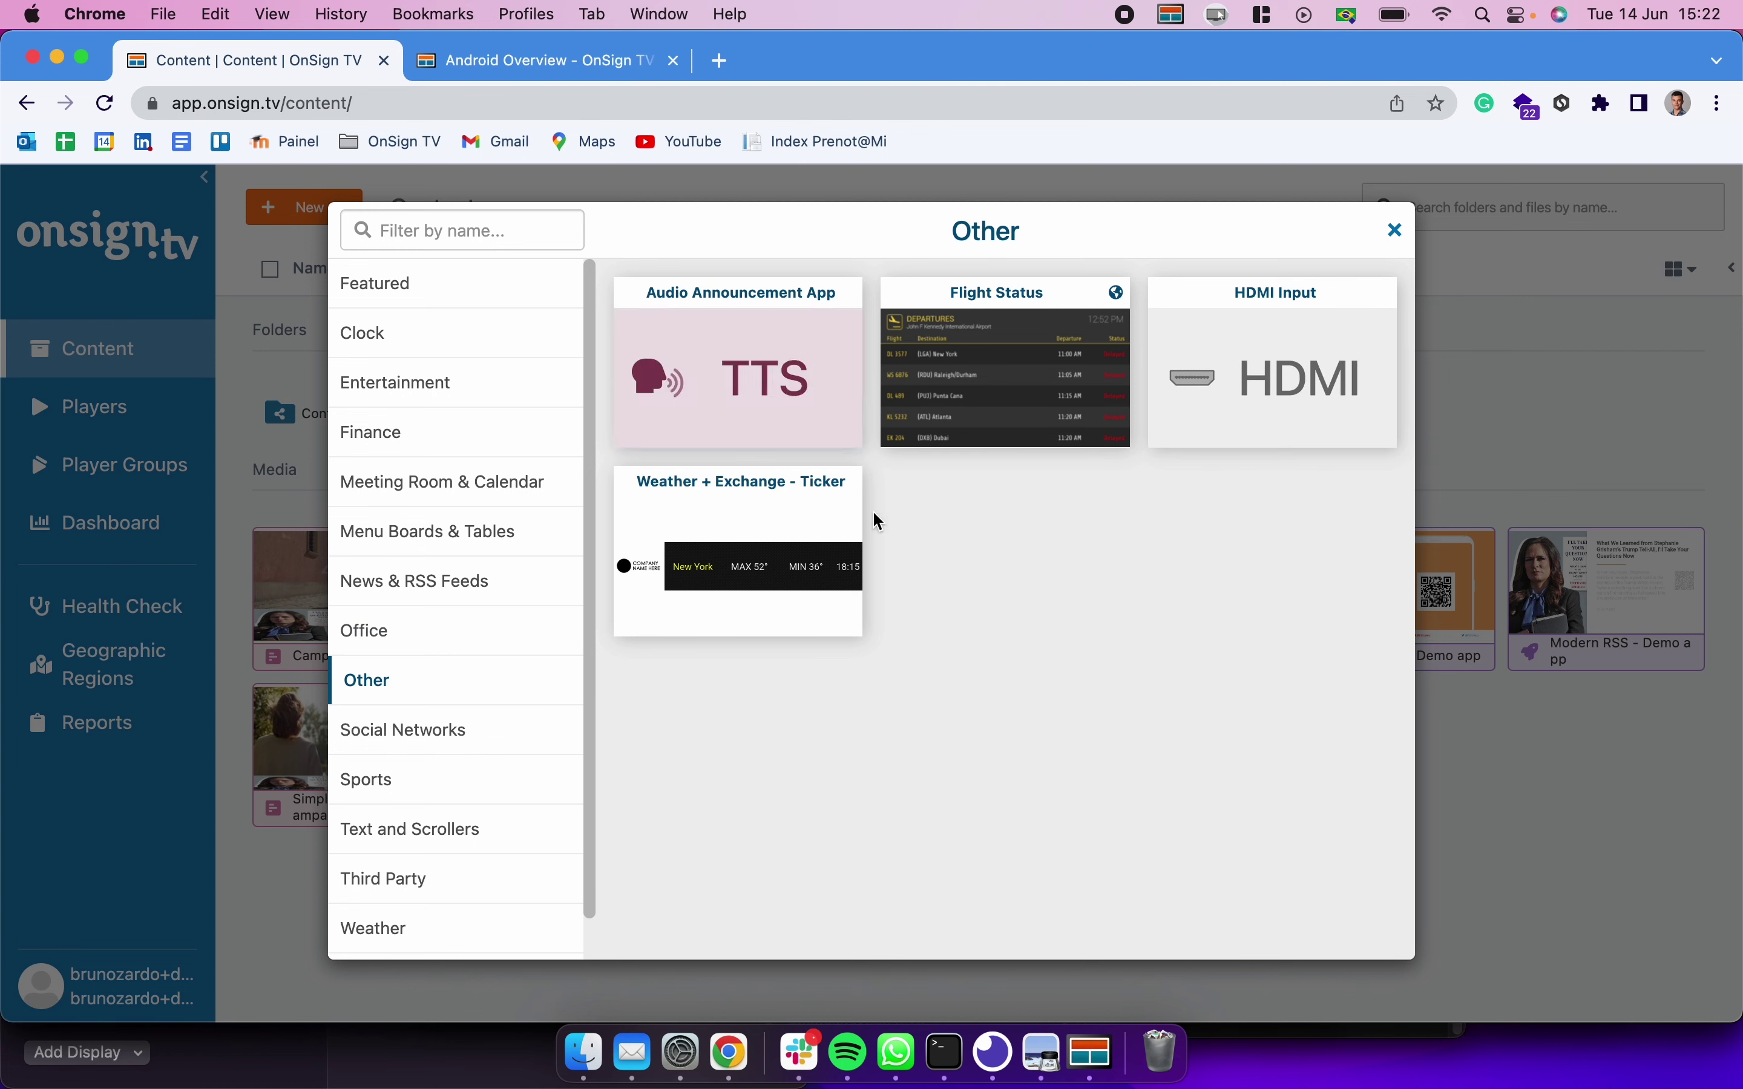
# Step: Browse the Social Networks, Text and Scrollers, Third Party, Weather and Web & Media categories
pyautogui.click(402, 730)
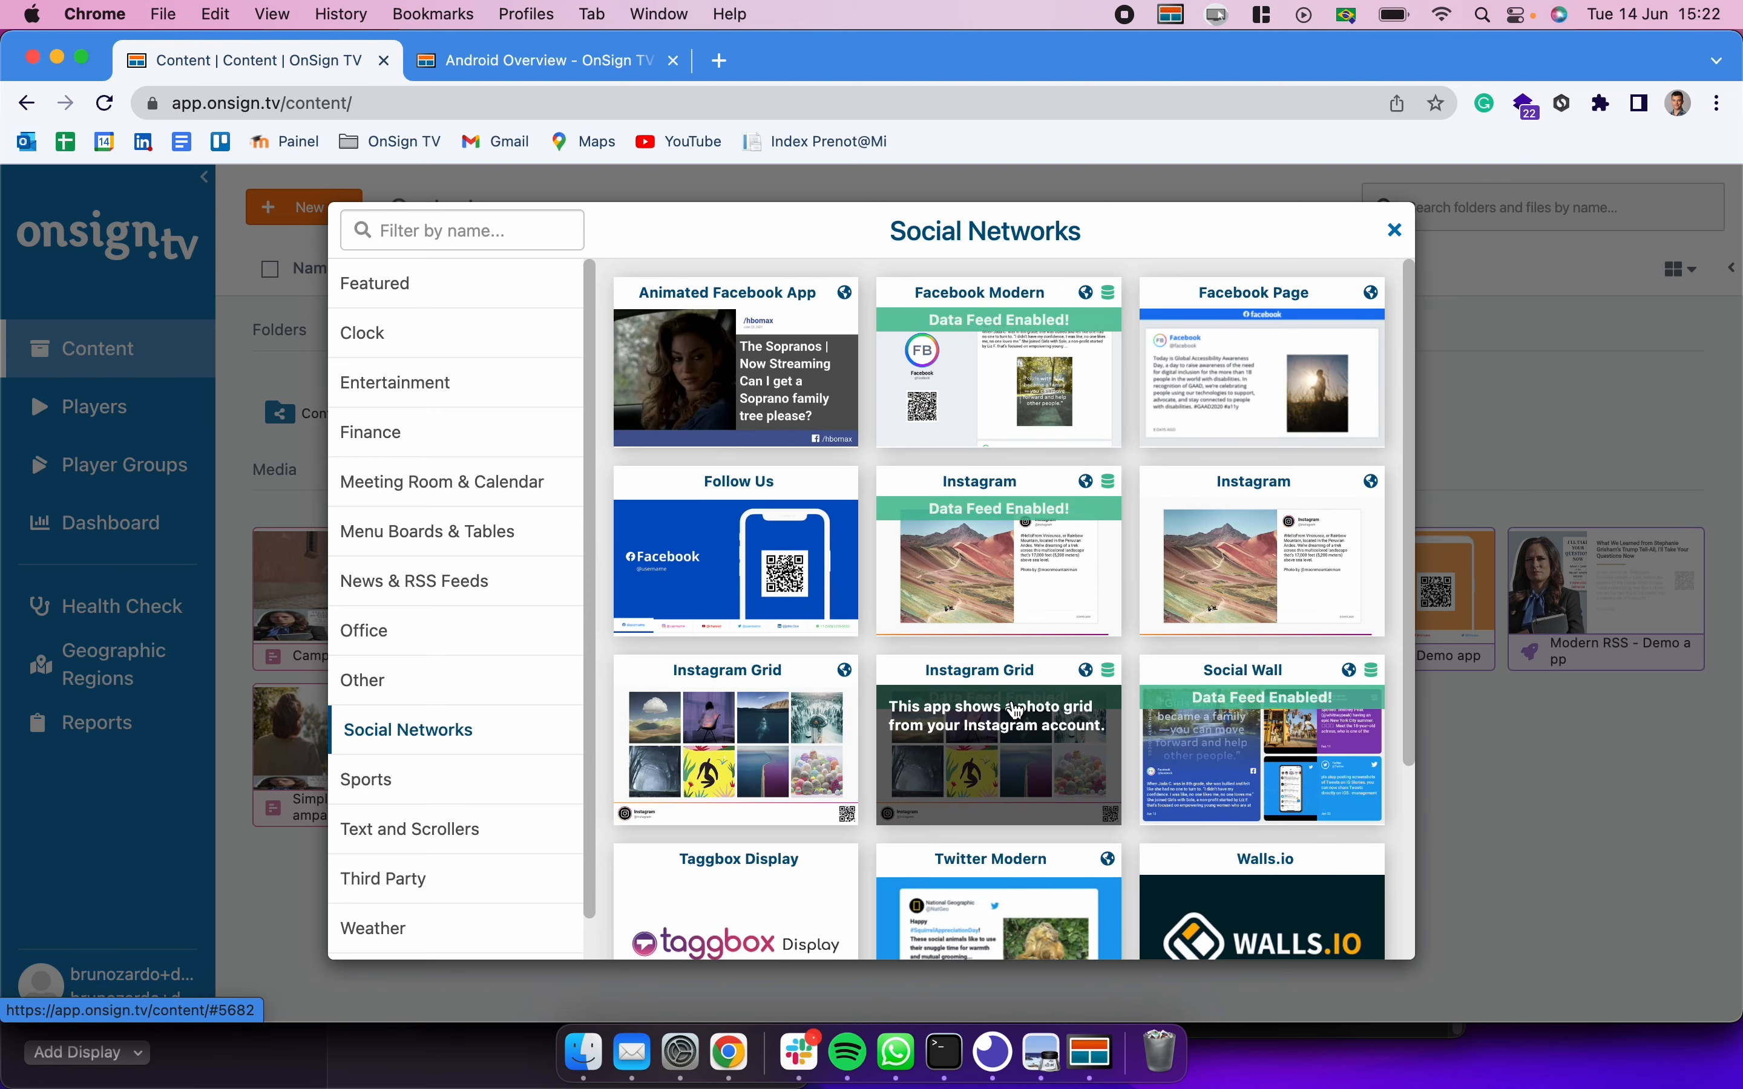
pyautogui.scroll(-3)
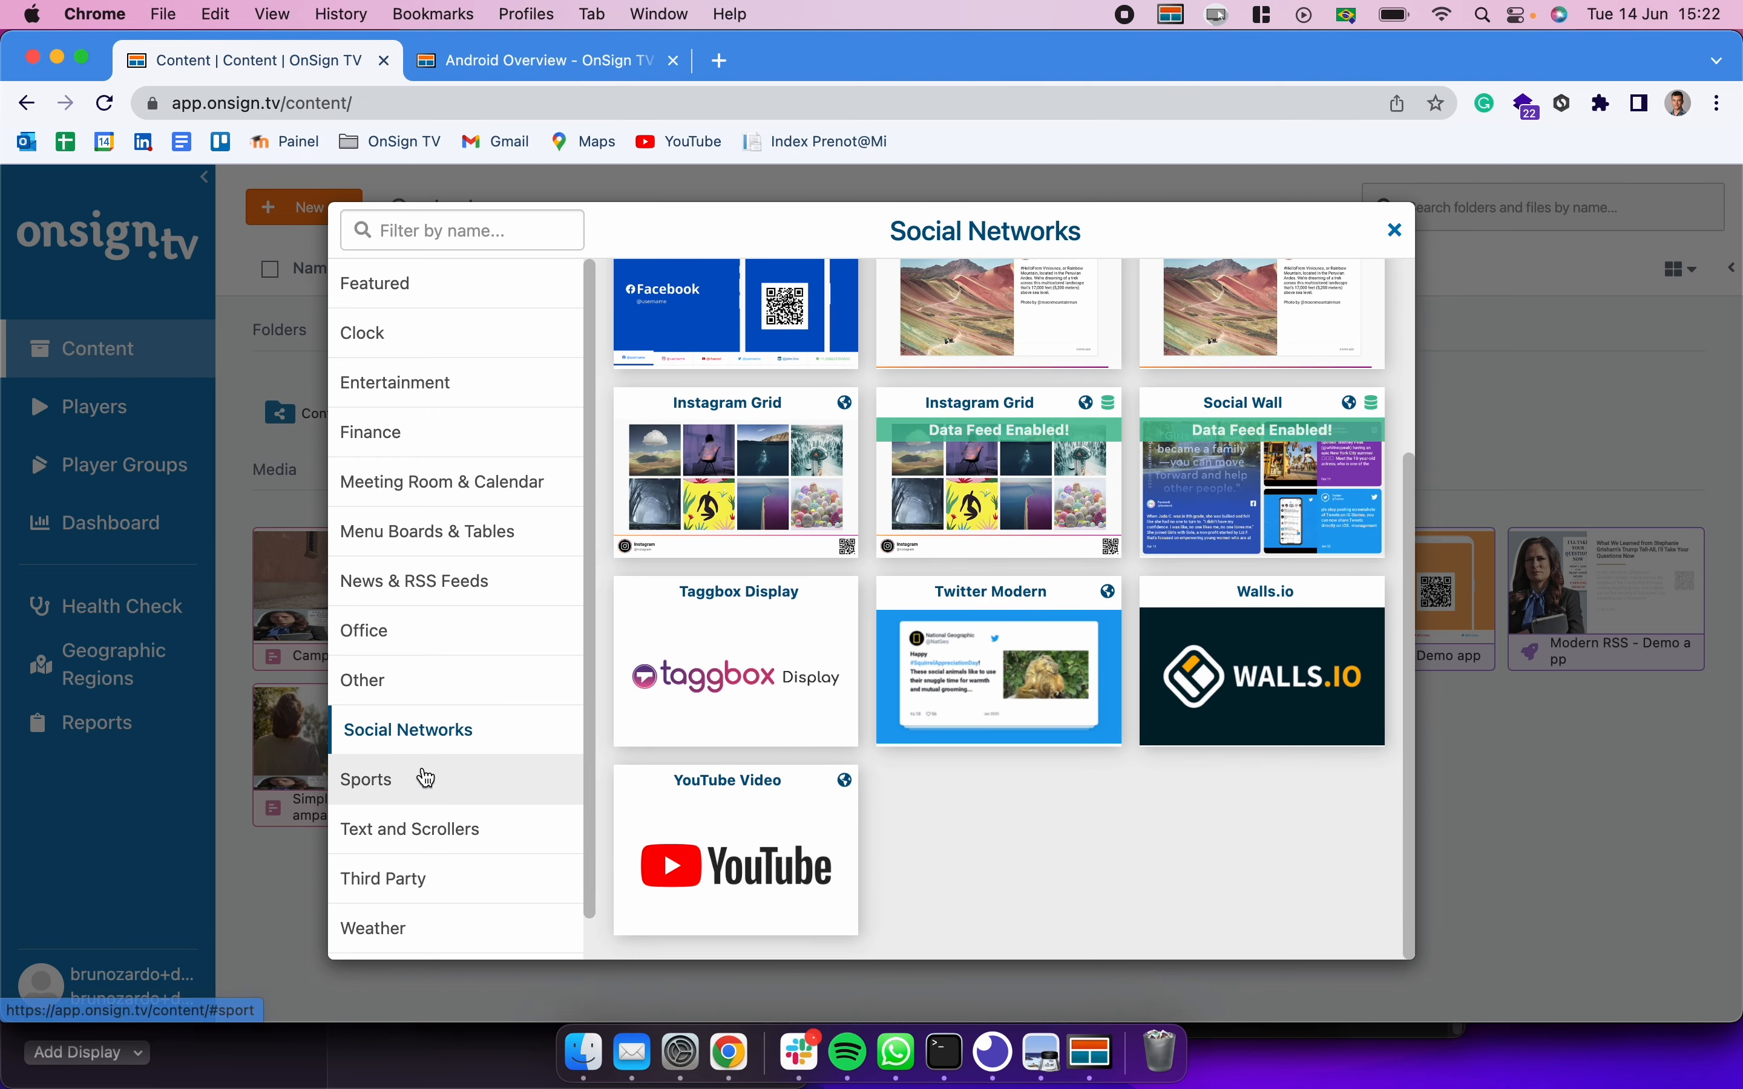
pyautogui.click(410, 830)
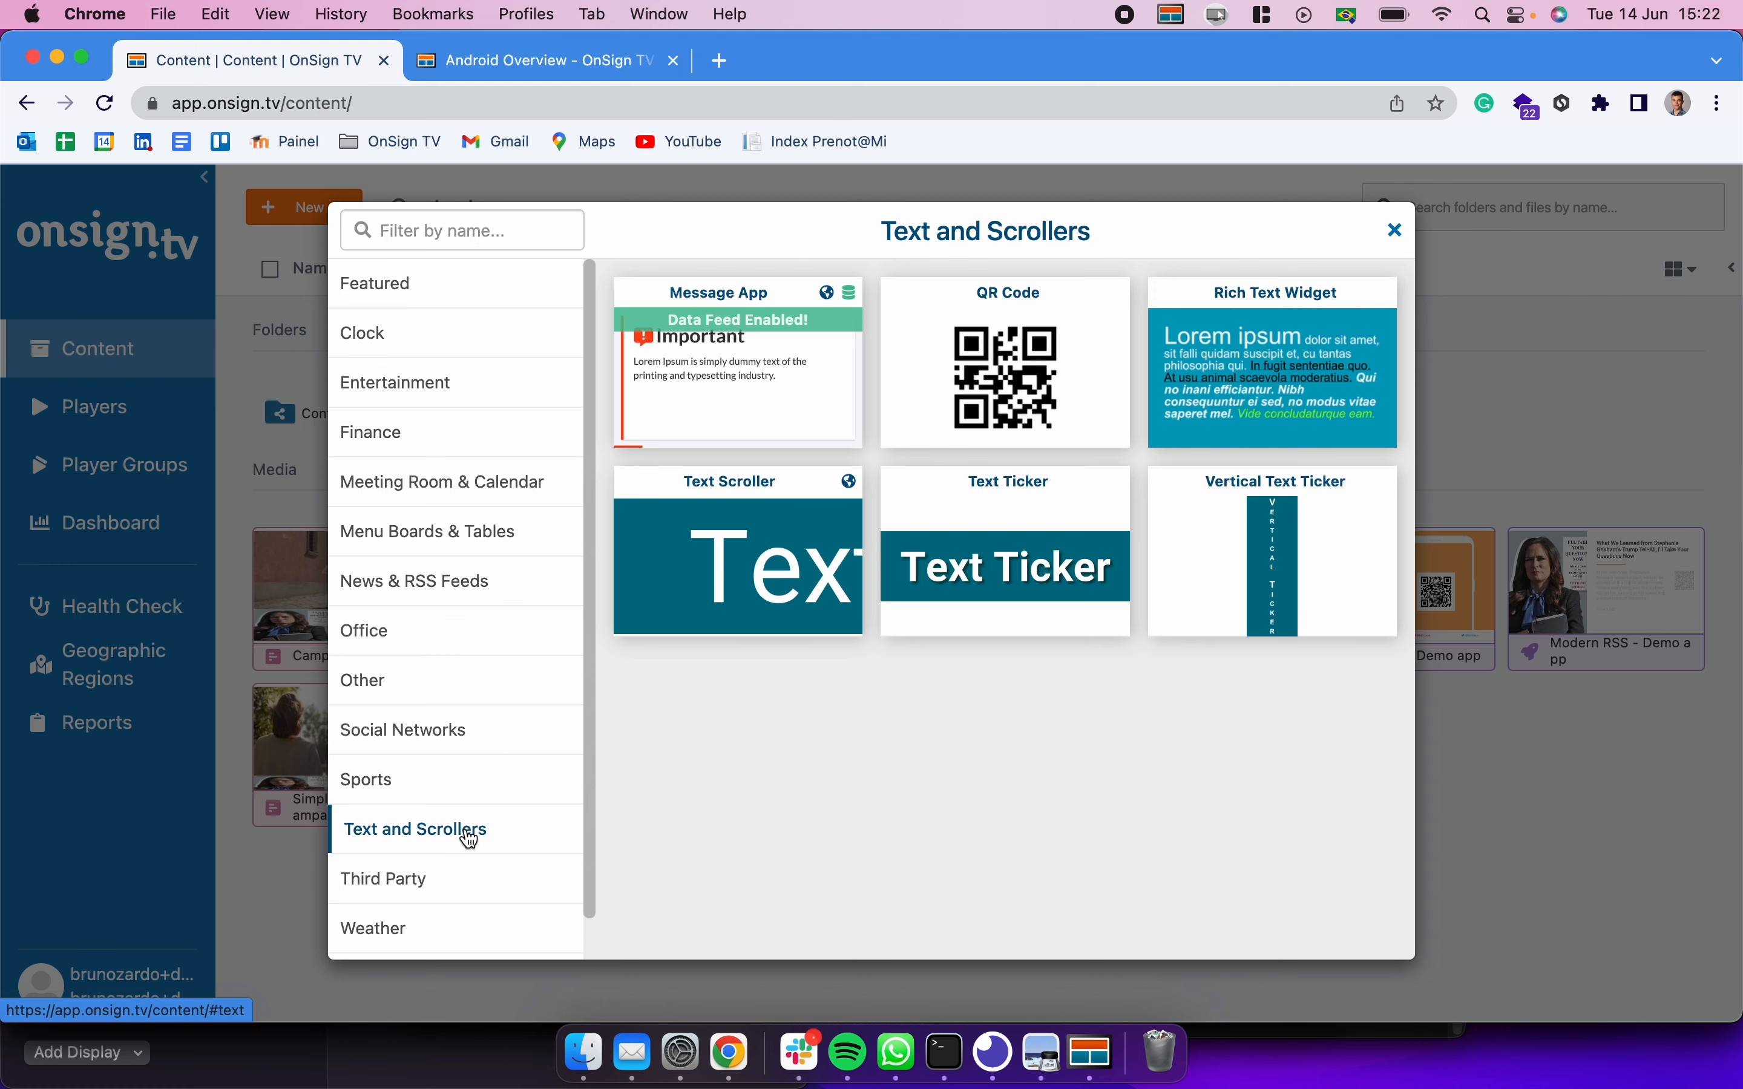
pyautogui.click(387, 879)
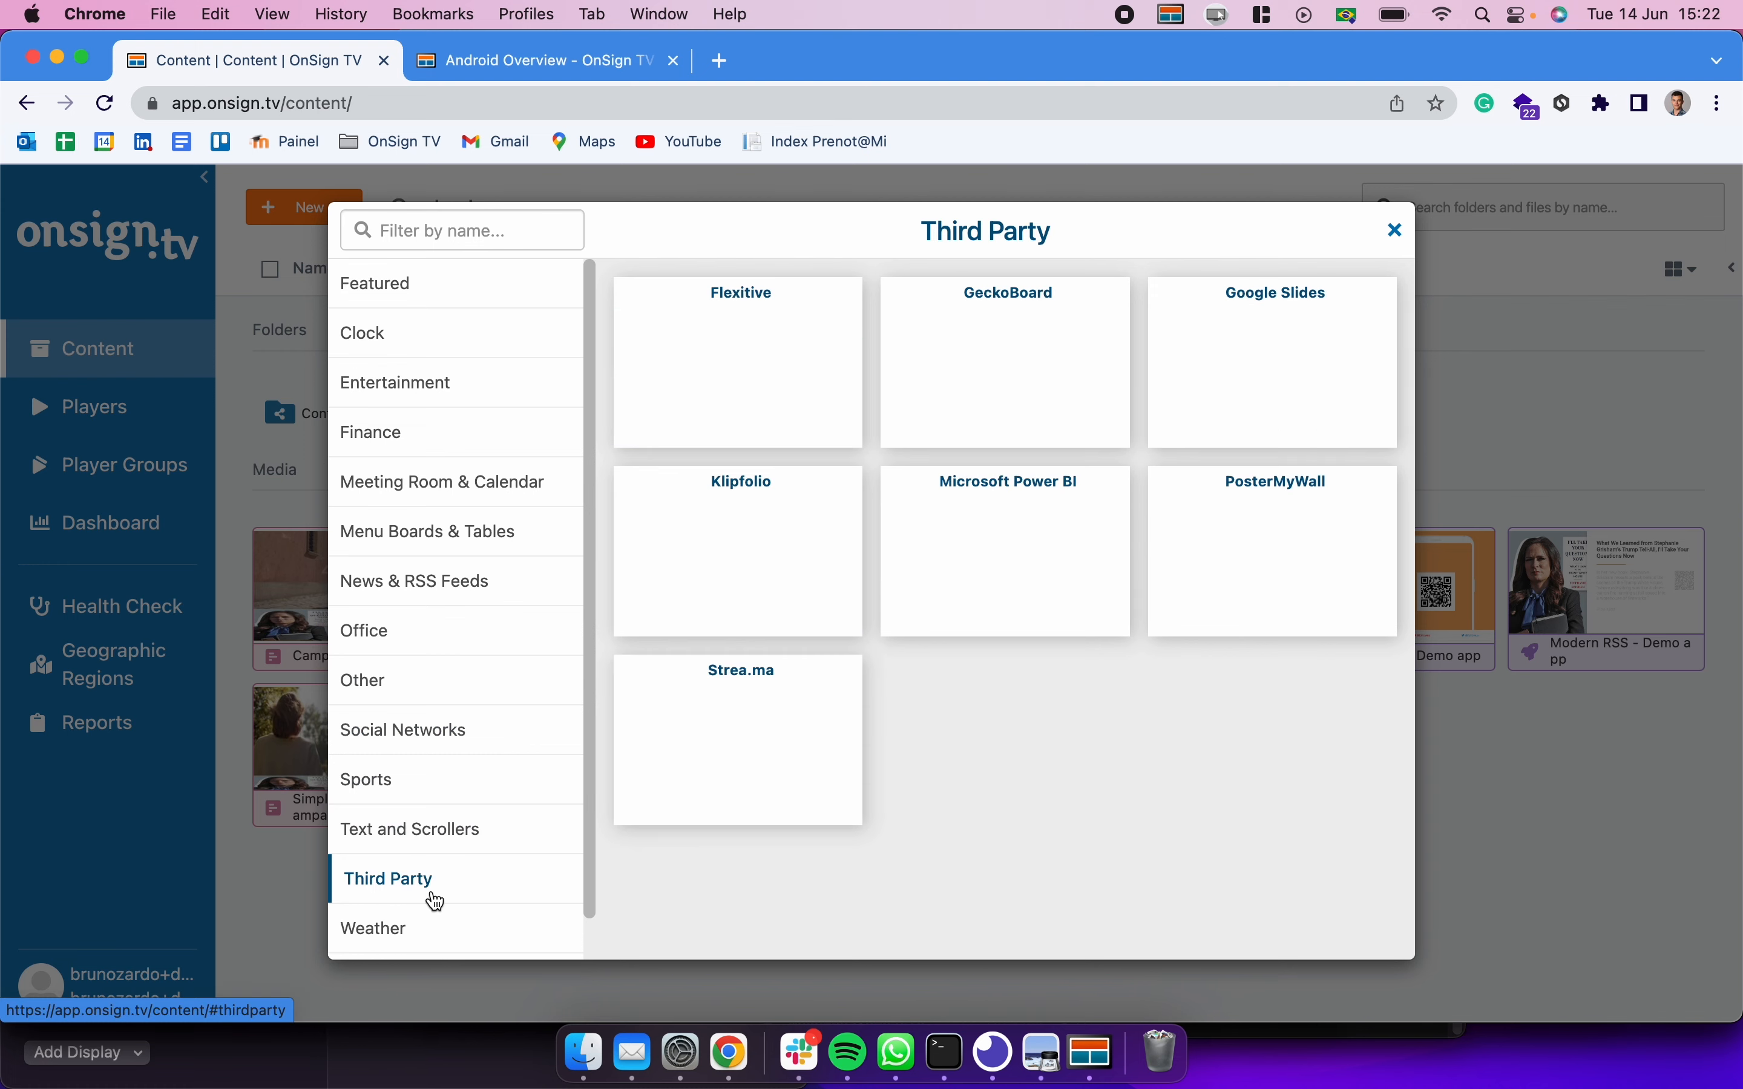
pyautogui.click(377, 928)
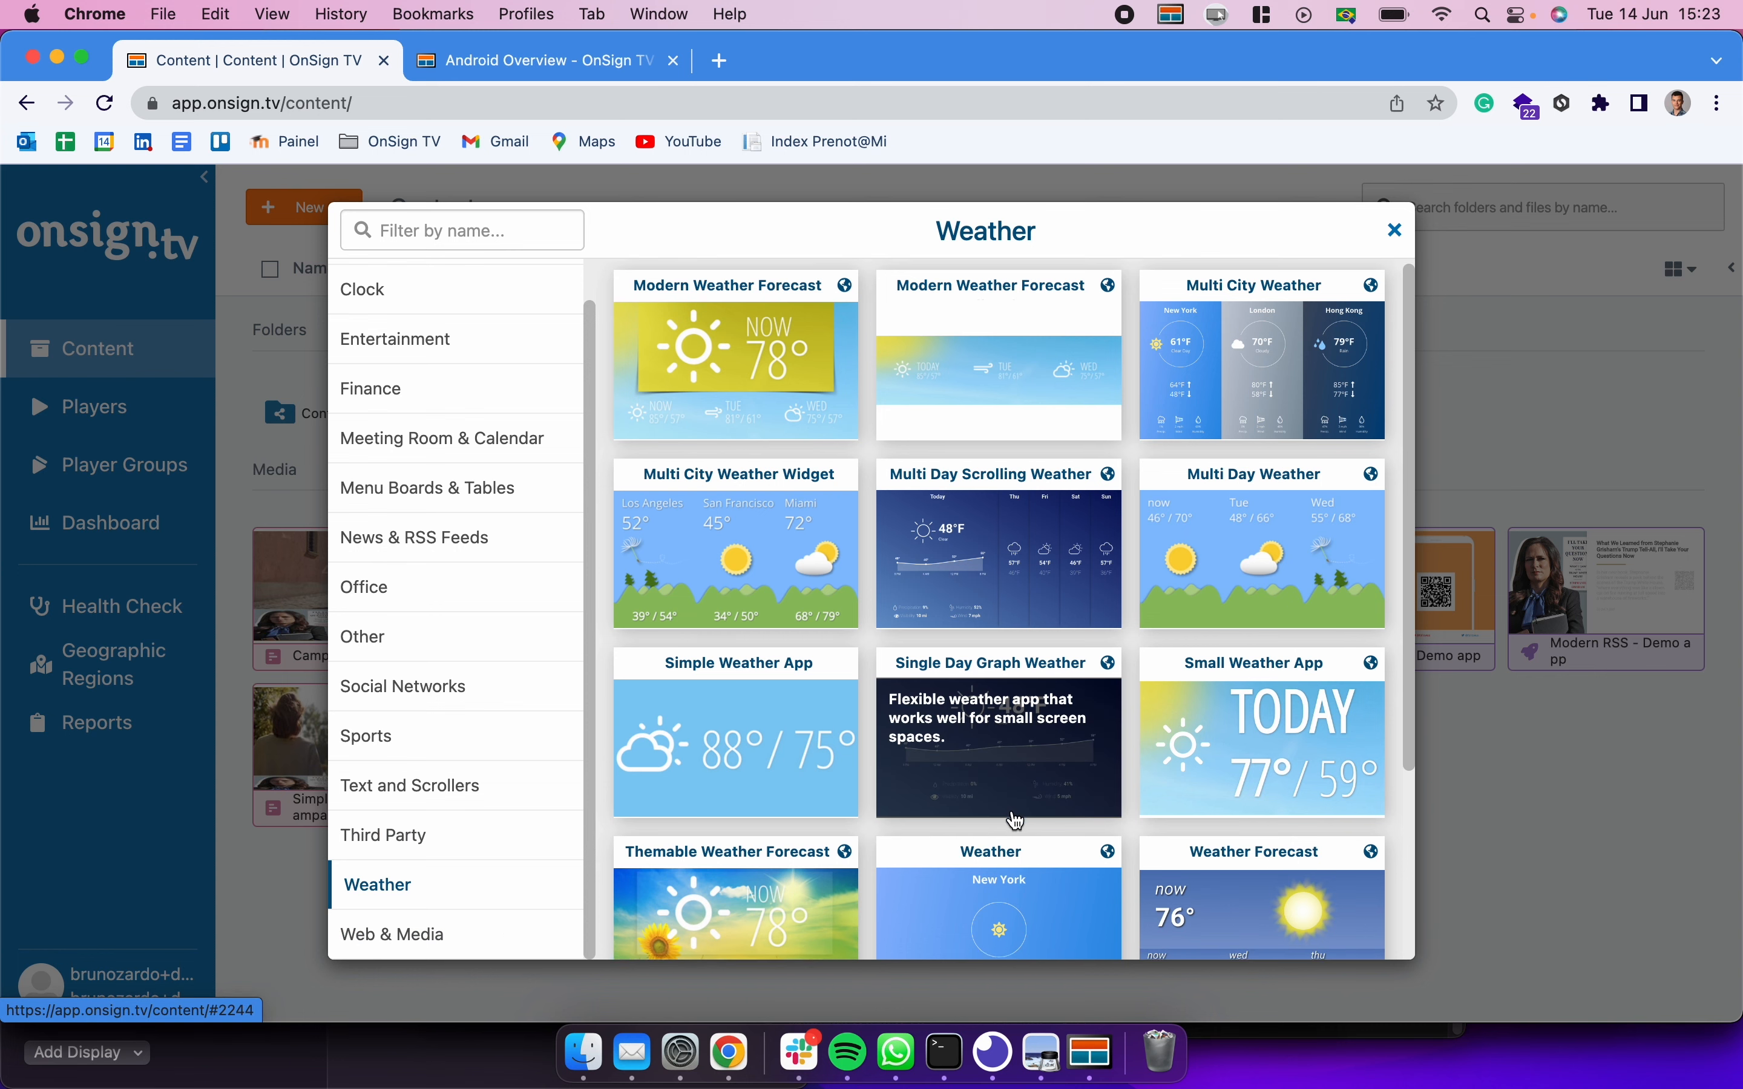
pyautogui.click(397, 935)
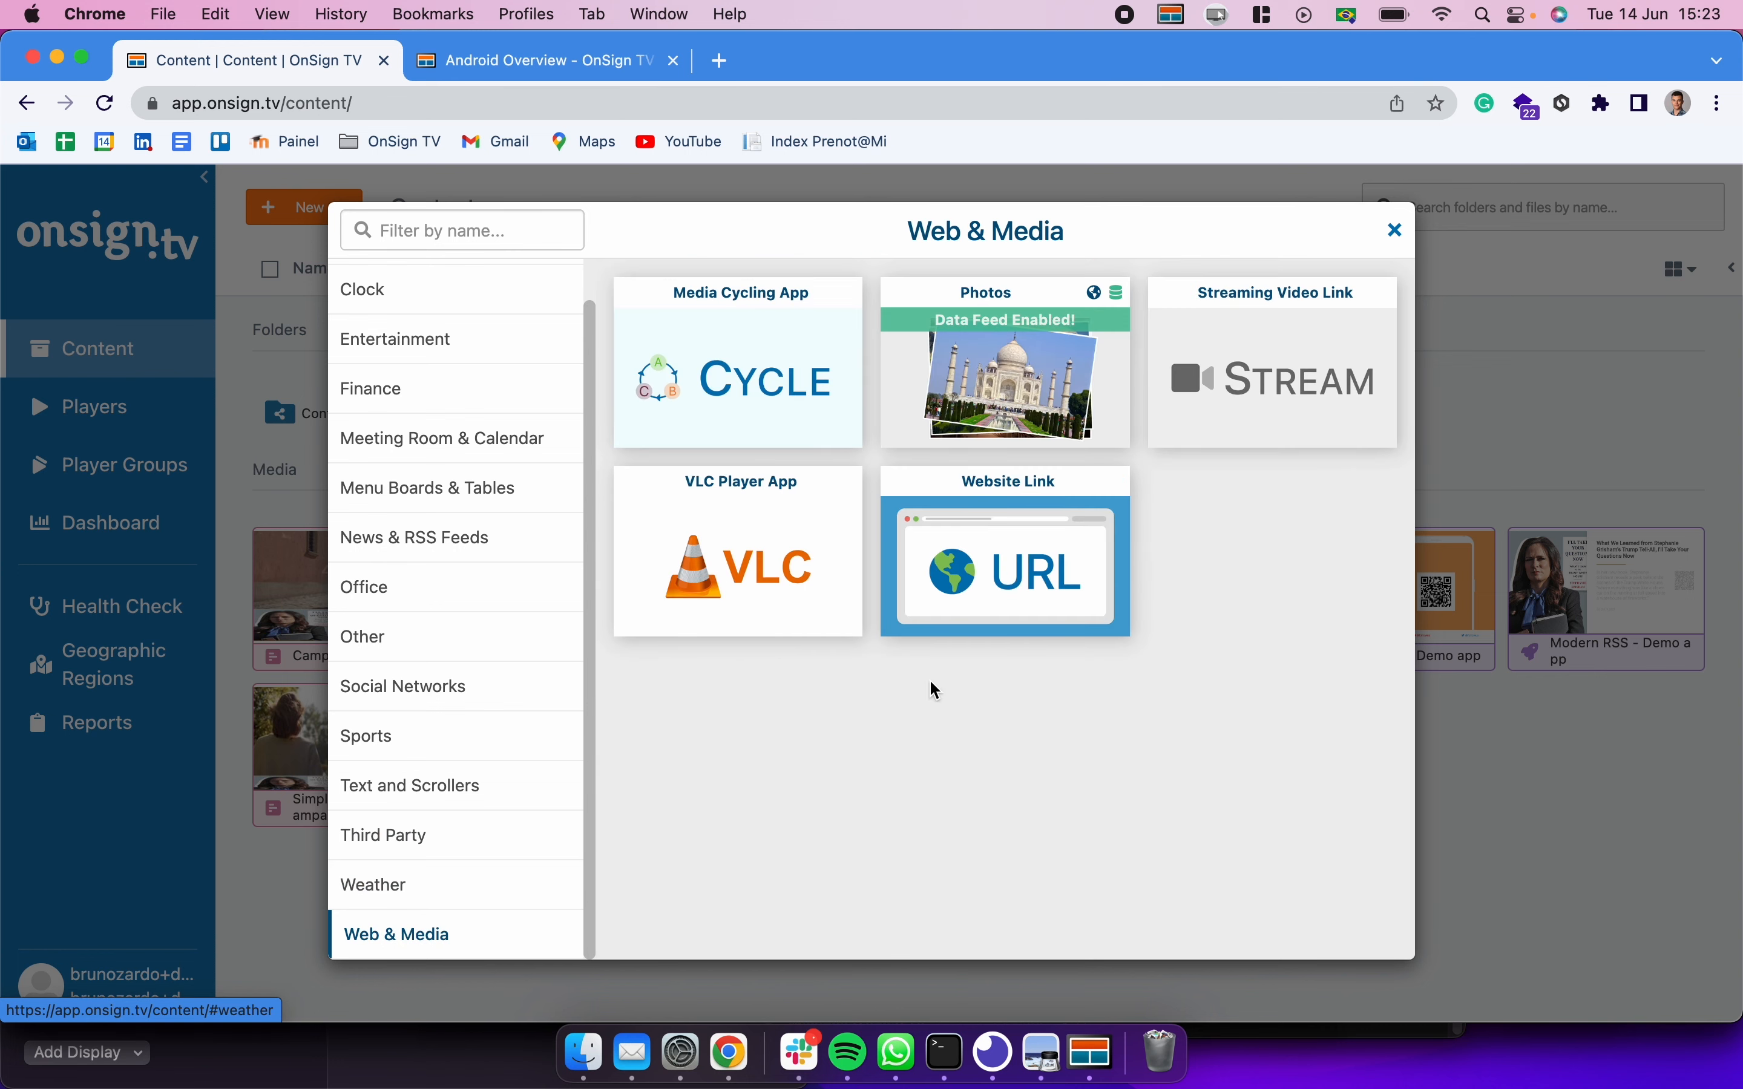
pyautogui.moveTo(469, 903)
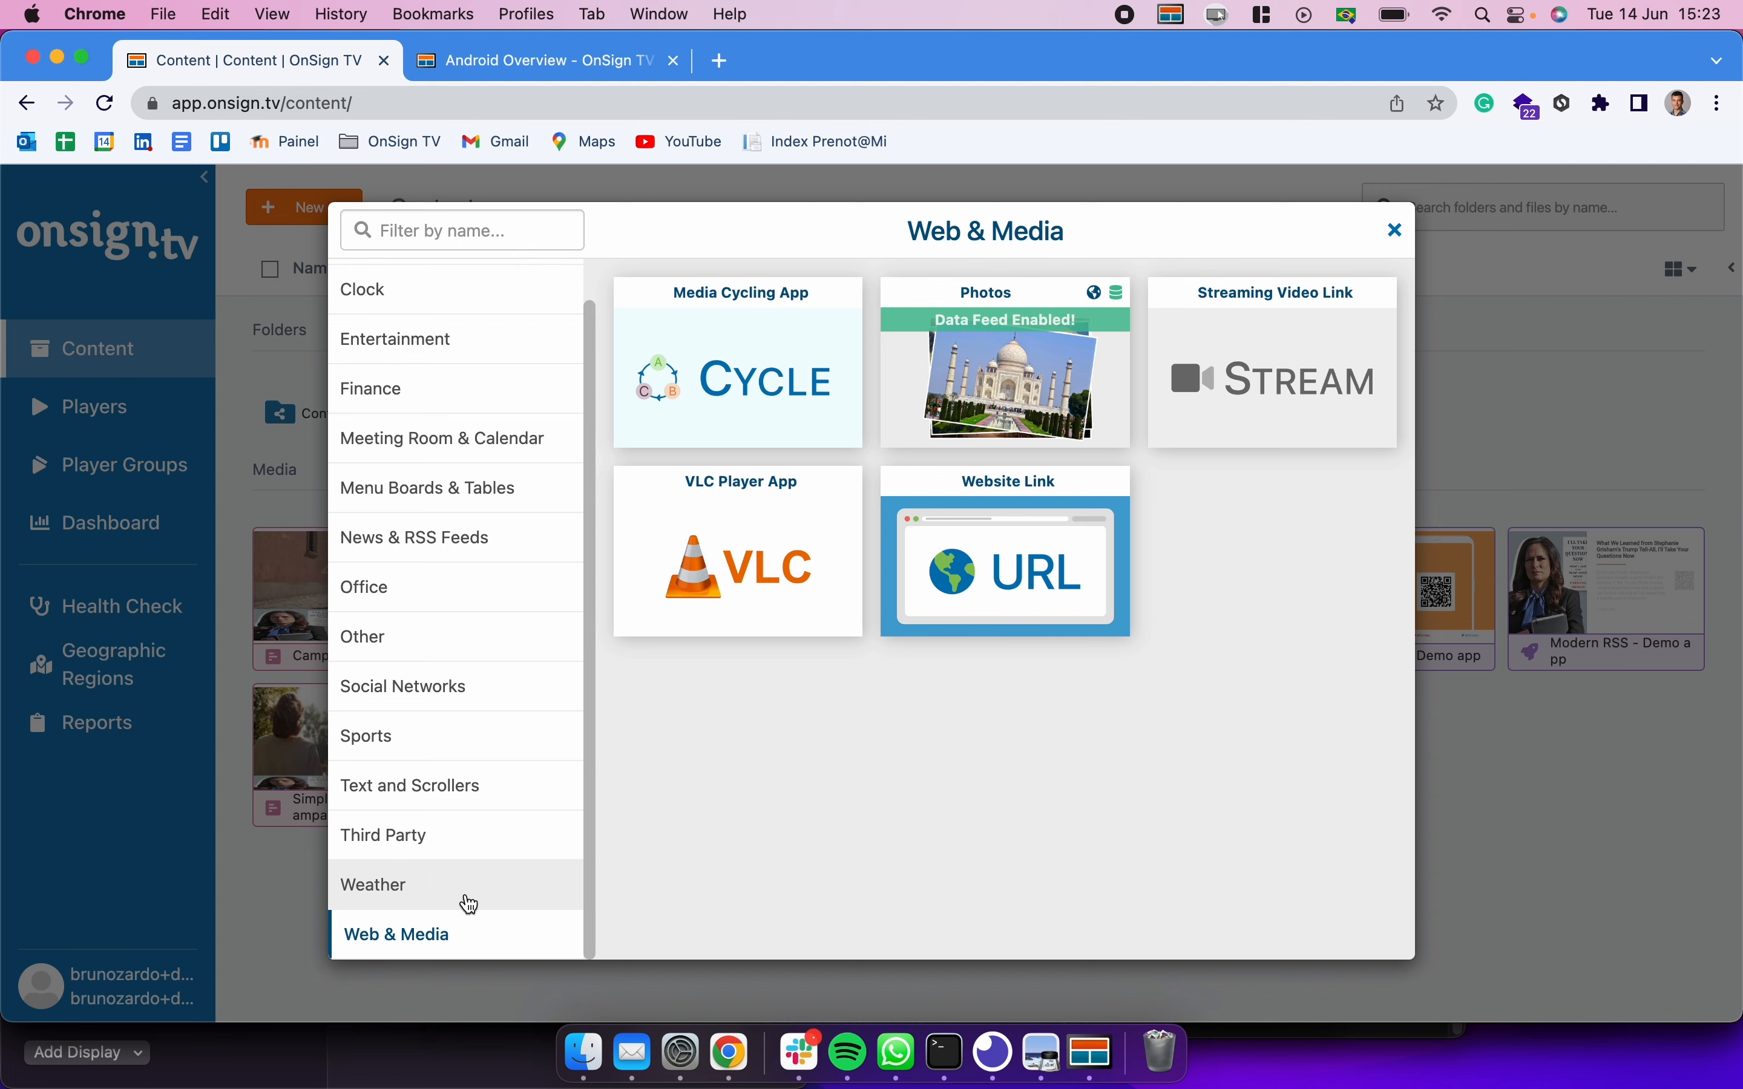
# Step: Return to the Weather category and scroll to Weather Forecast Tall and Wide
pyautogui.click(378, 884)
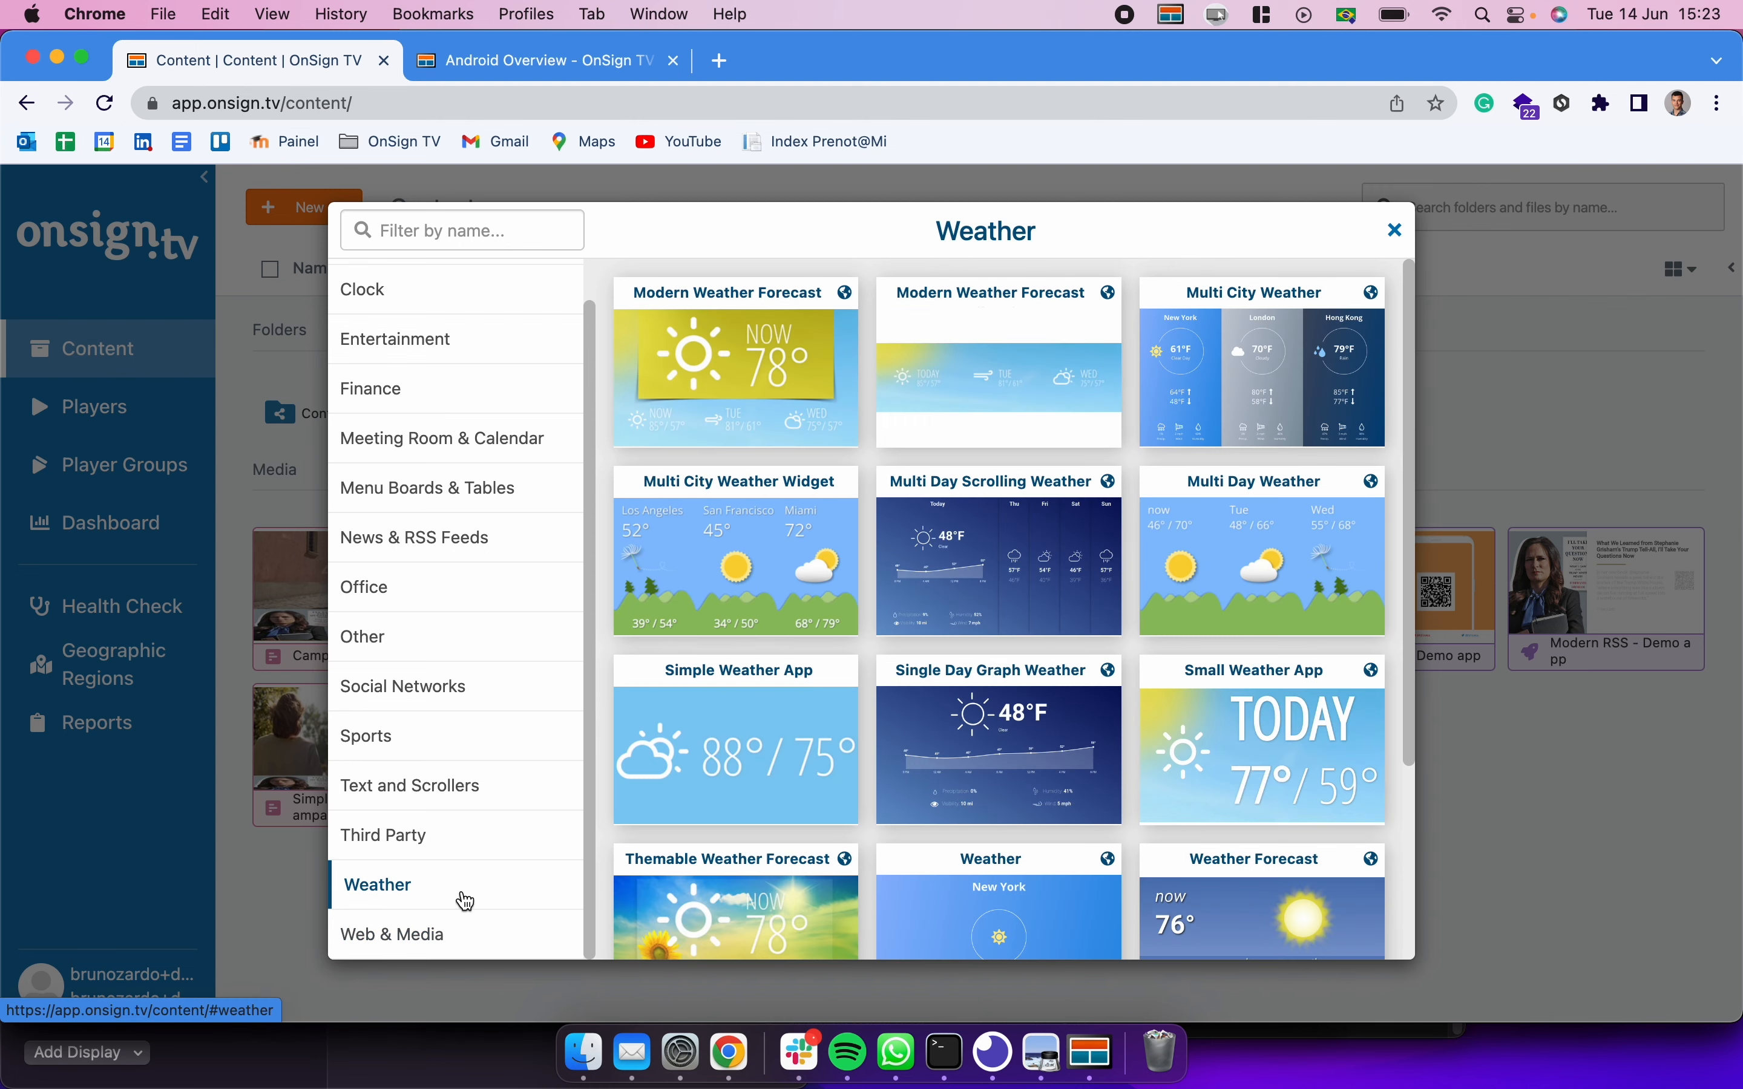
pyautogui.scroll(-3)
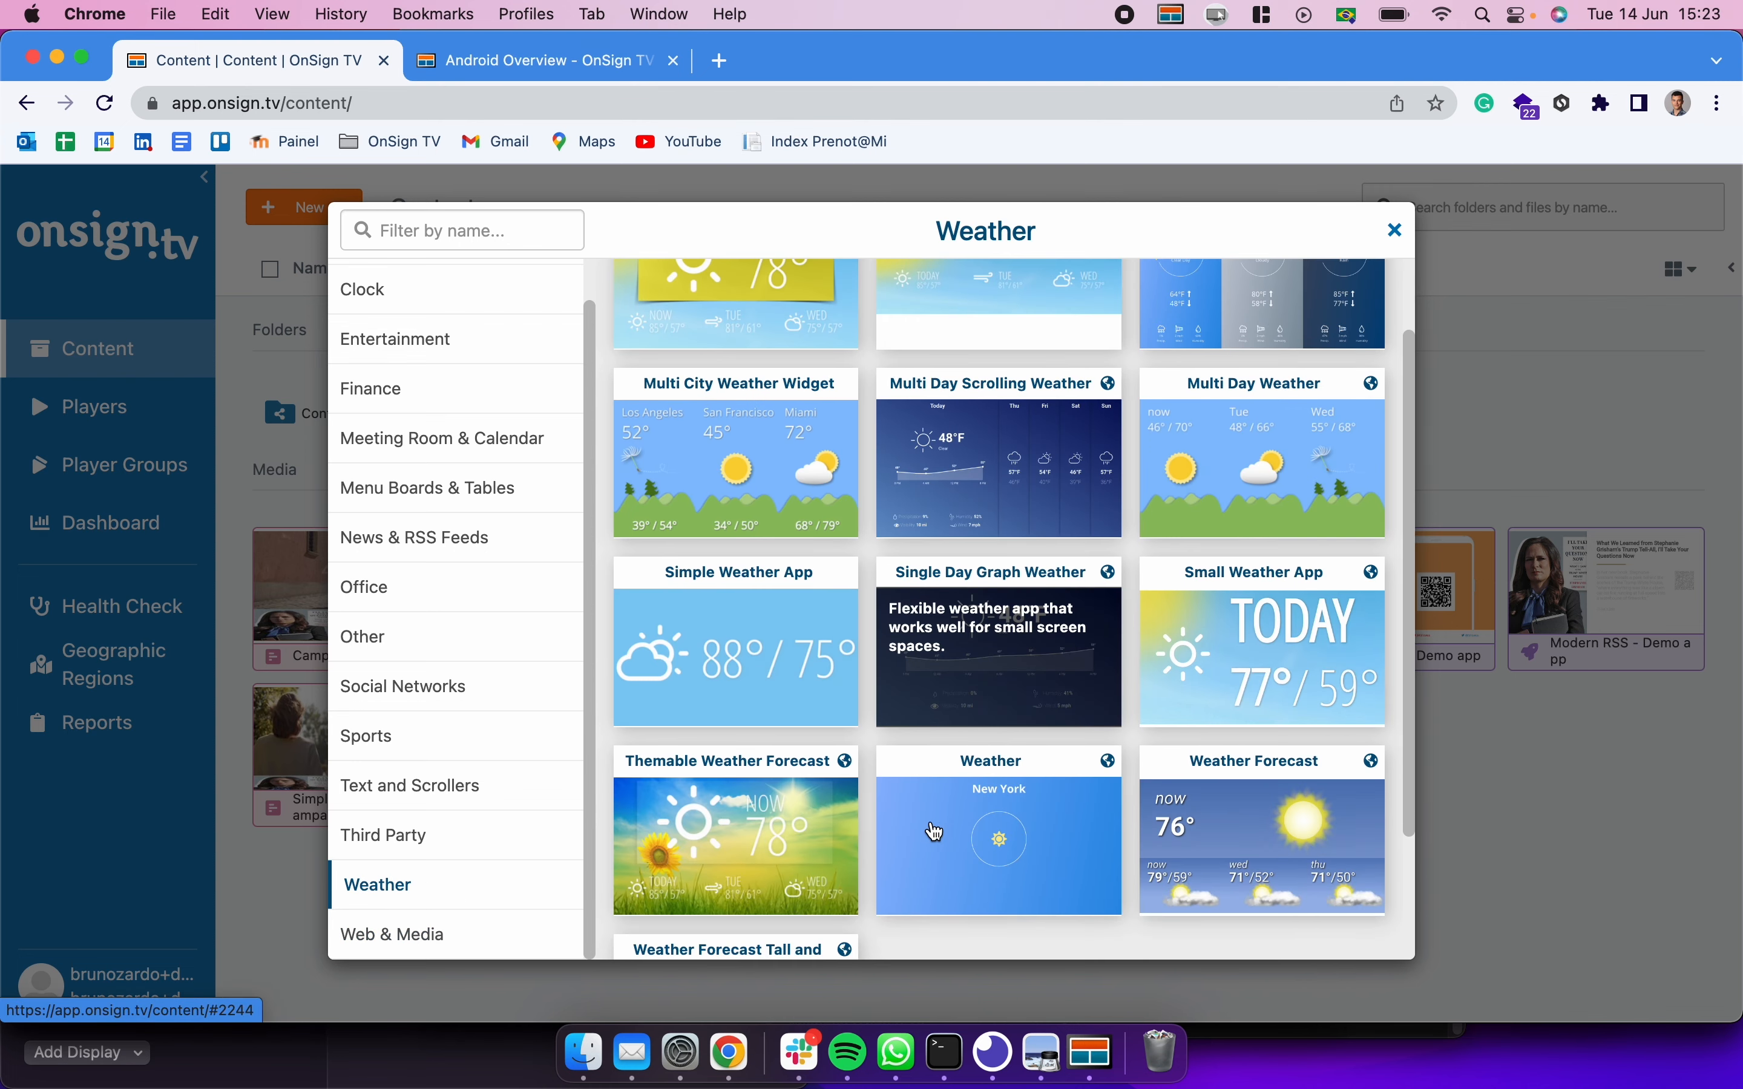
pyautogui.scroll(-3)
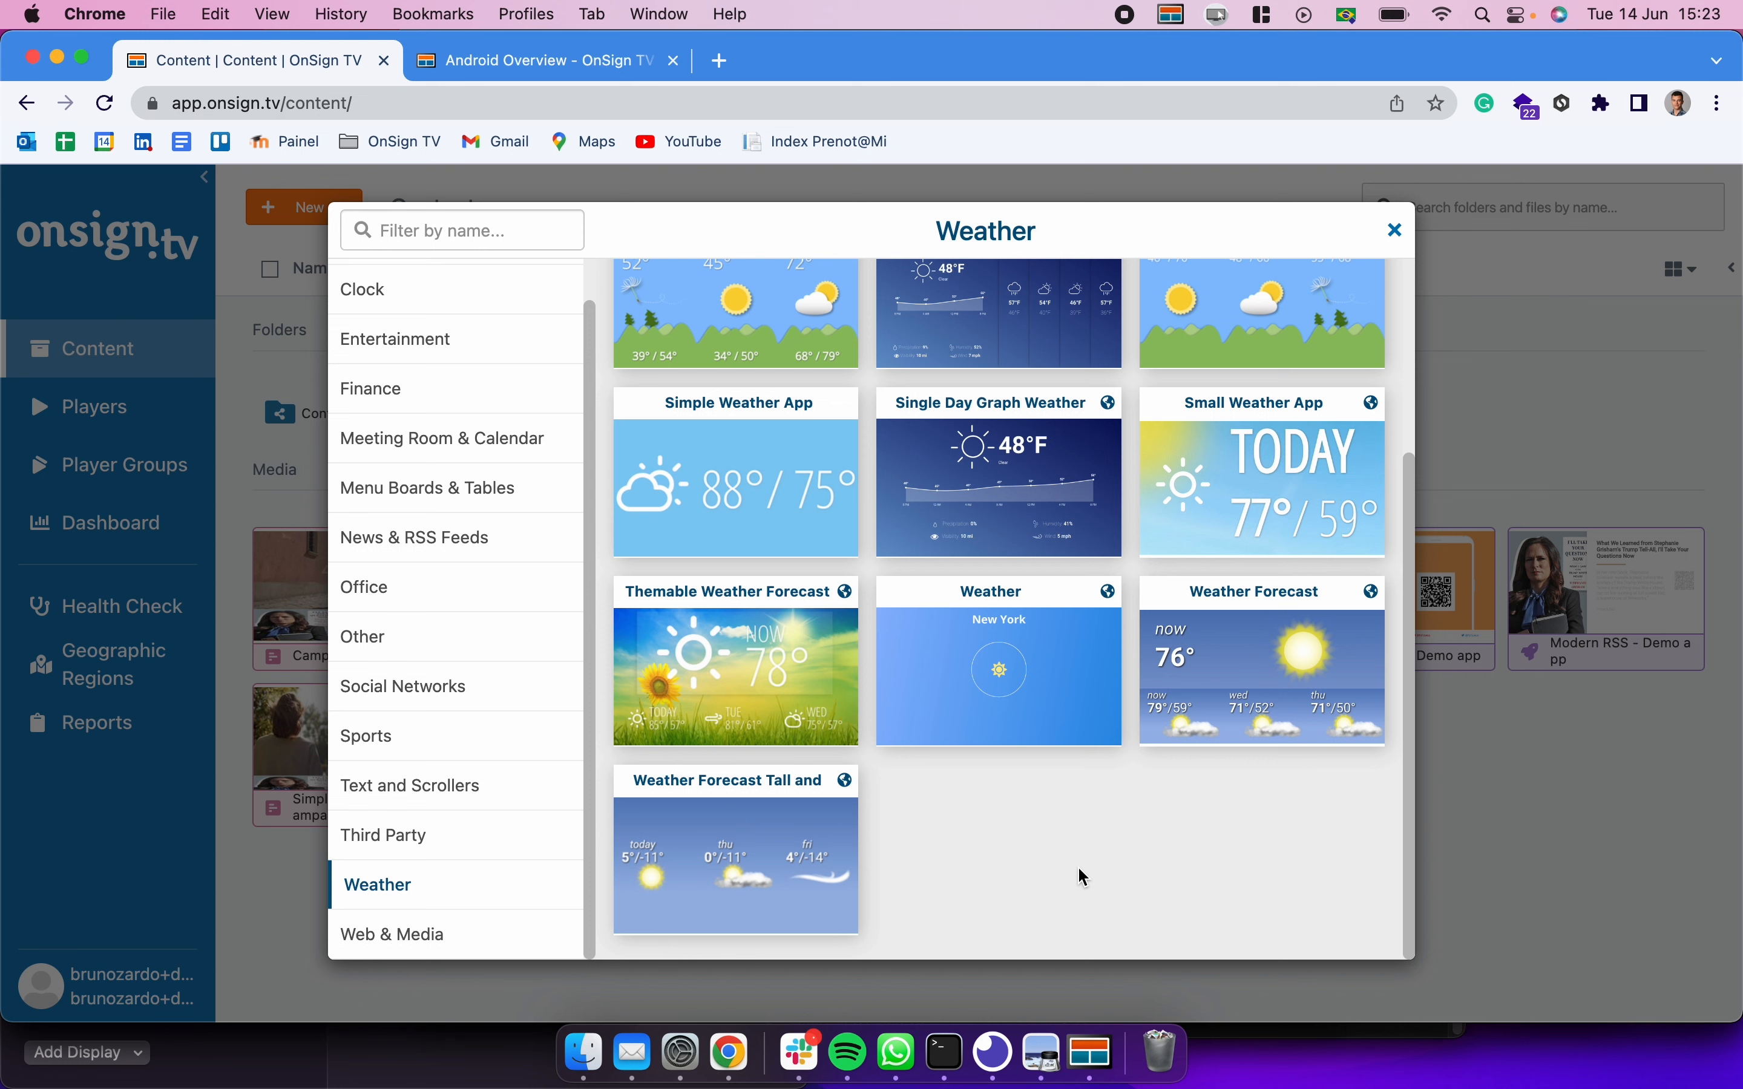
pyautogui.moveTo(989, 615)
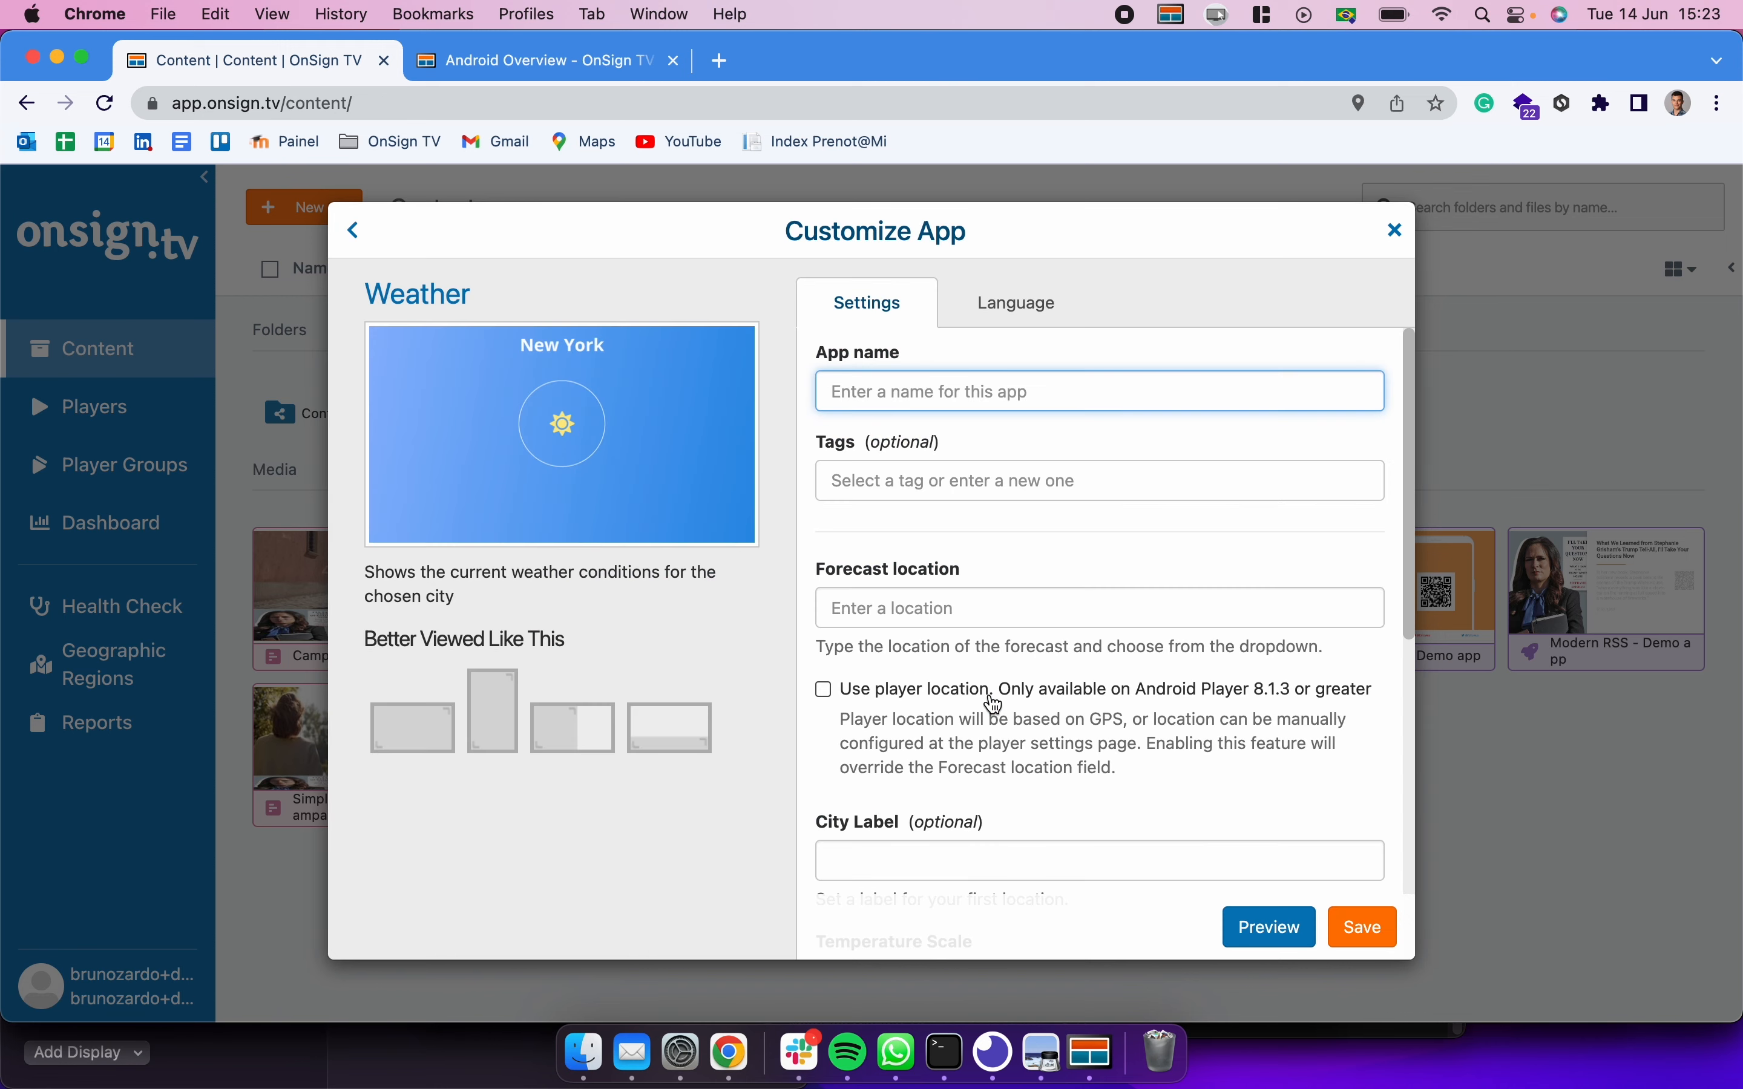
pyautogui.moveTo(783, 627)
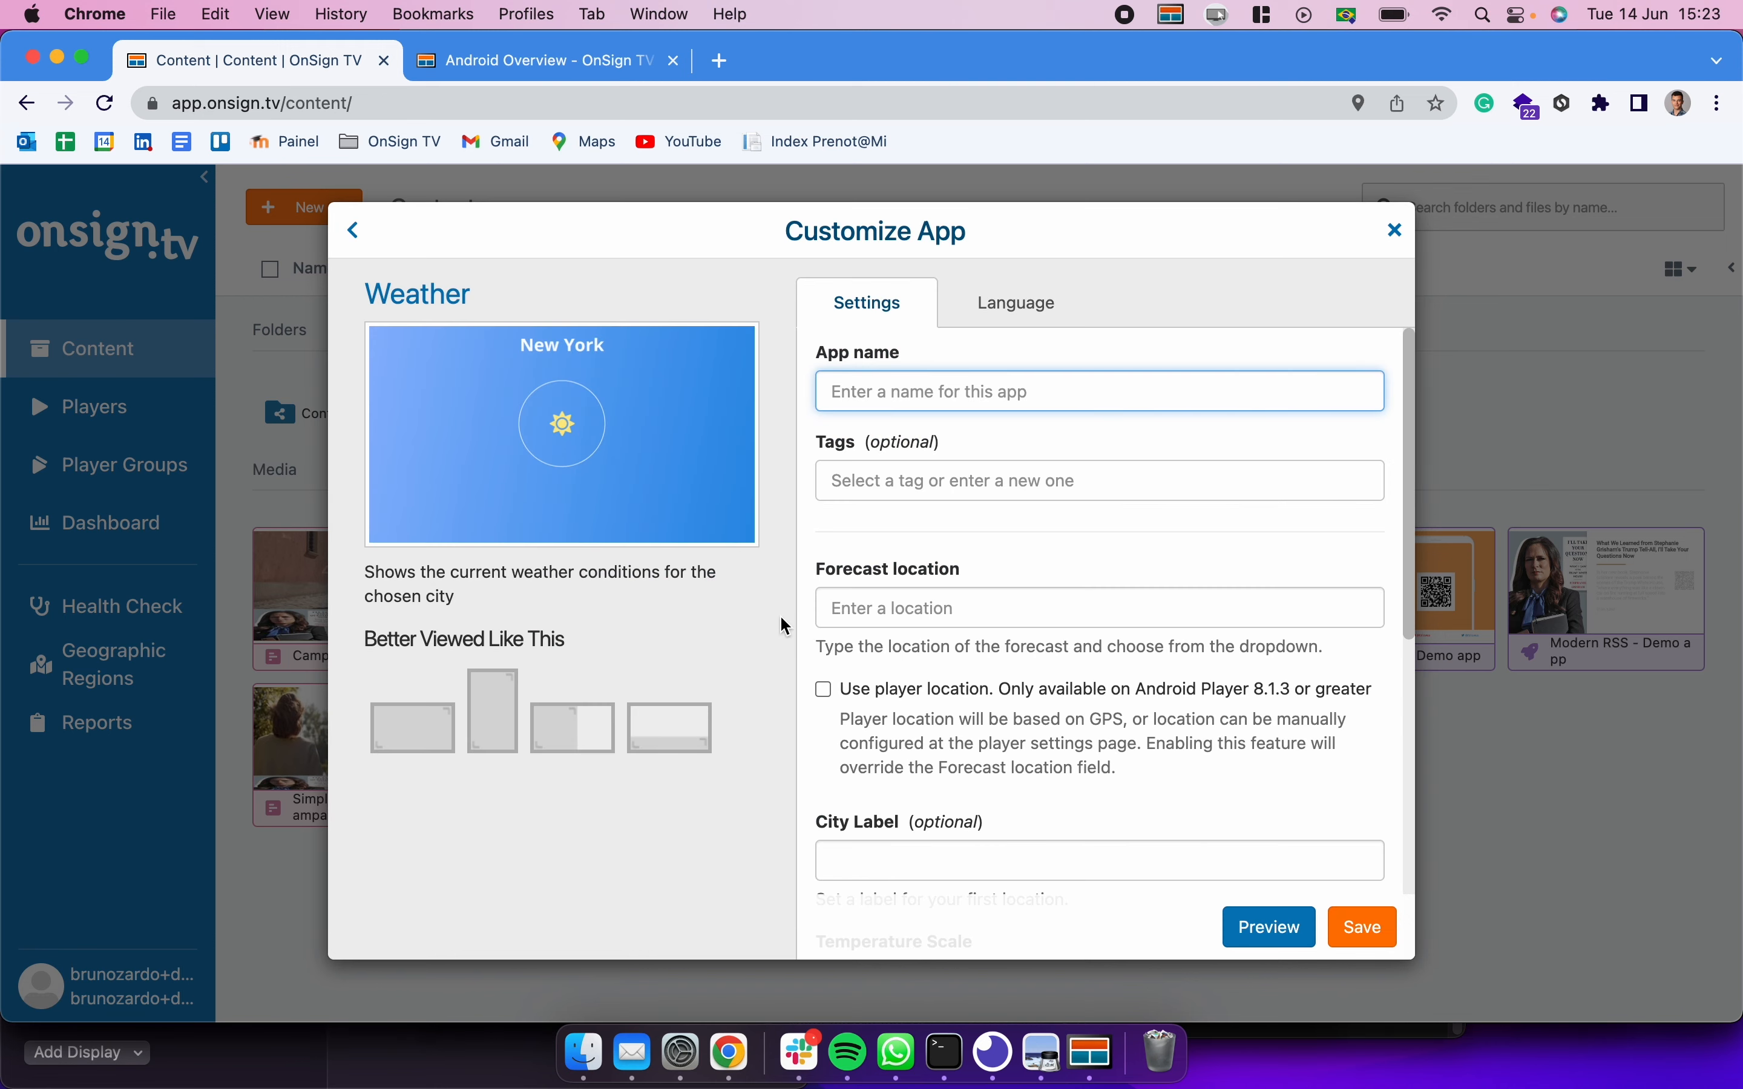
# Step: Begin customizing the Weather app and enter the name 'Weather app Demo'
pyautogui.scroll(-3)
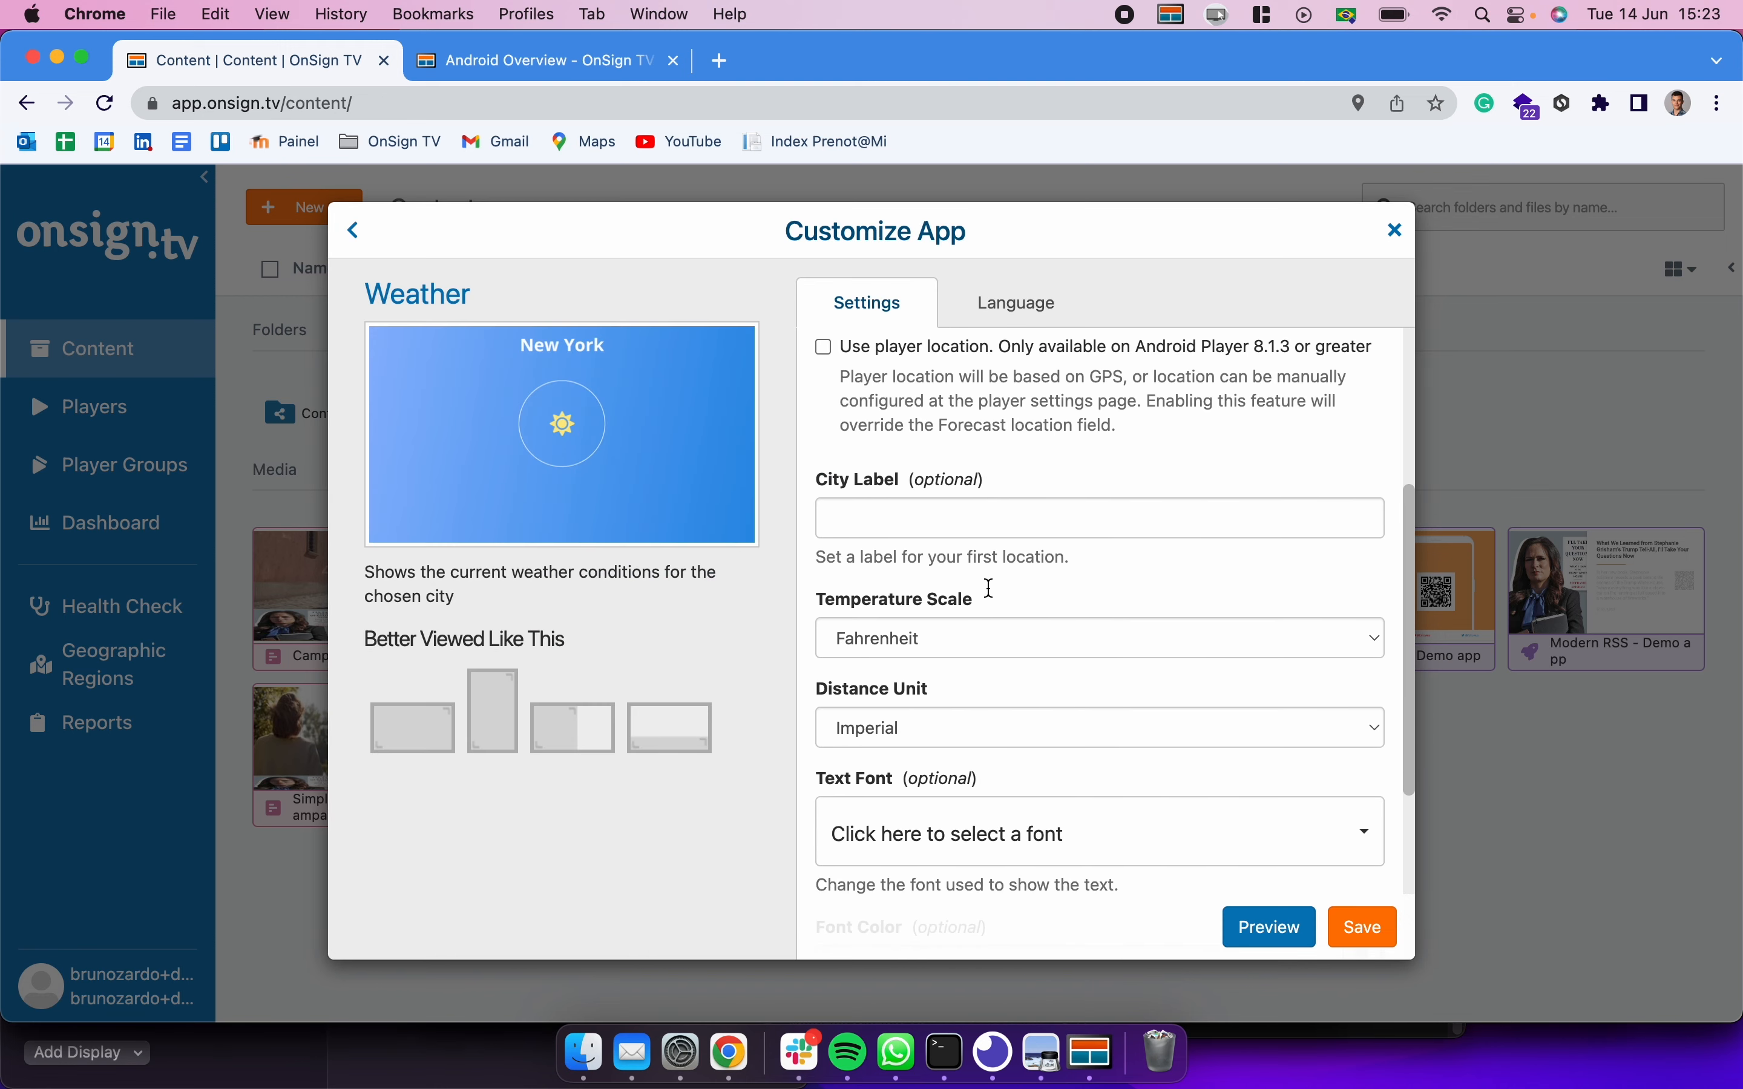
pyautogui.moveTo(523, 649)
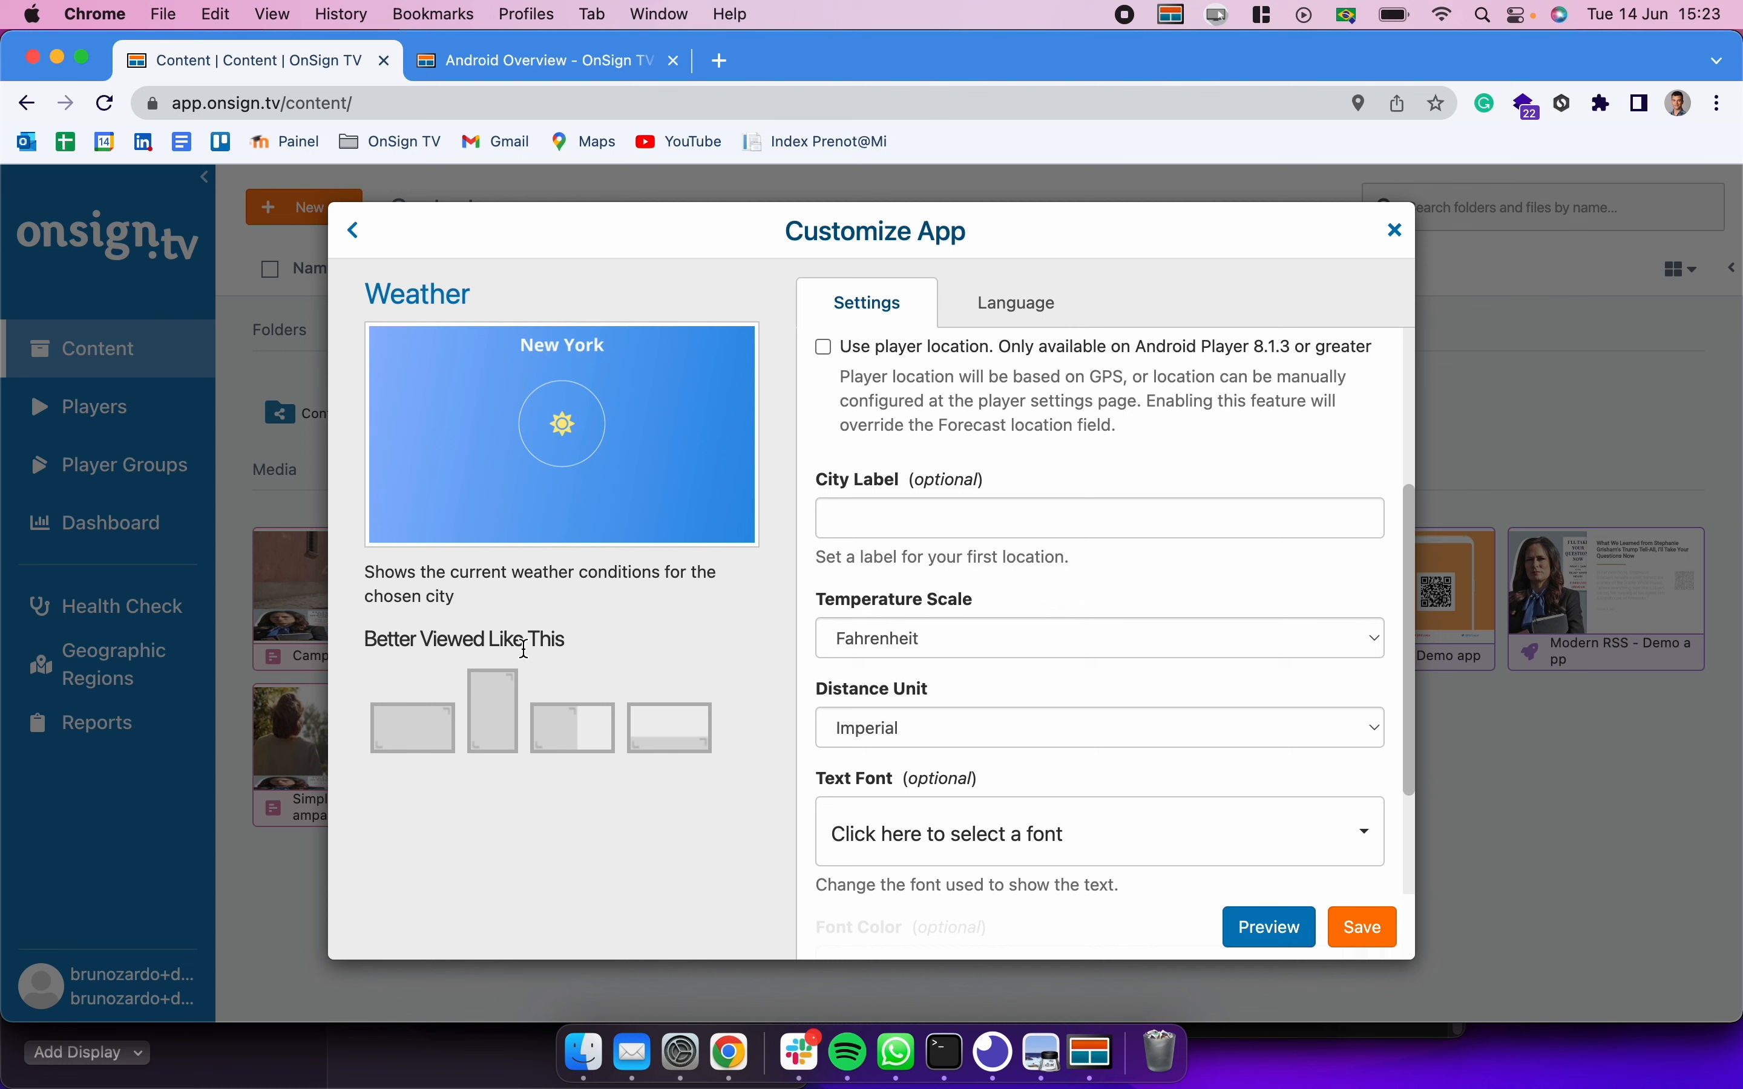
pyautogui.moveTo(591, 659)
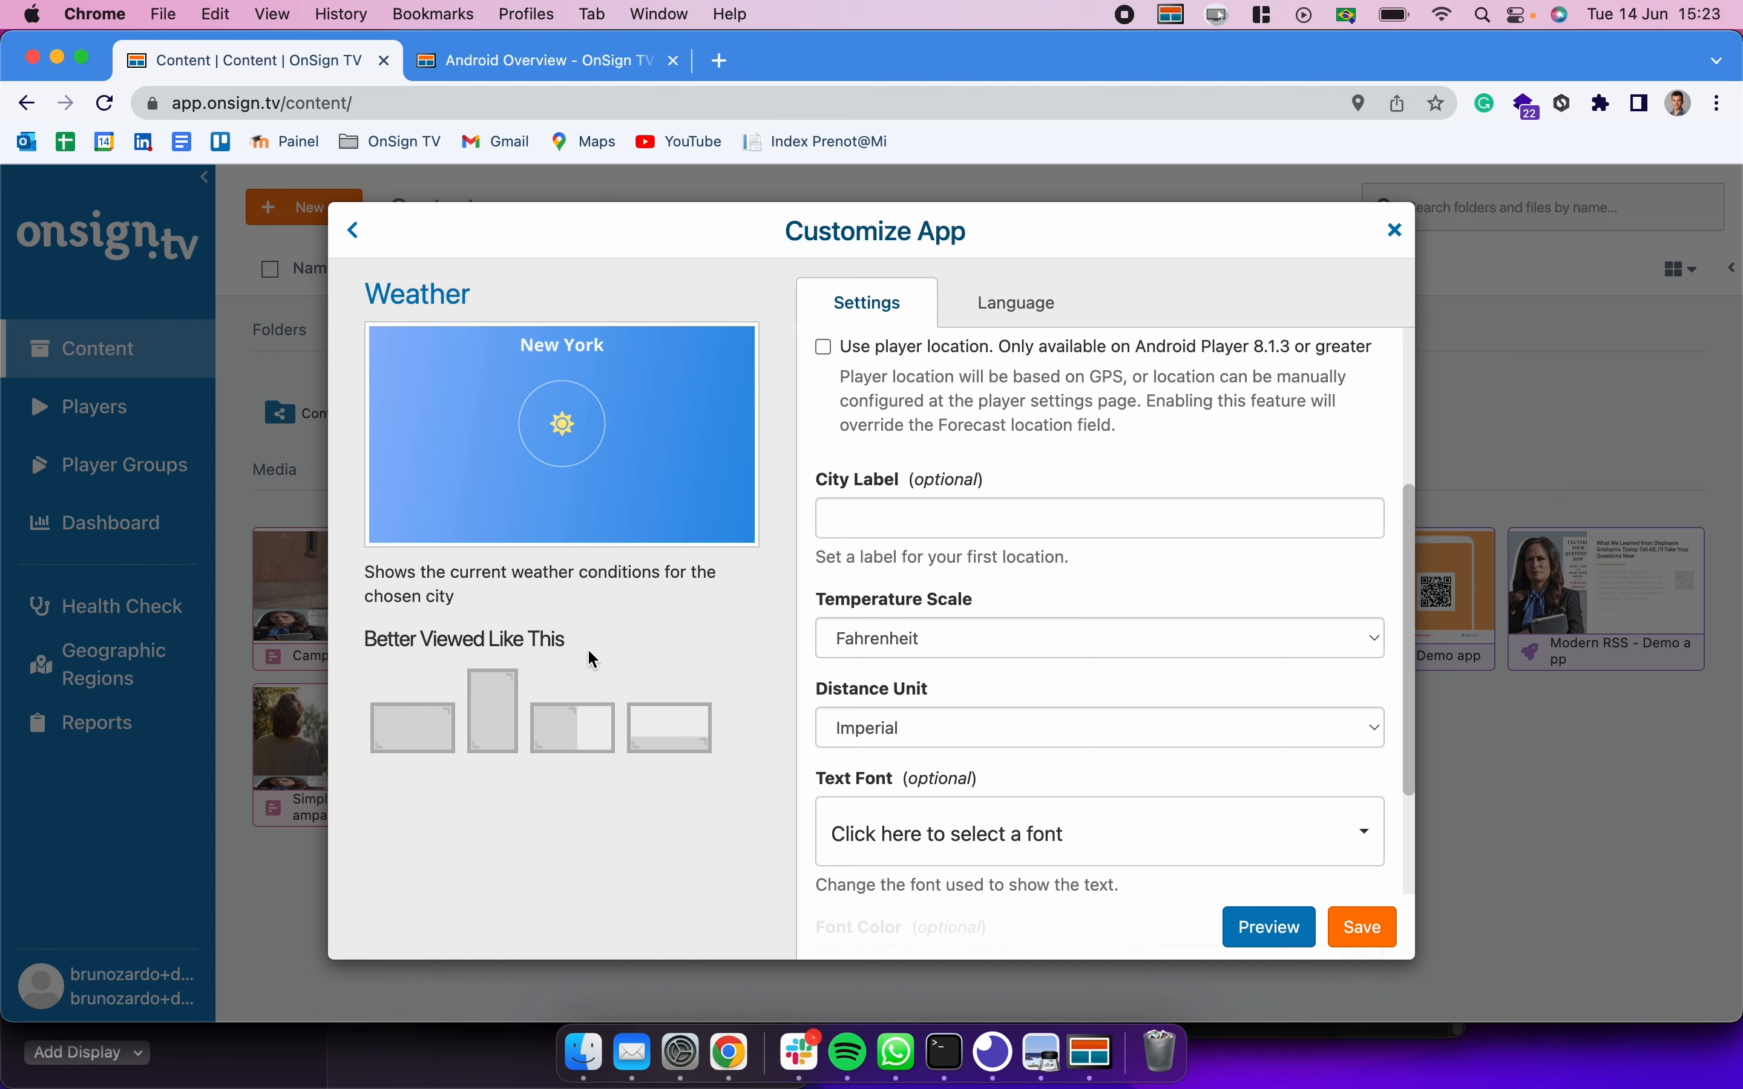
pyautogui.moveTo(508, 718)
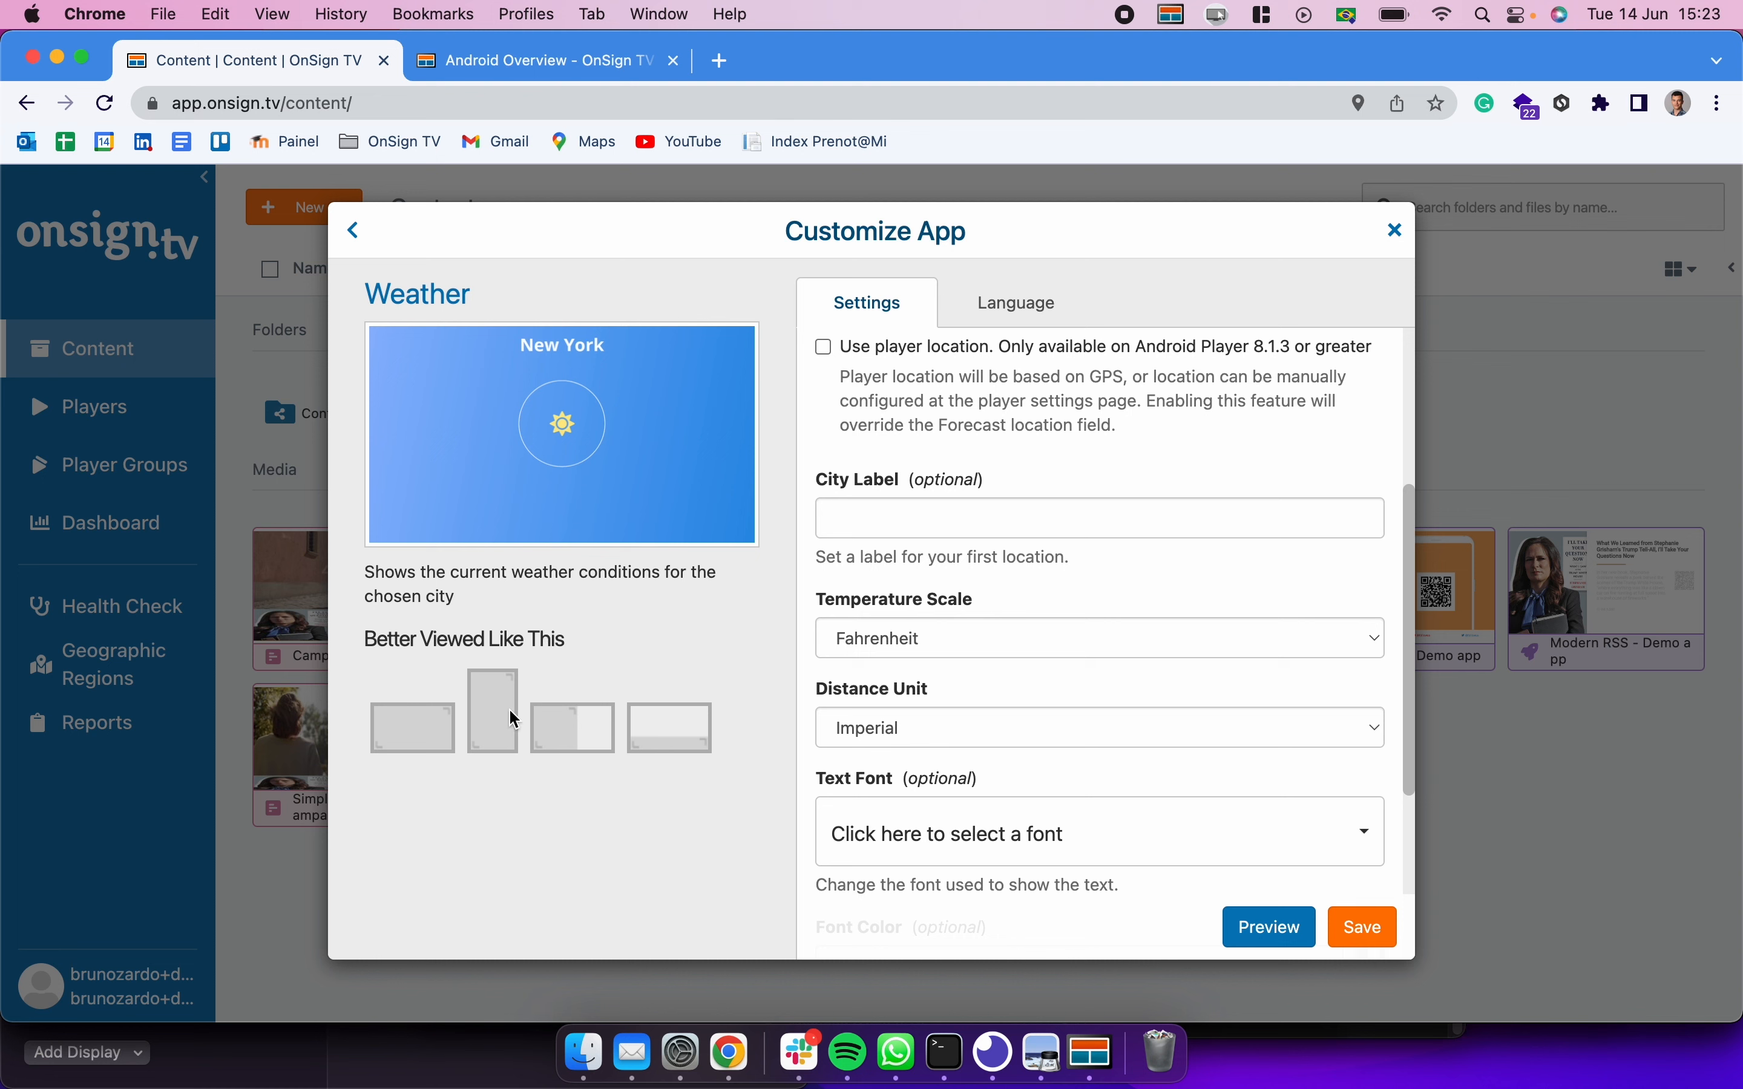
pyautogui.moveTo(466, 782)
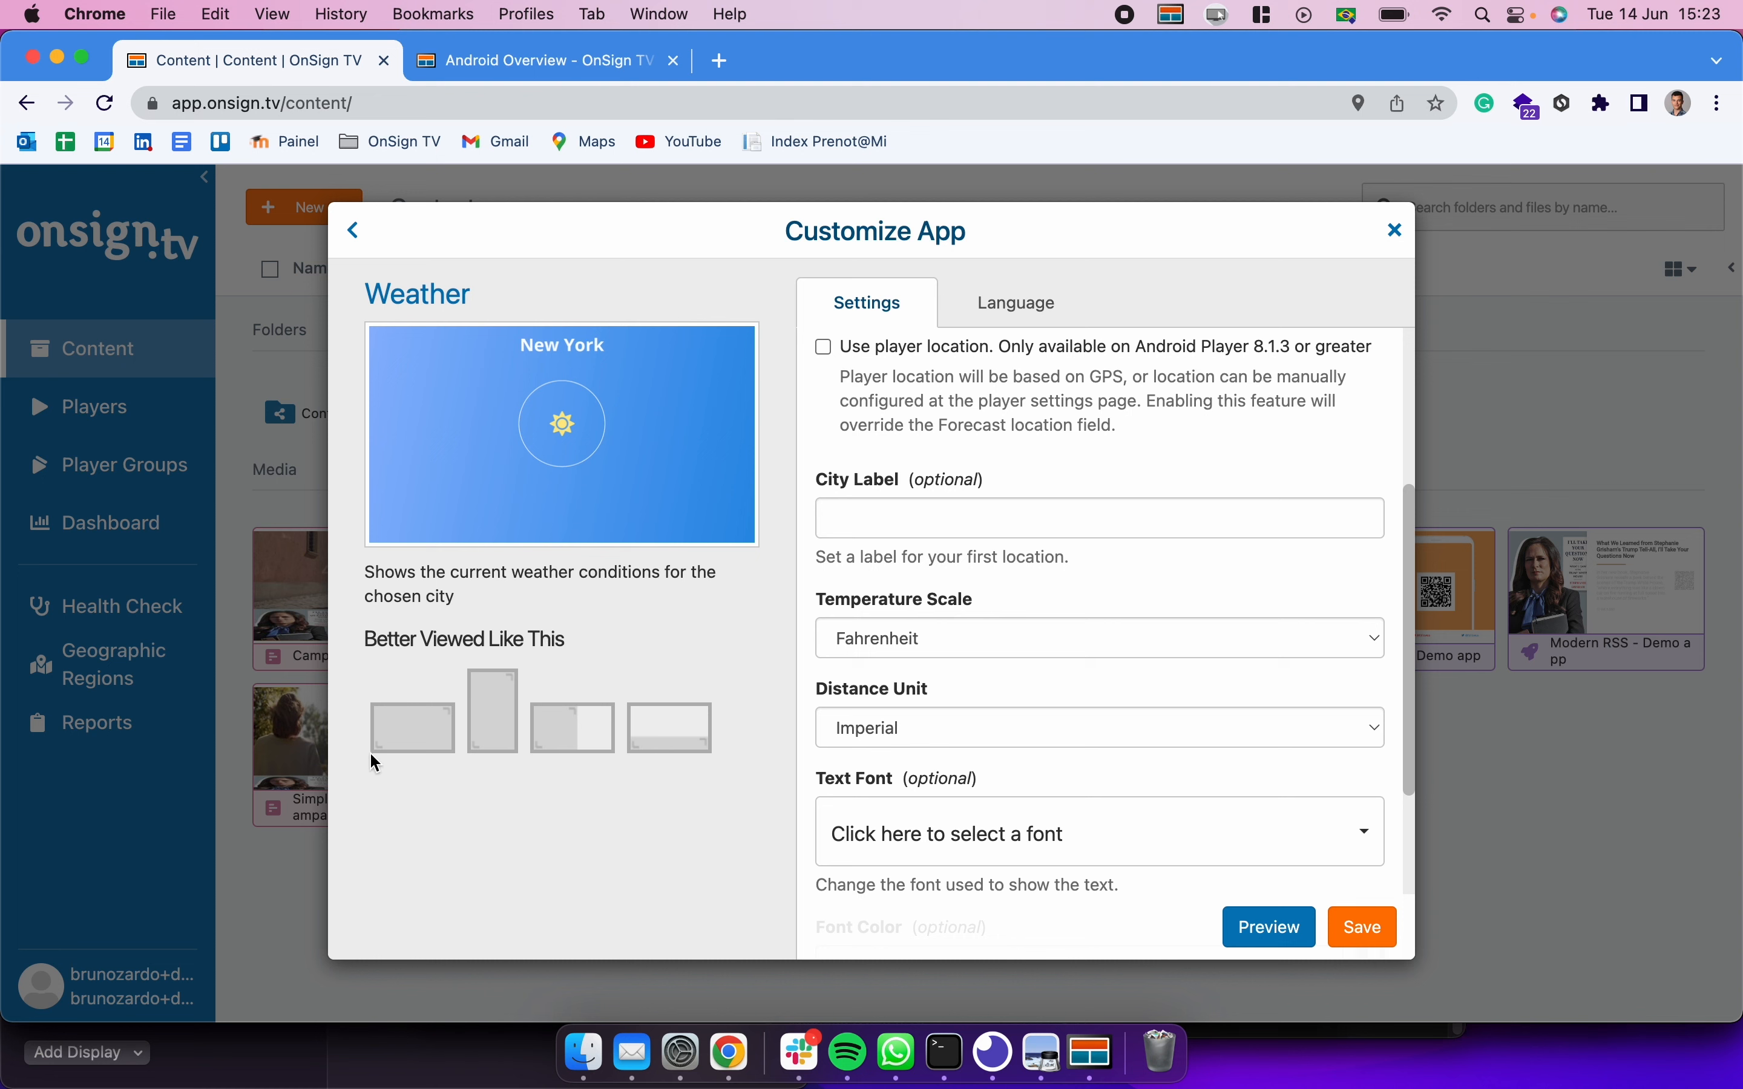
pyautogui.moveTo(371, 722)
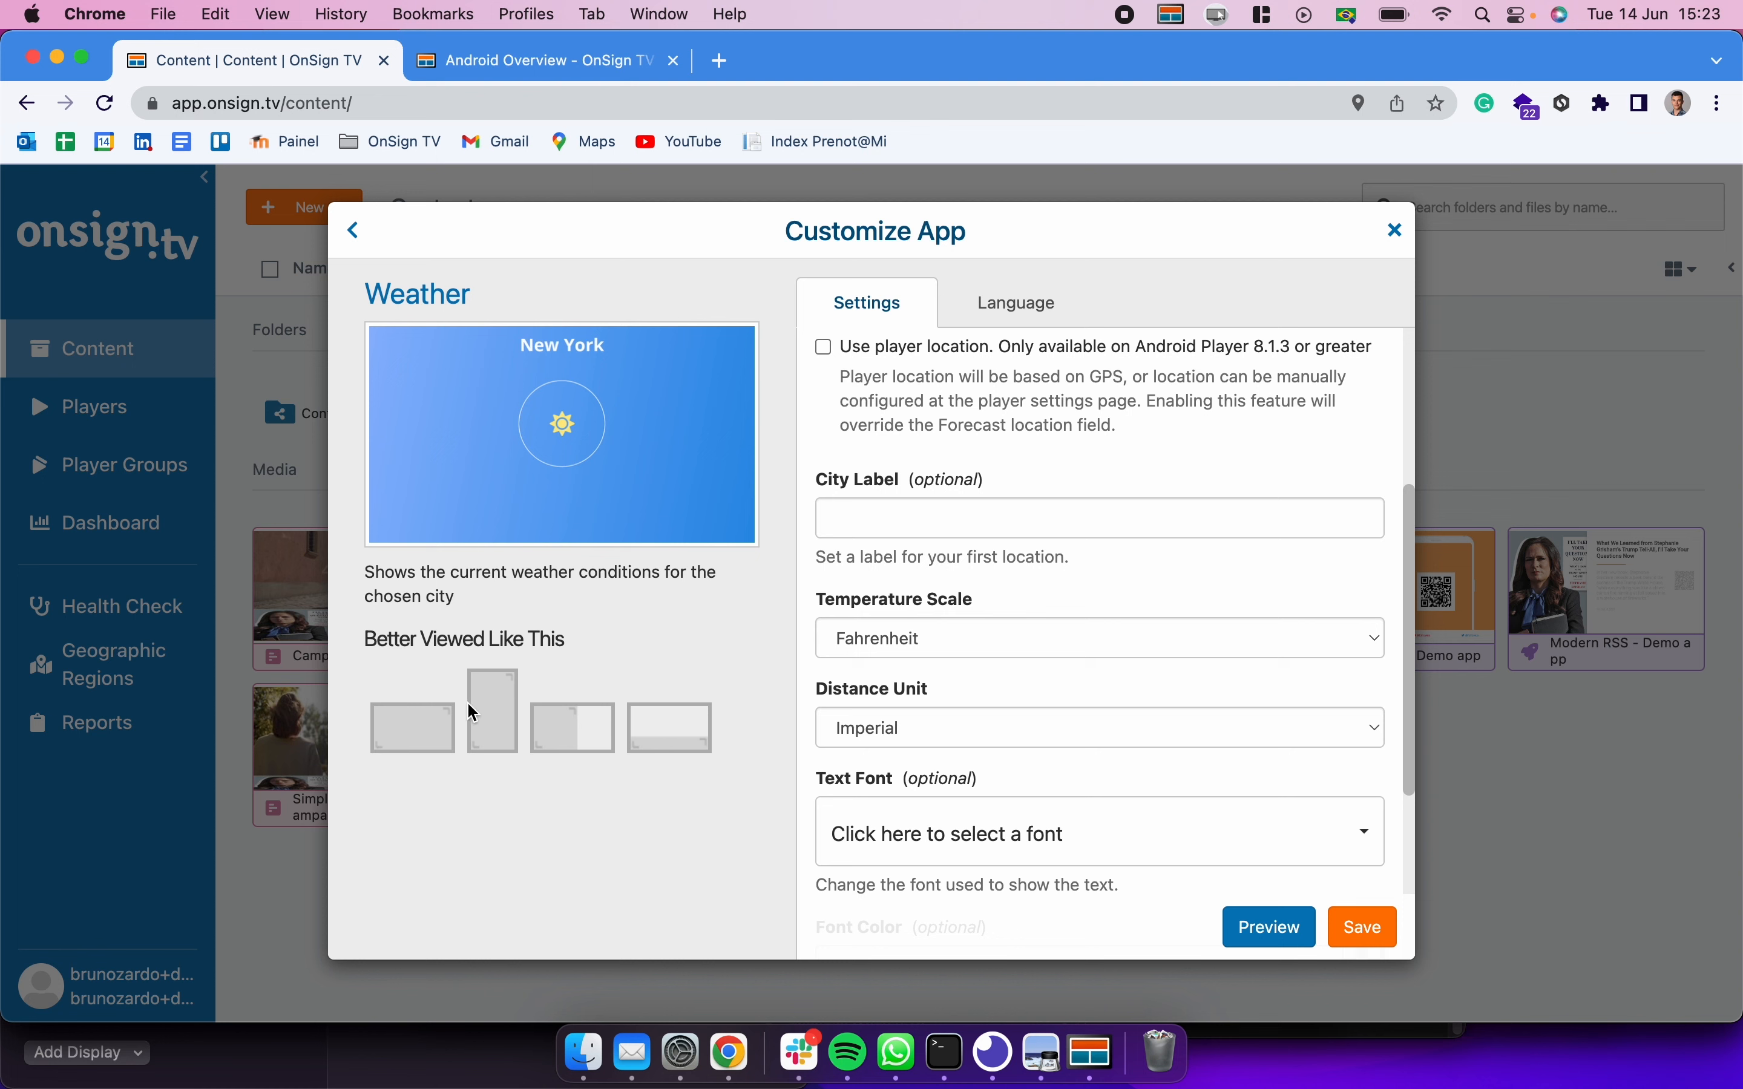
pyautogui.moveTo(526, 753)
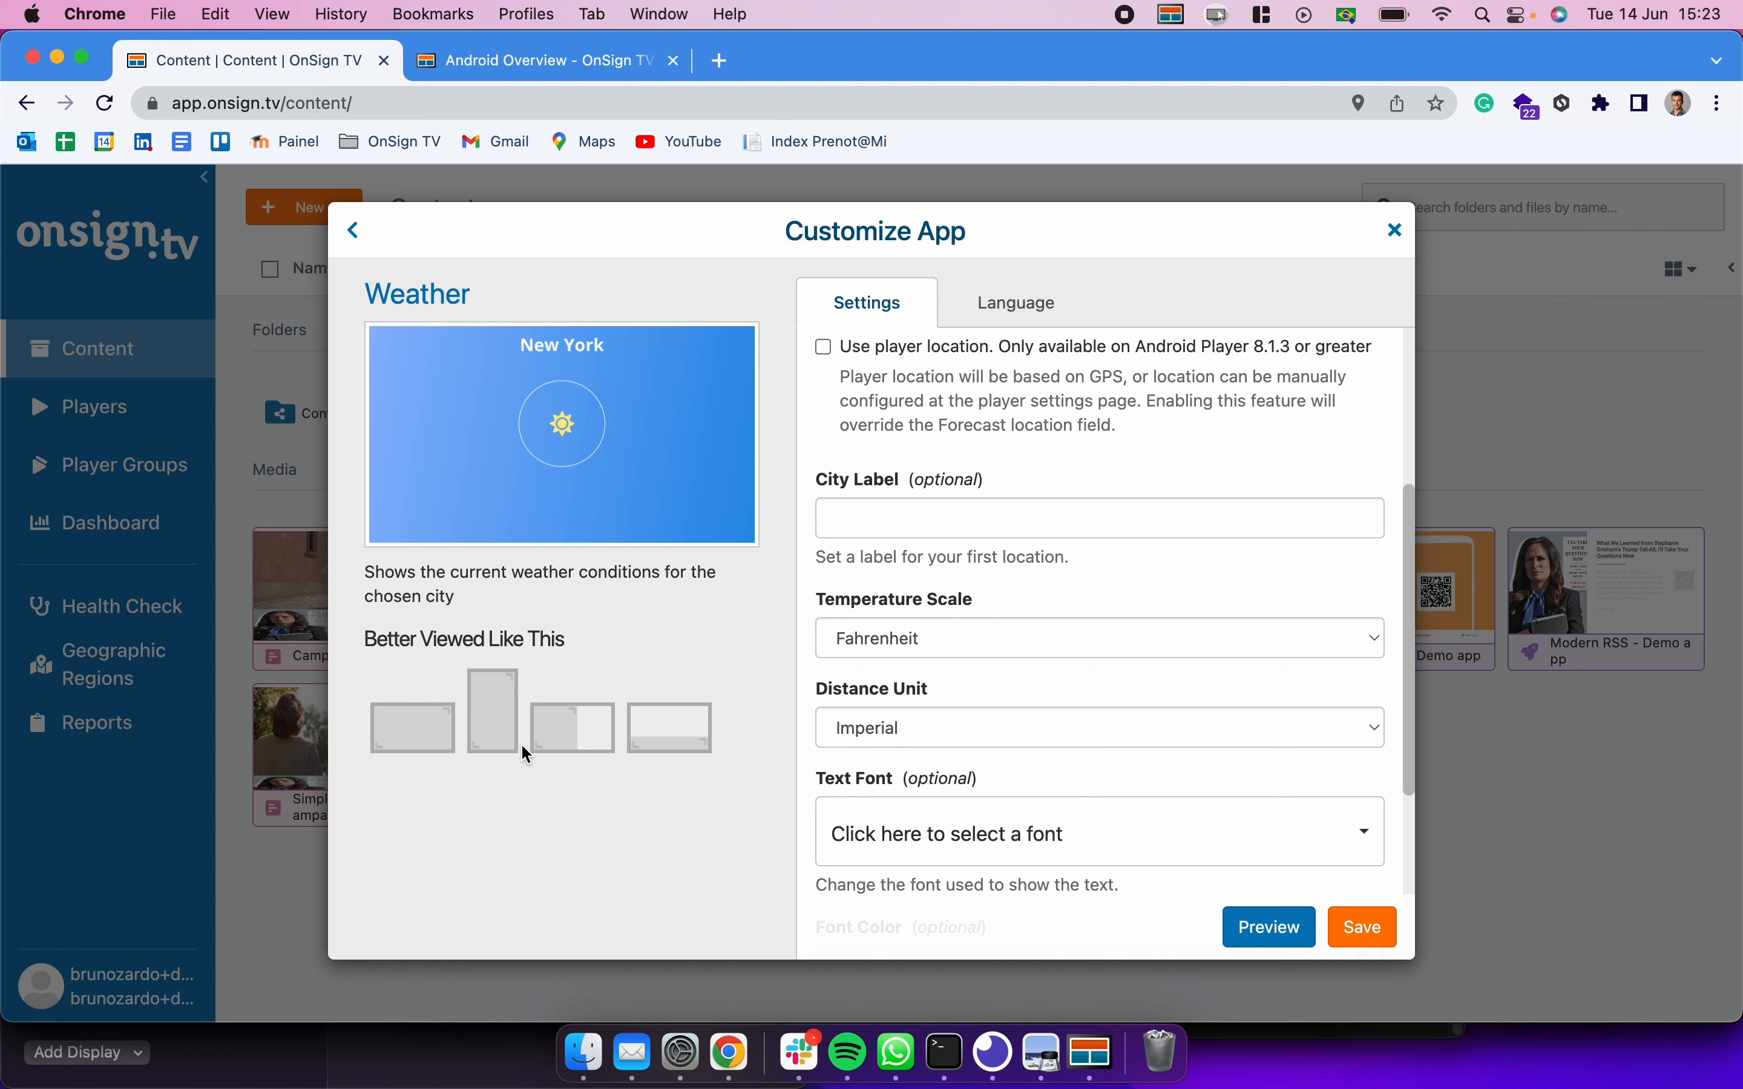
pyautogui.moveTo(664, 772)
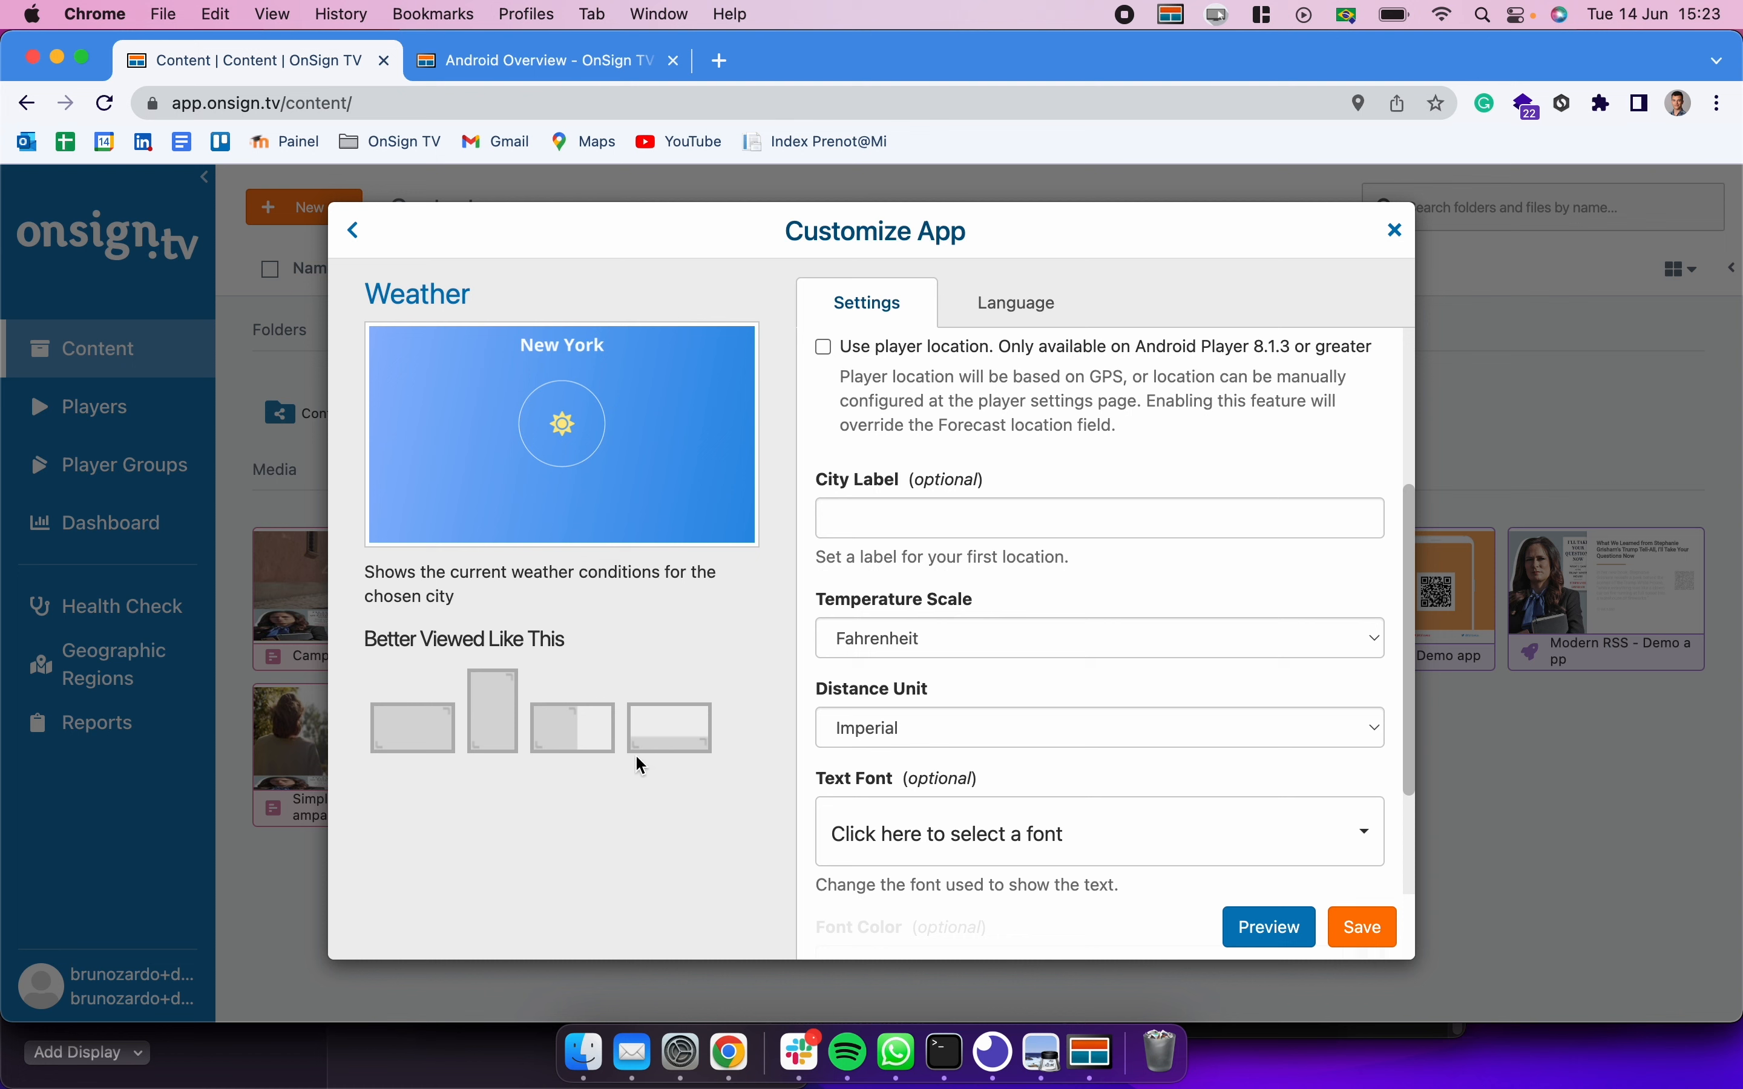
pyautogui.moveTo(953, 718)
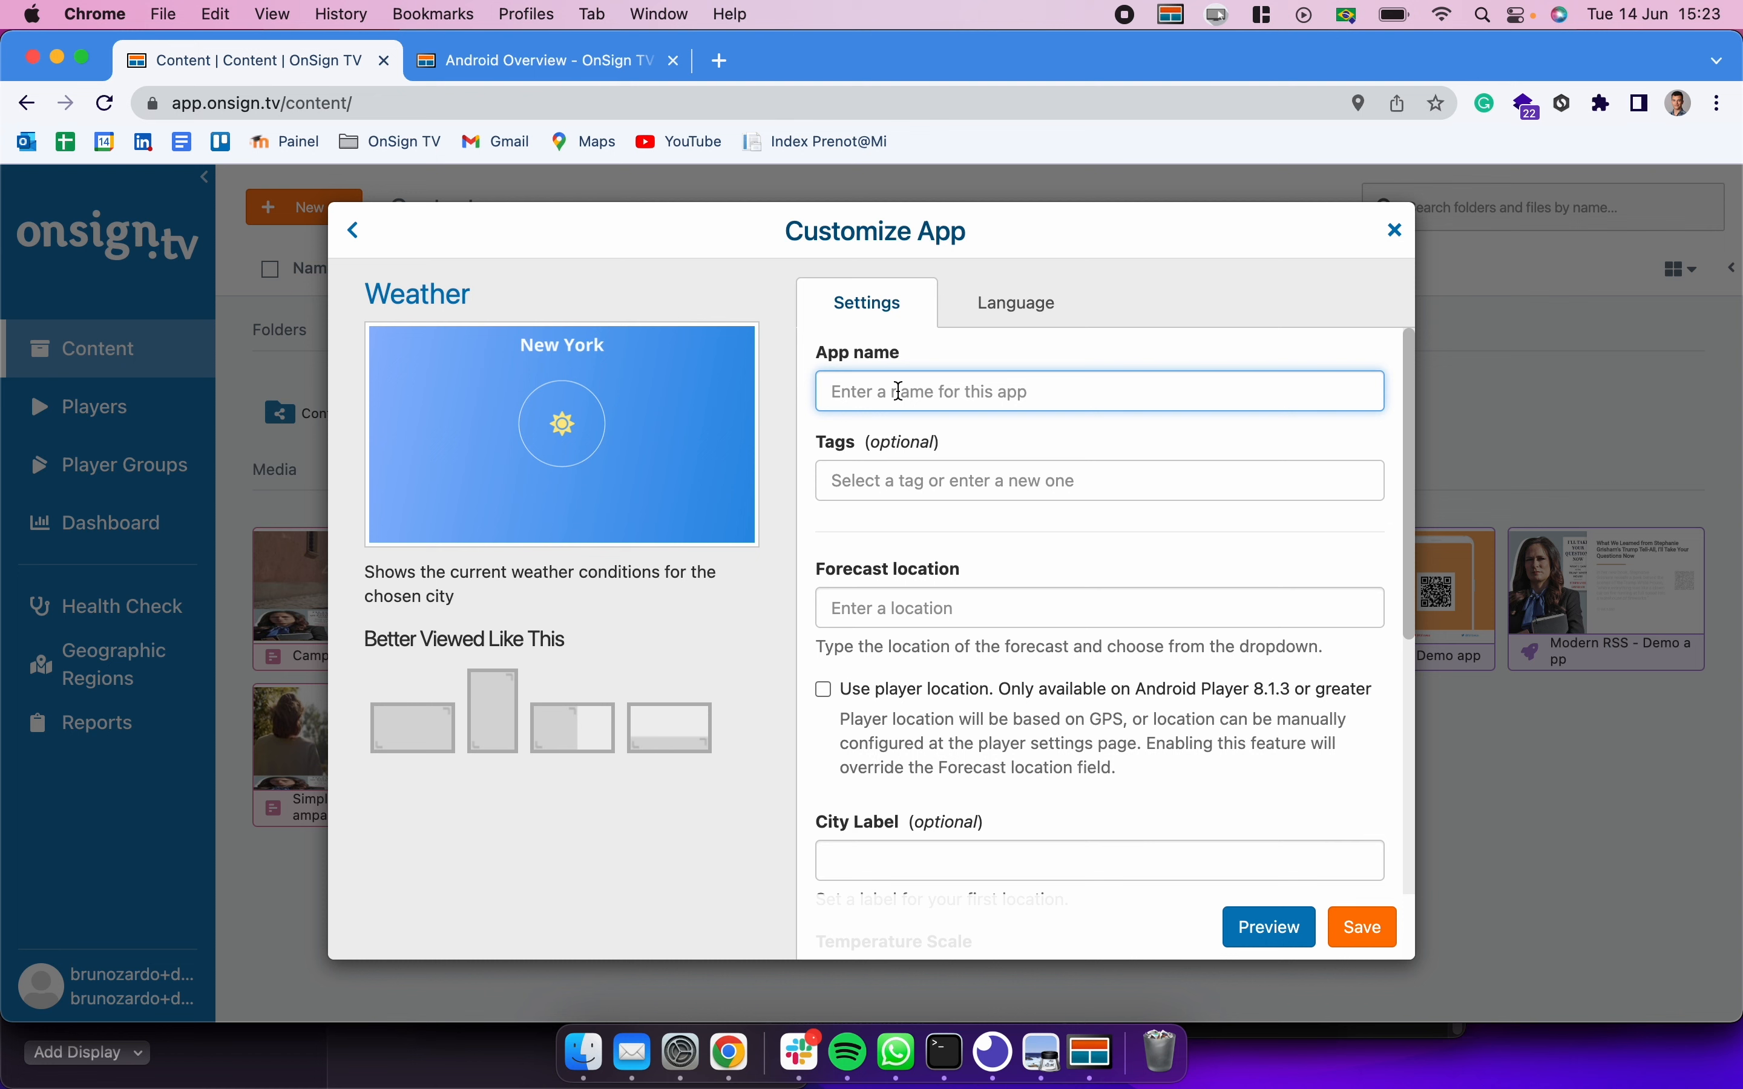
pyautogui.write('Weather app Demo')
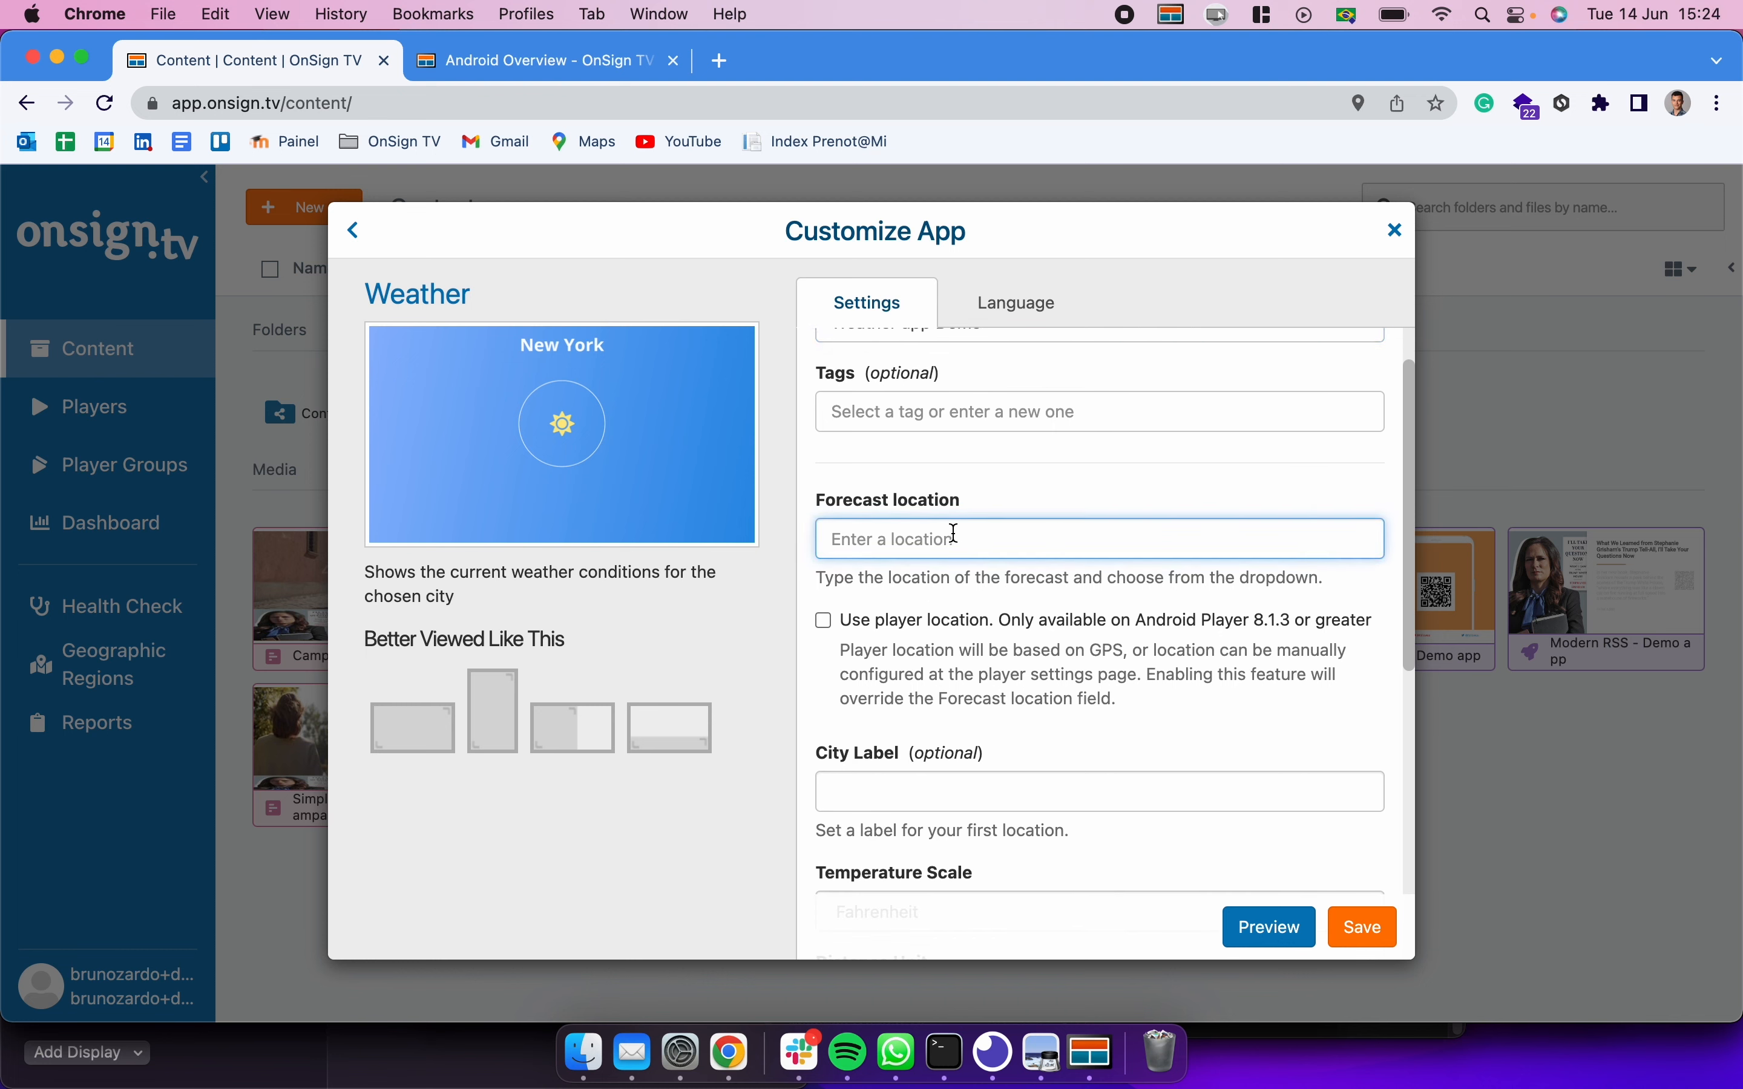
pyautogui.moveTo(946, 724)
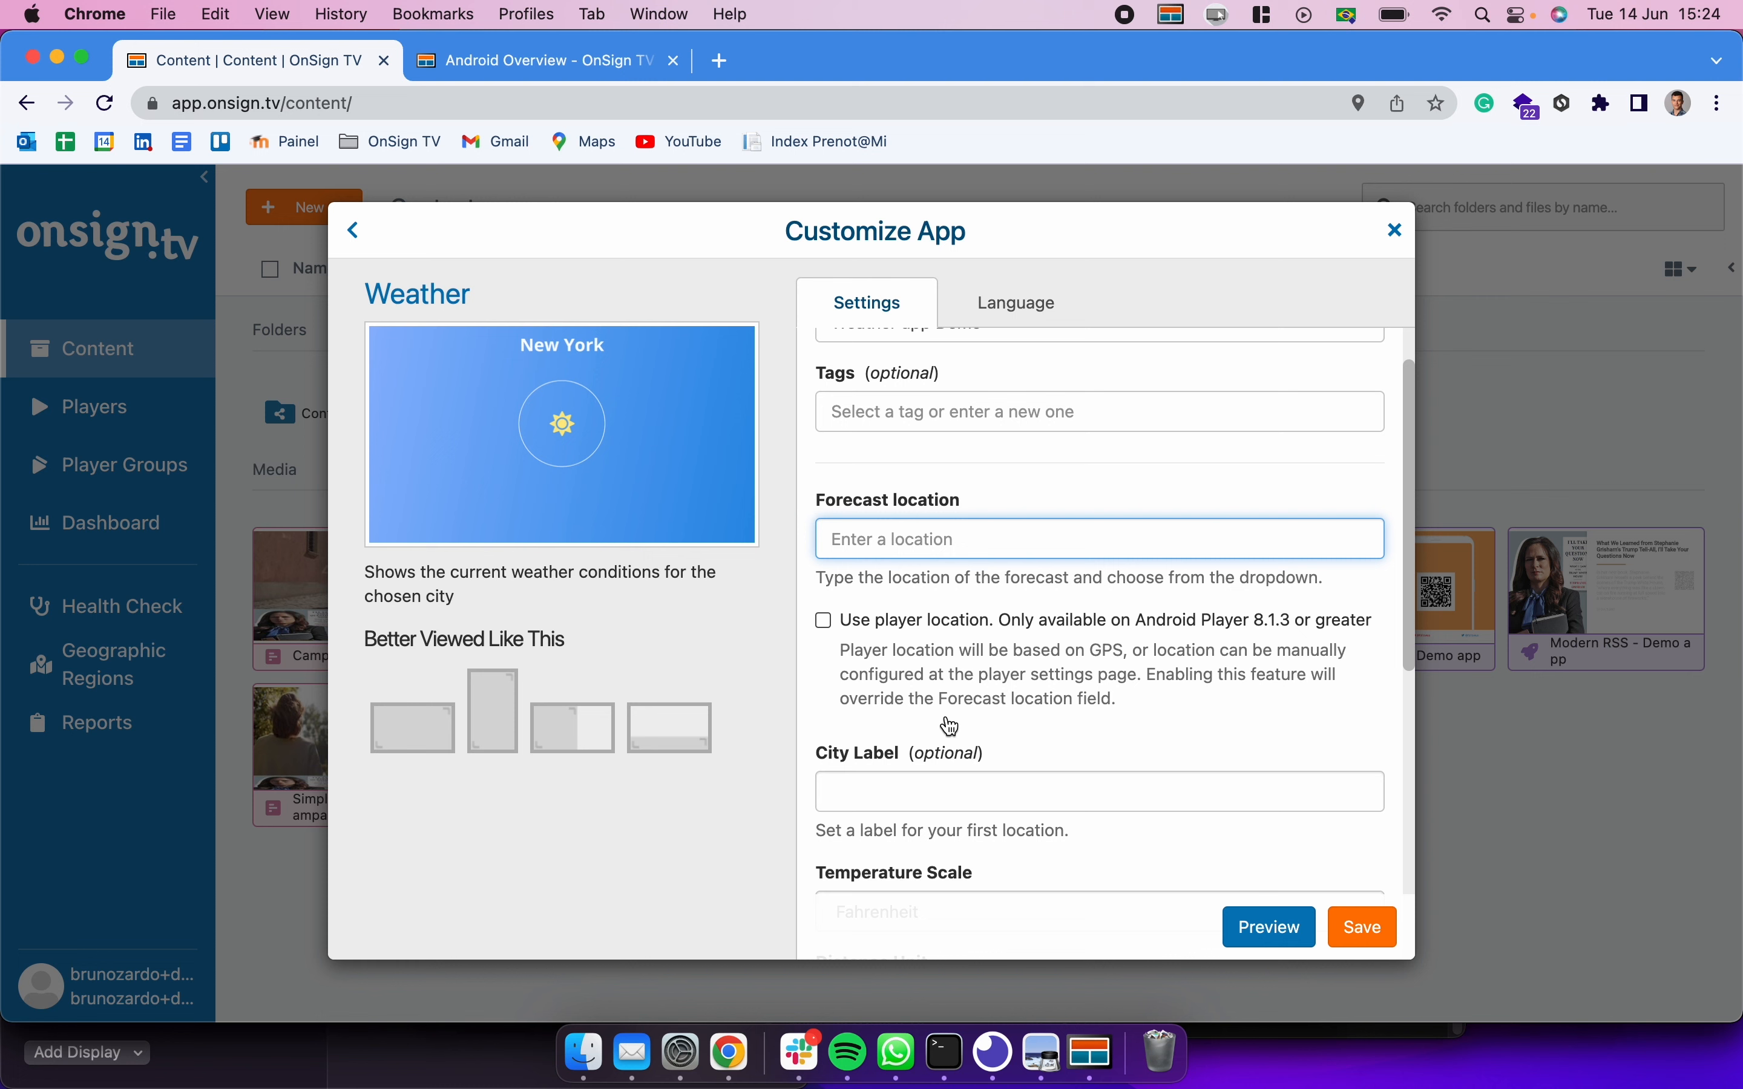
# Step: Set the forecast location to NYC, NY, USA, leaving Use player location off
pyautogui.write('N')
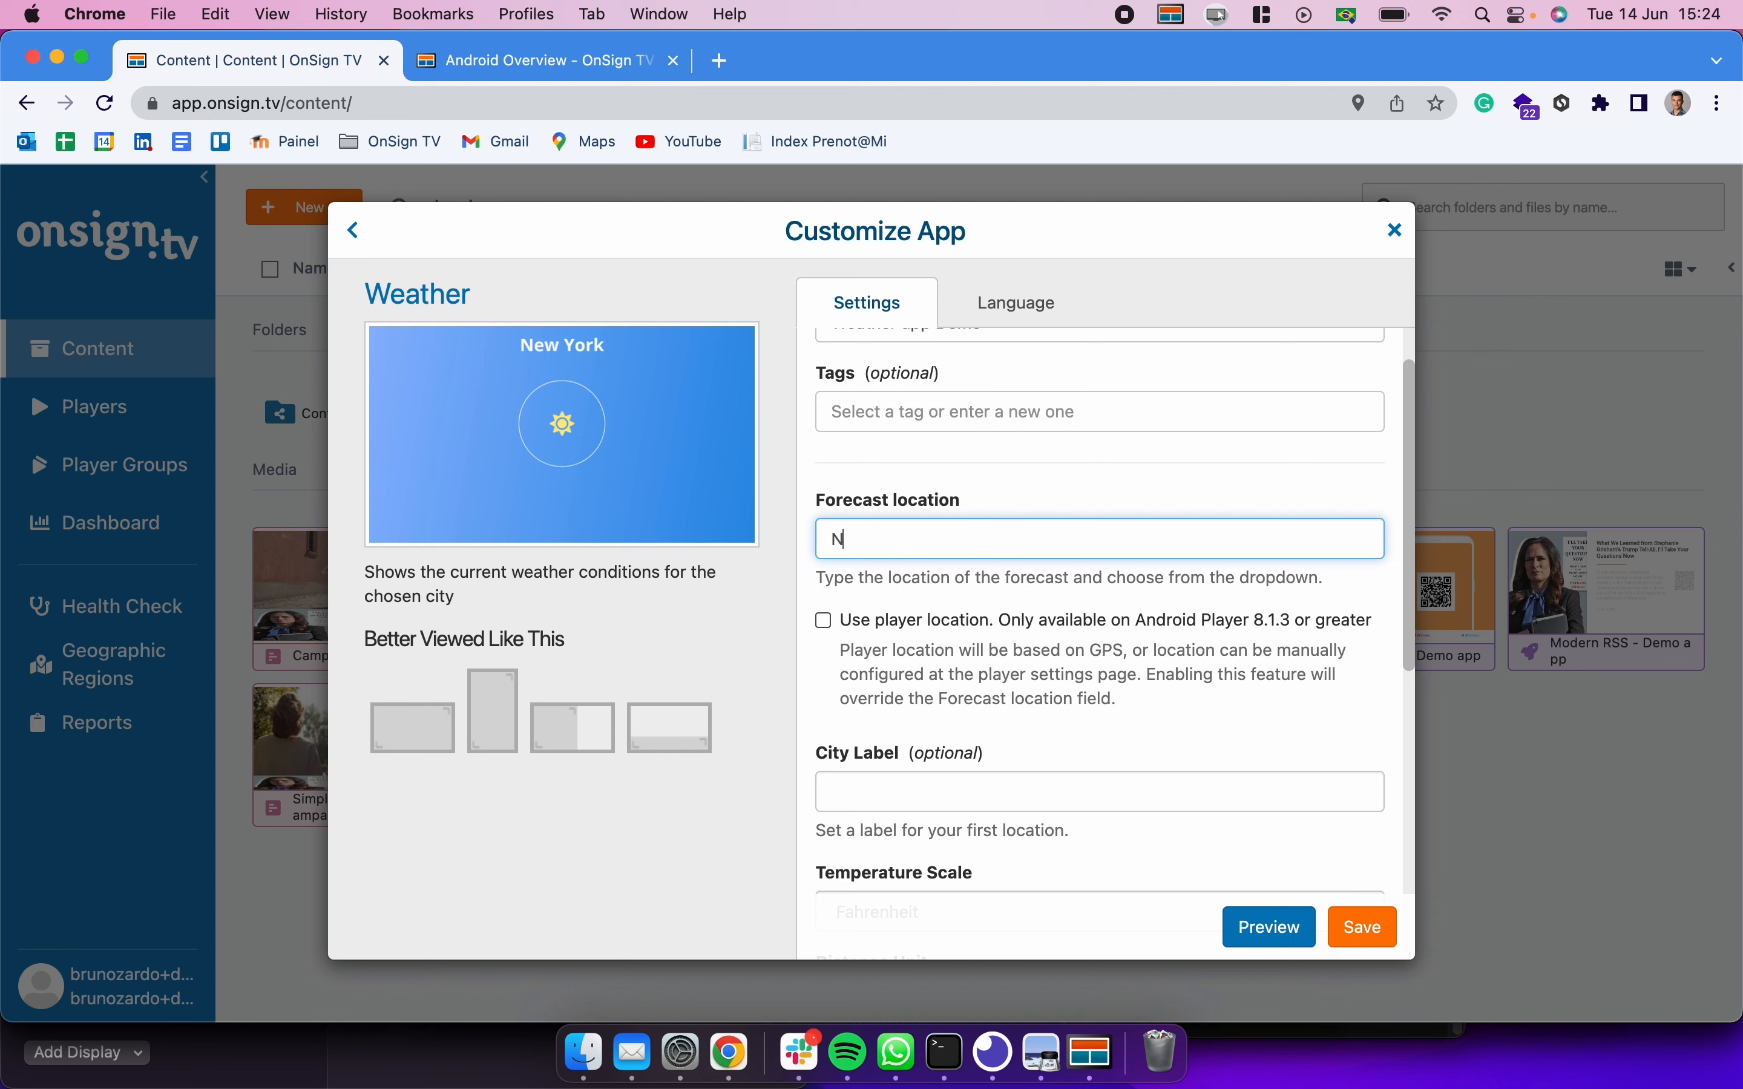
pyautogui.write('y')
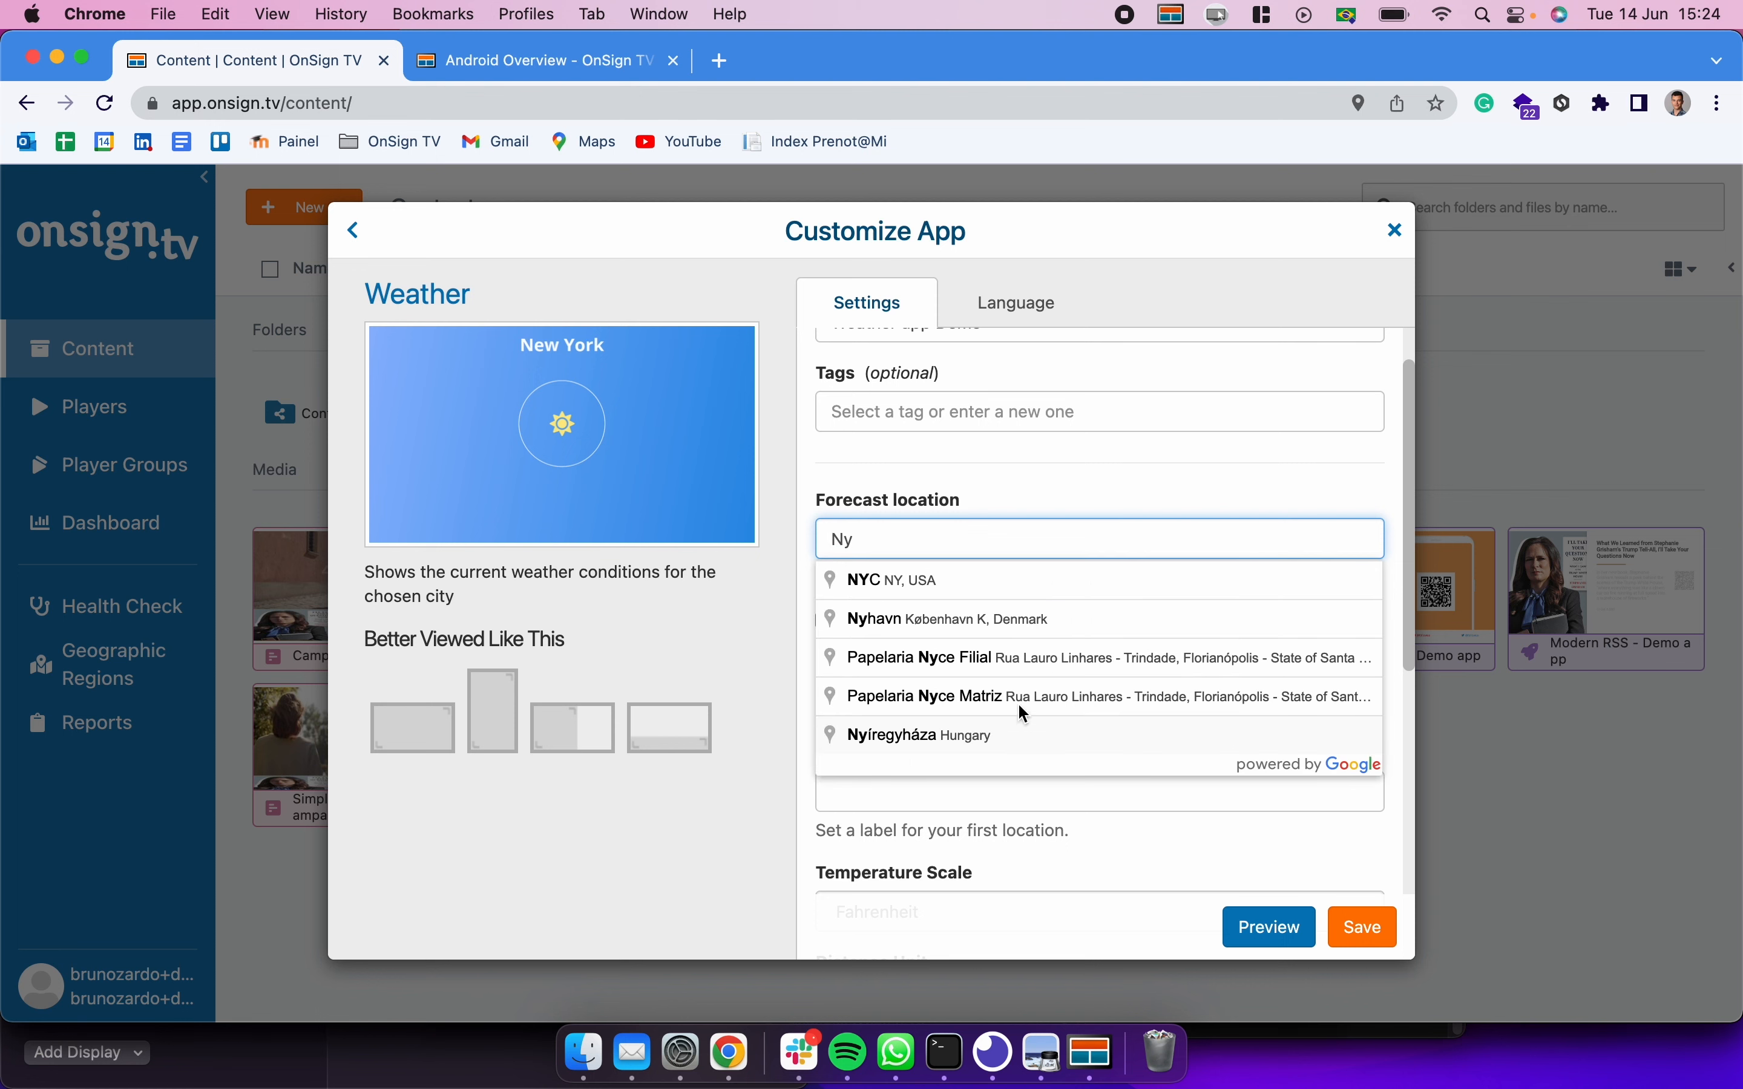
pyautogui.click(891, 580)
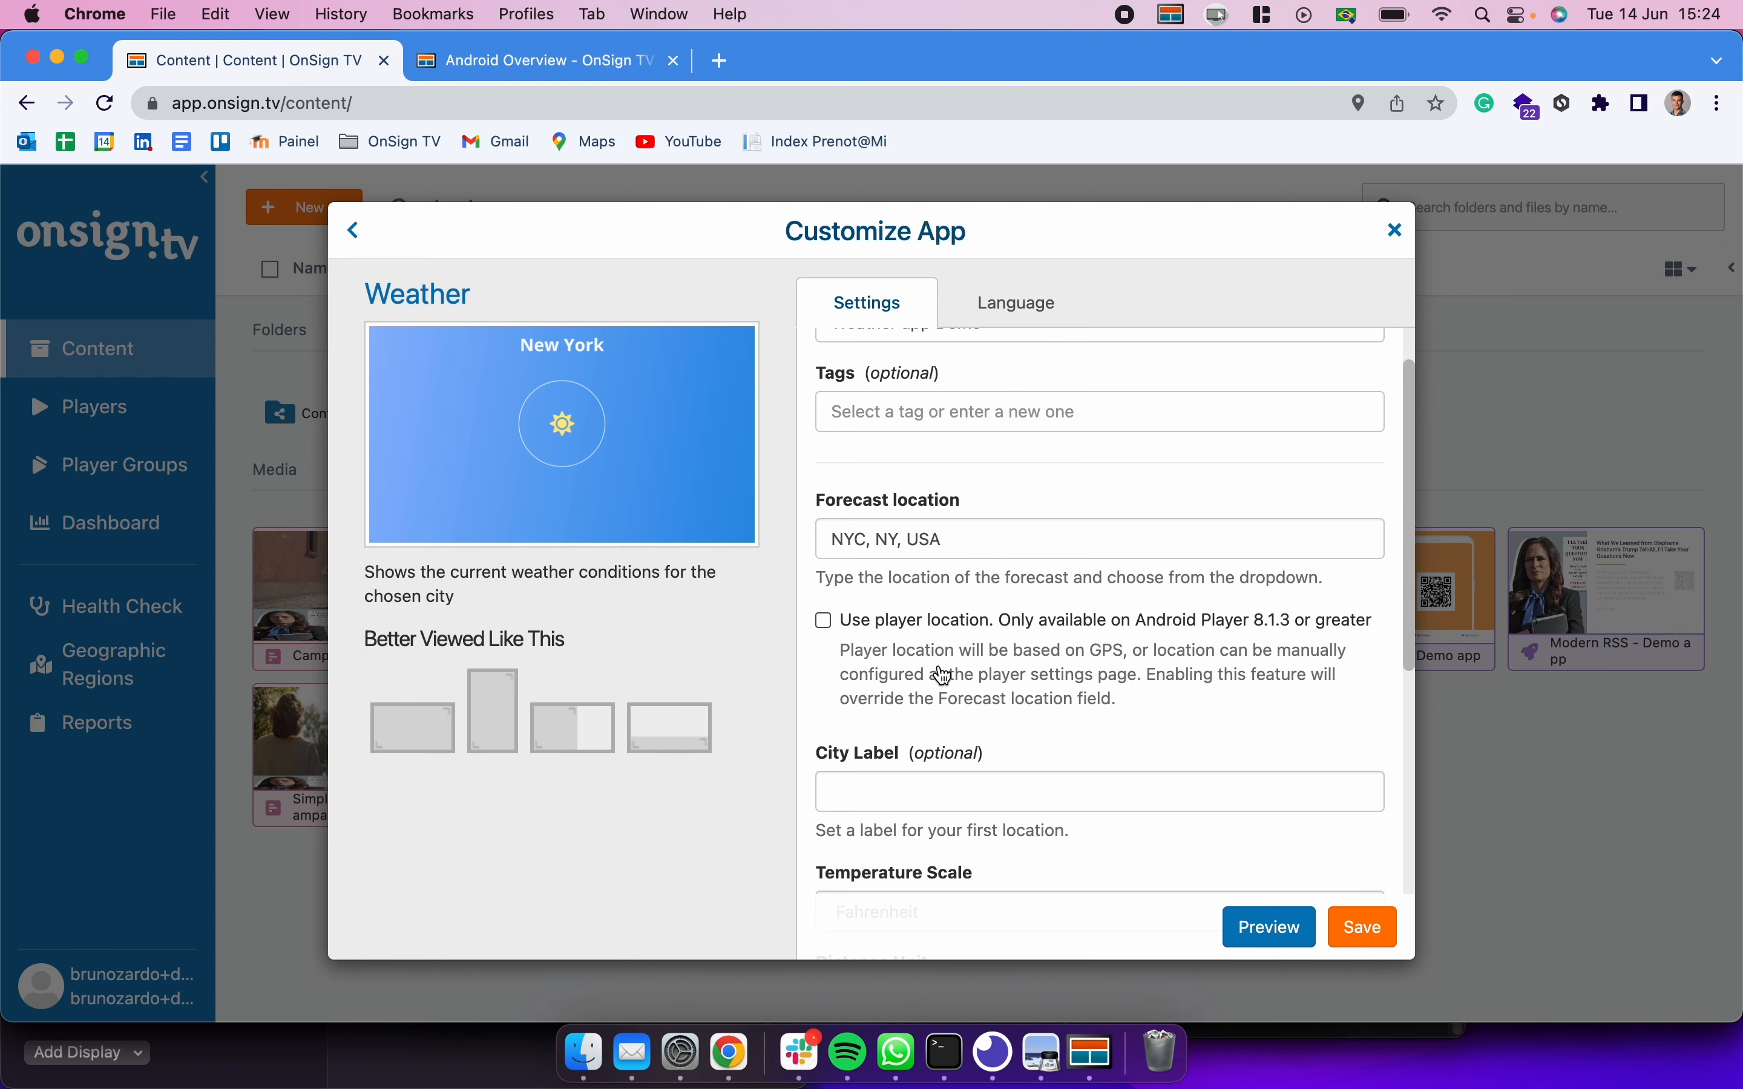
pyautogui.scroll(-3)
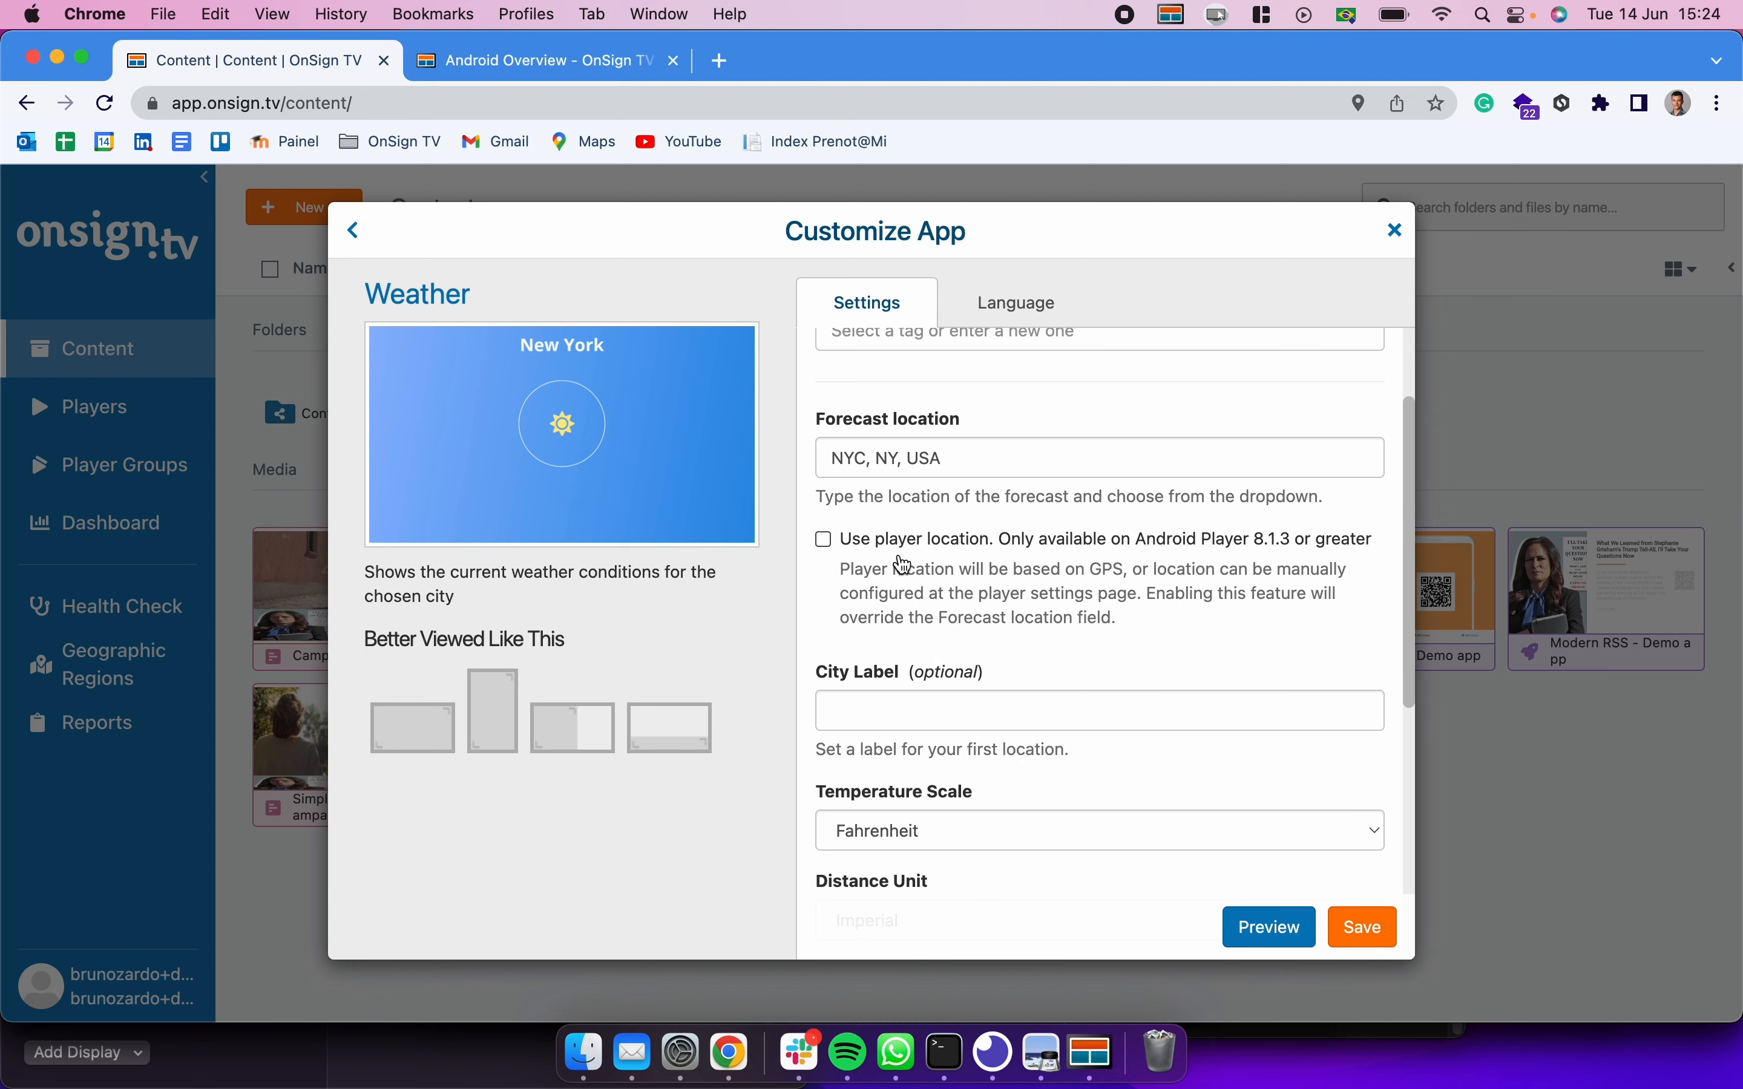
pyautogui.moveTo(1127, 577)
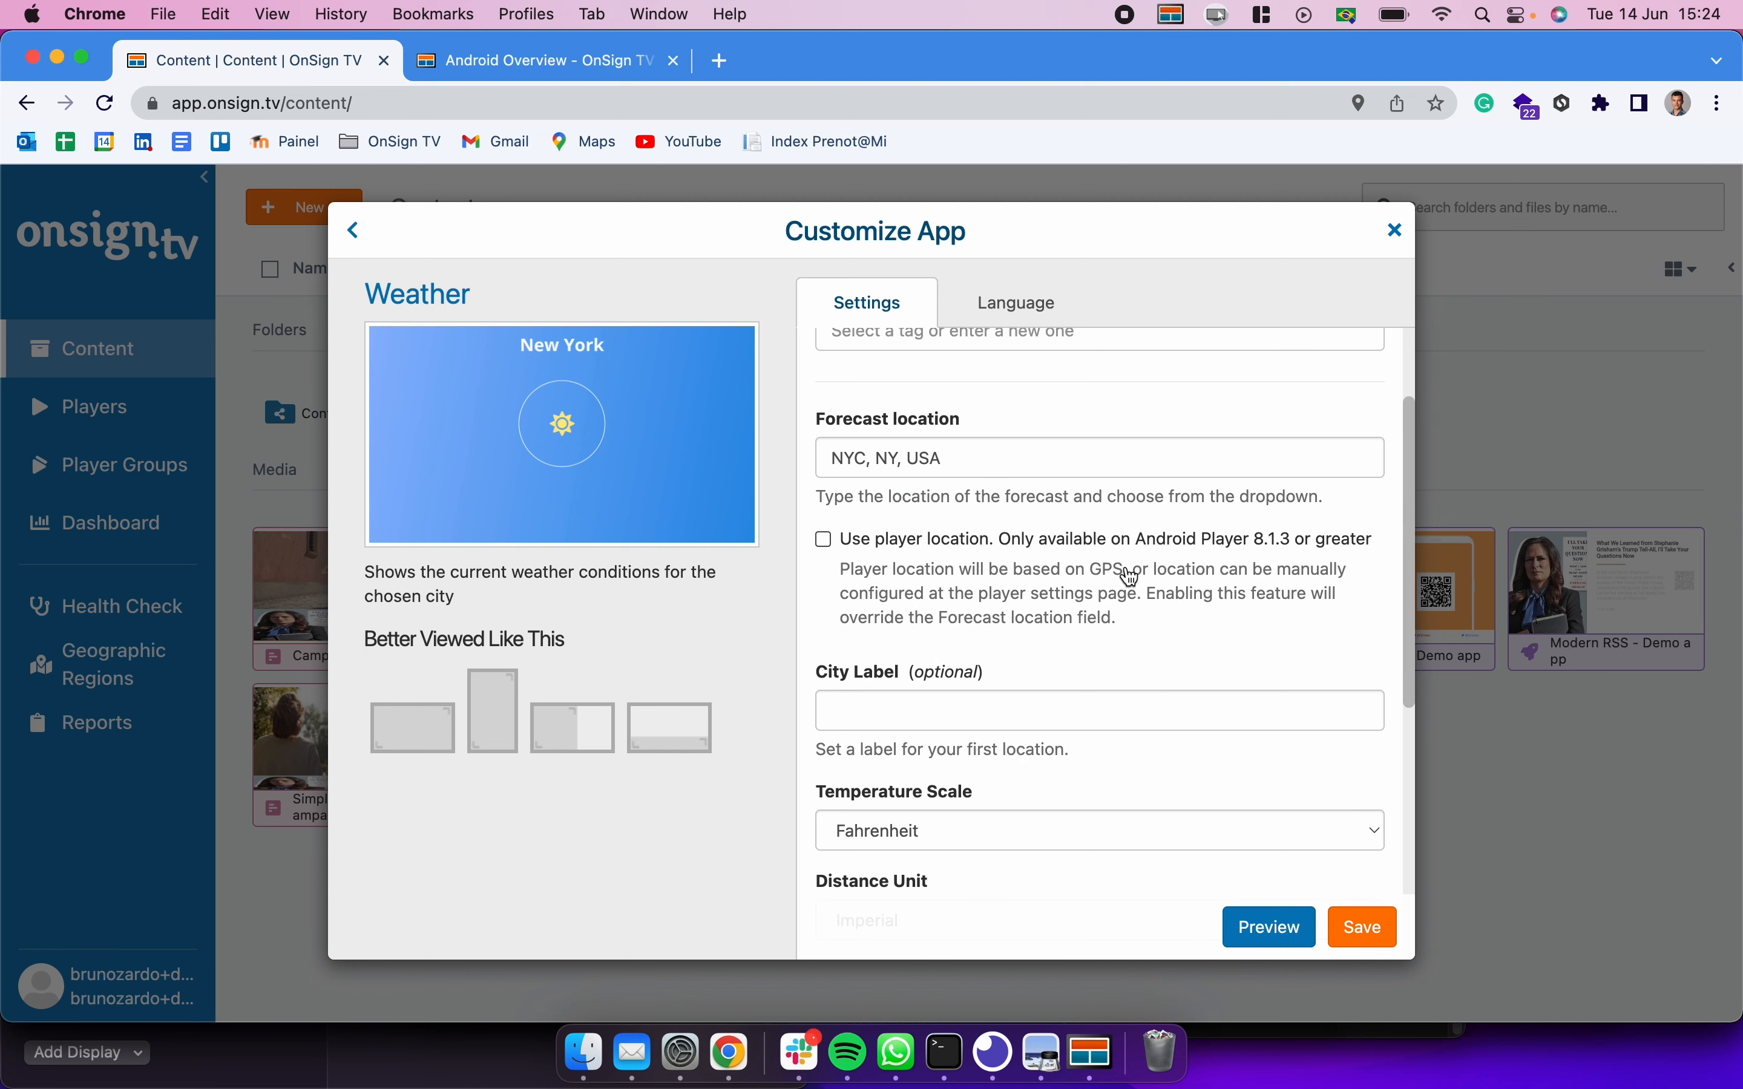
pyautogui.moveTo(1237, 566)
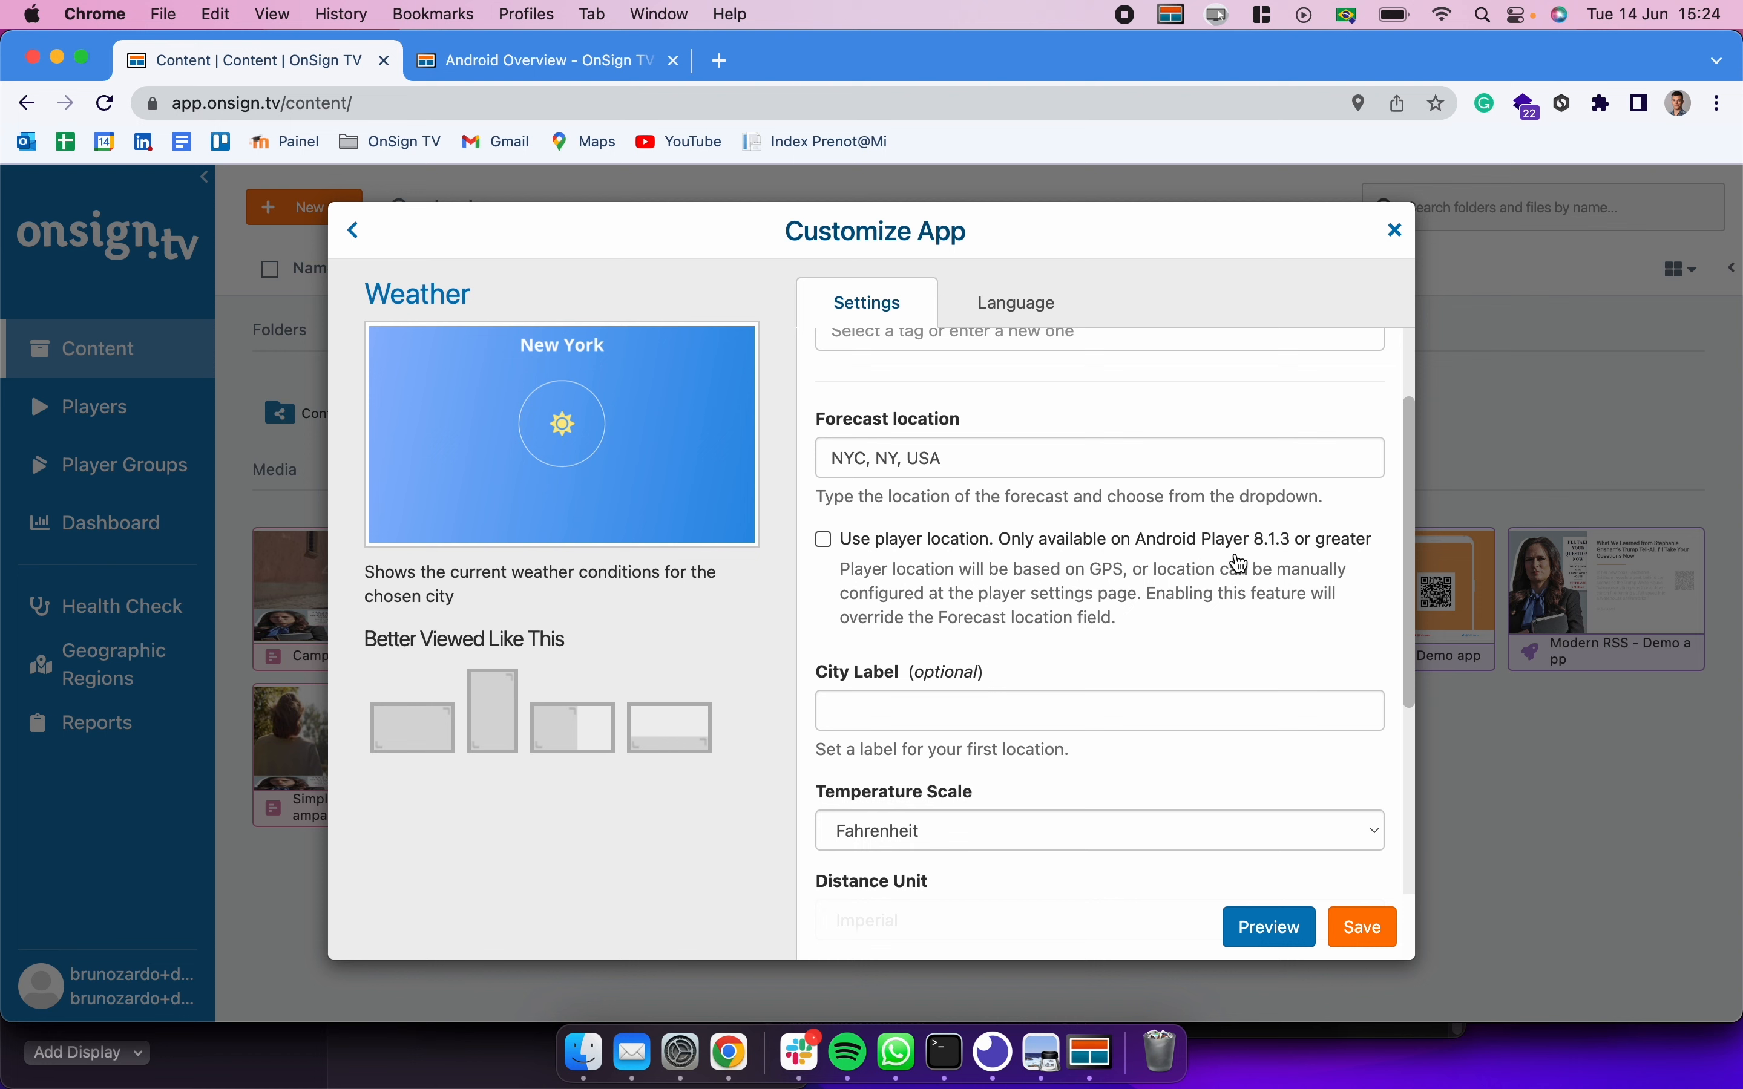
pyautogui.moveTo(1288, 584)
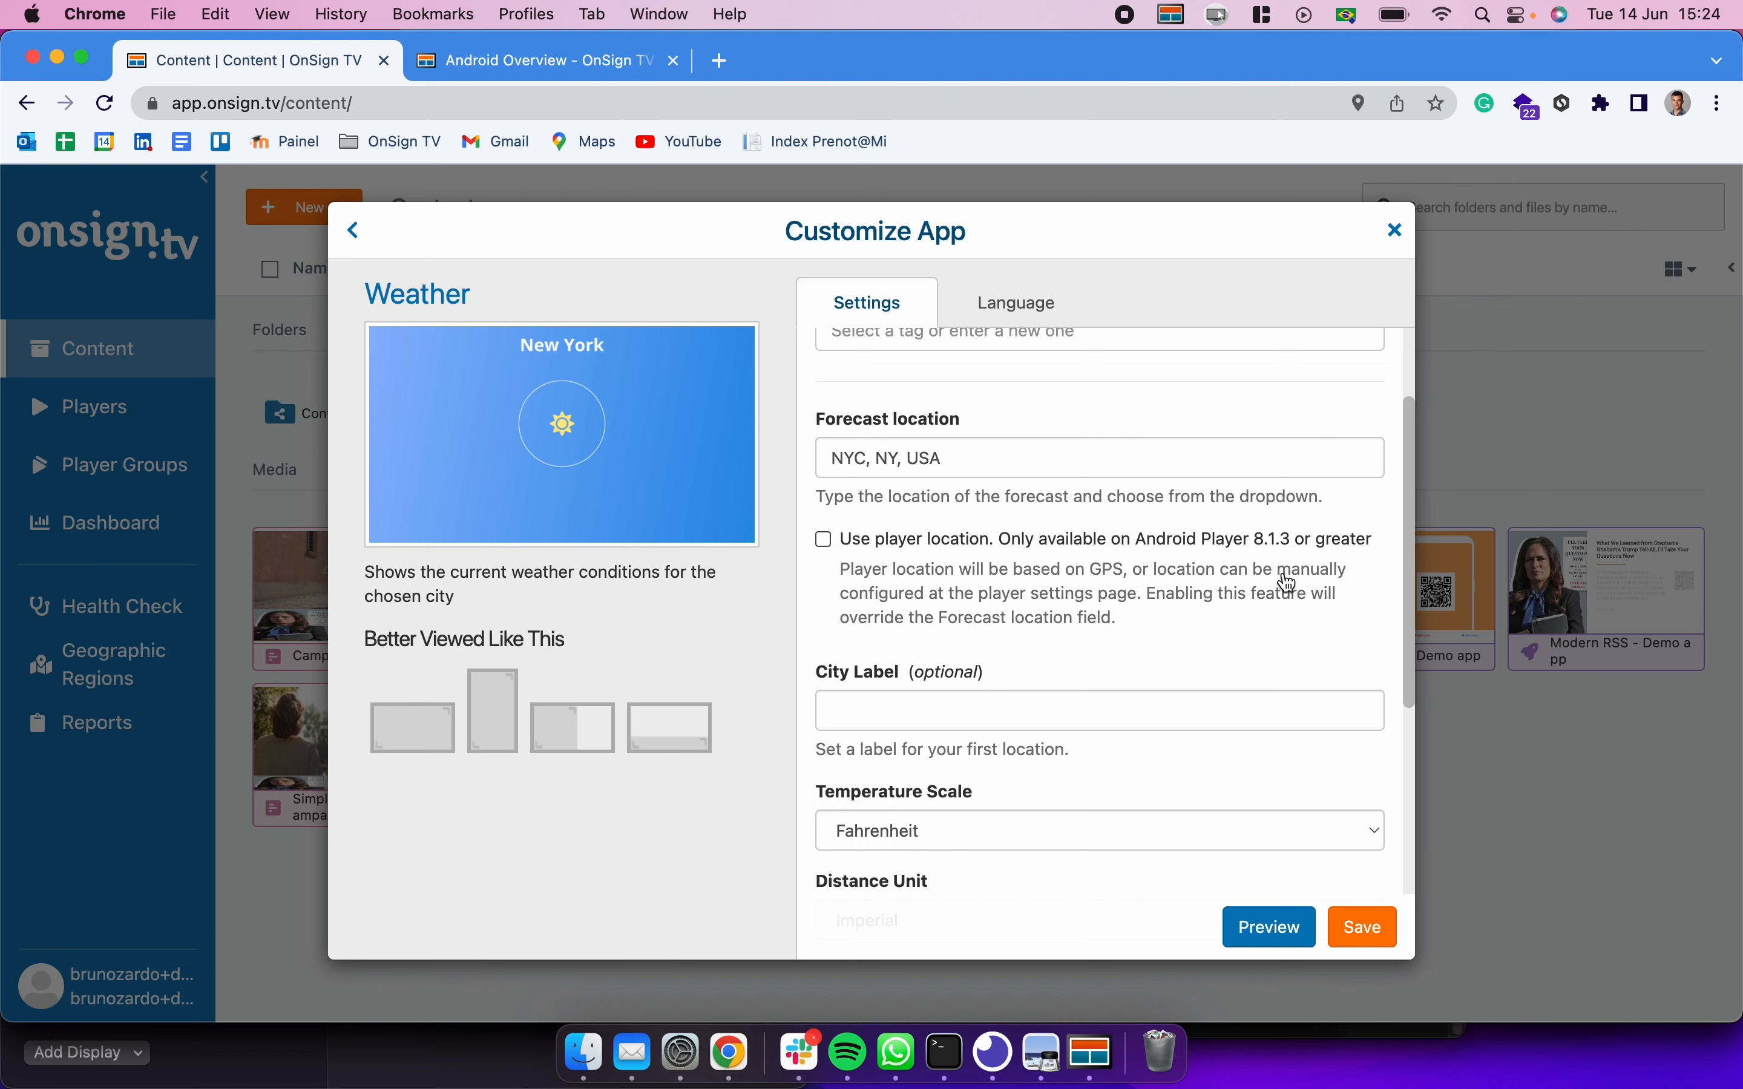
pyautogui.click(823, 539)
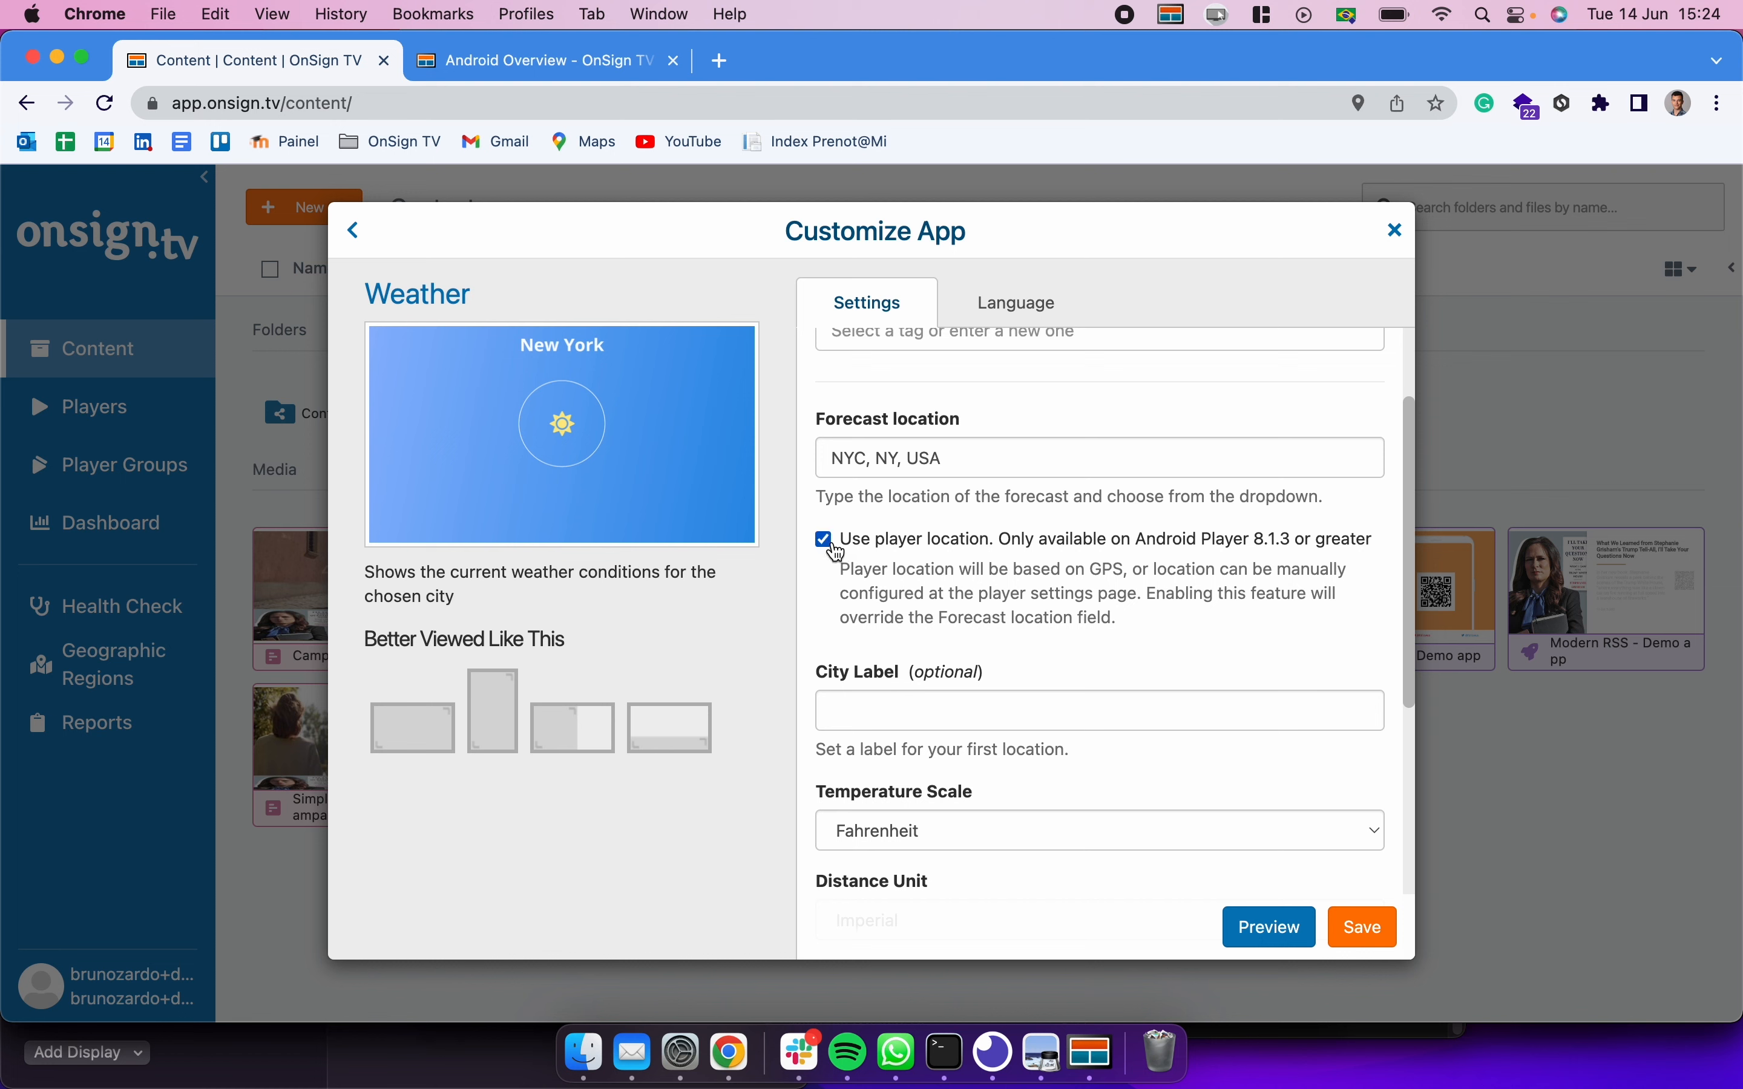
pyautogui.click(823, 540)
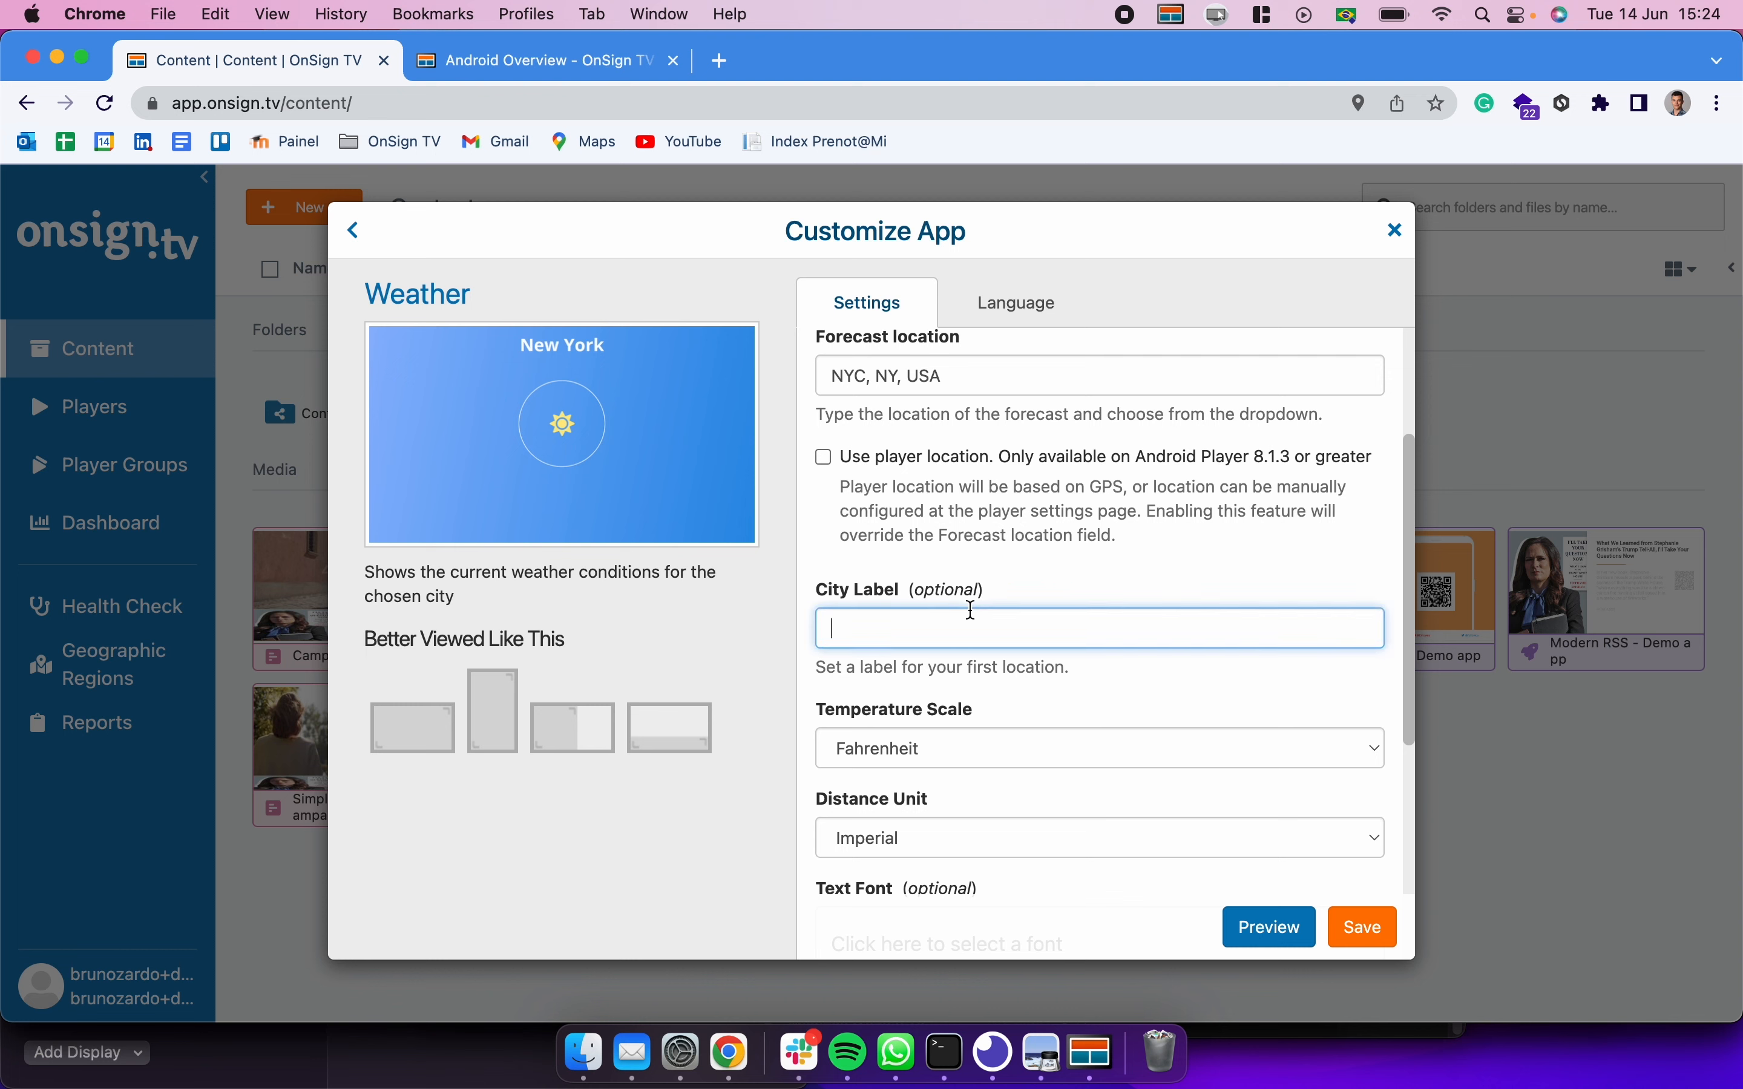
pyautogui.write('New York')
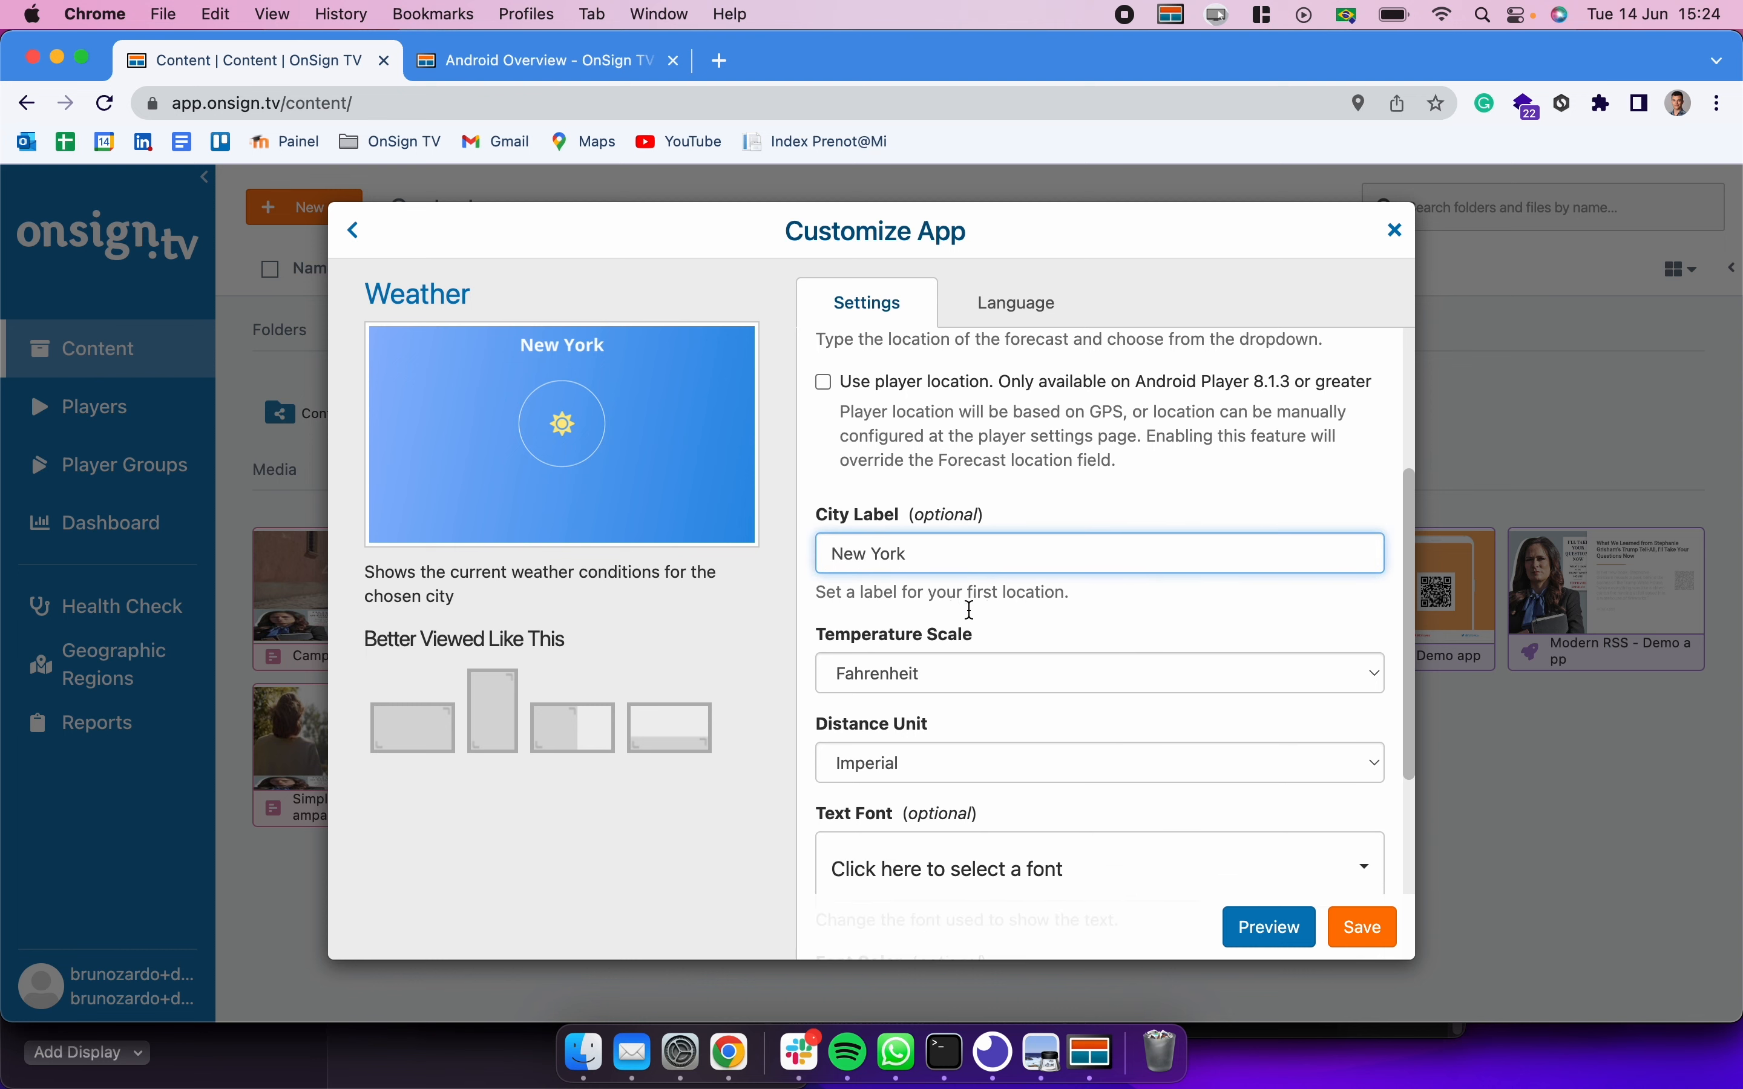
pyautogui.scroll(-3)
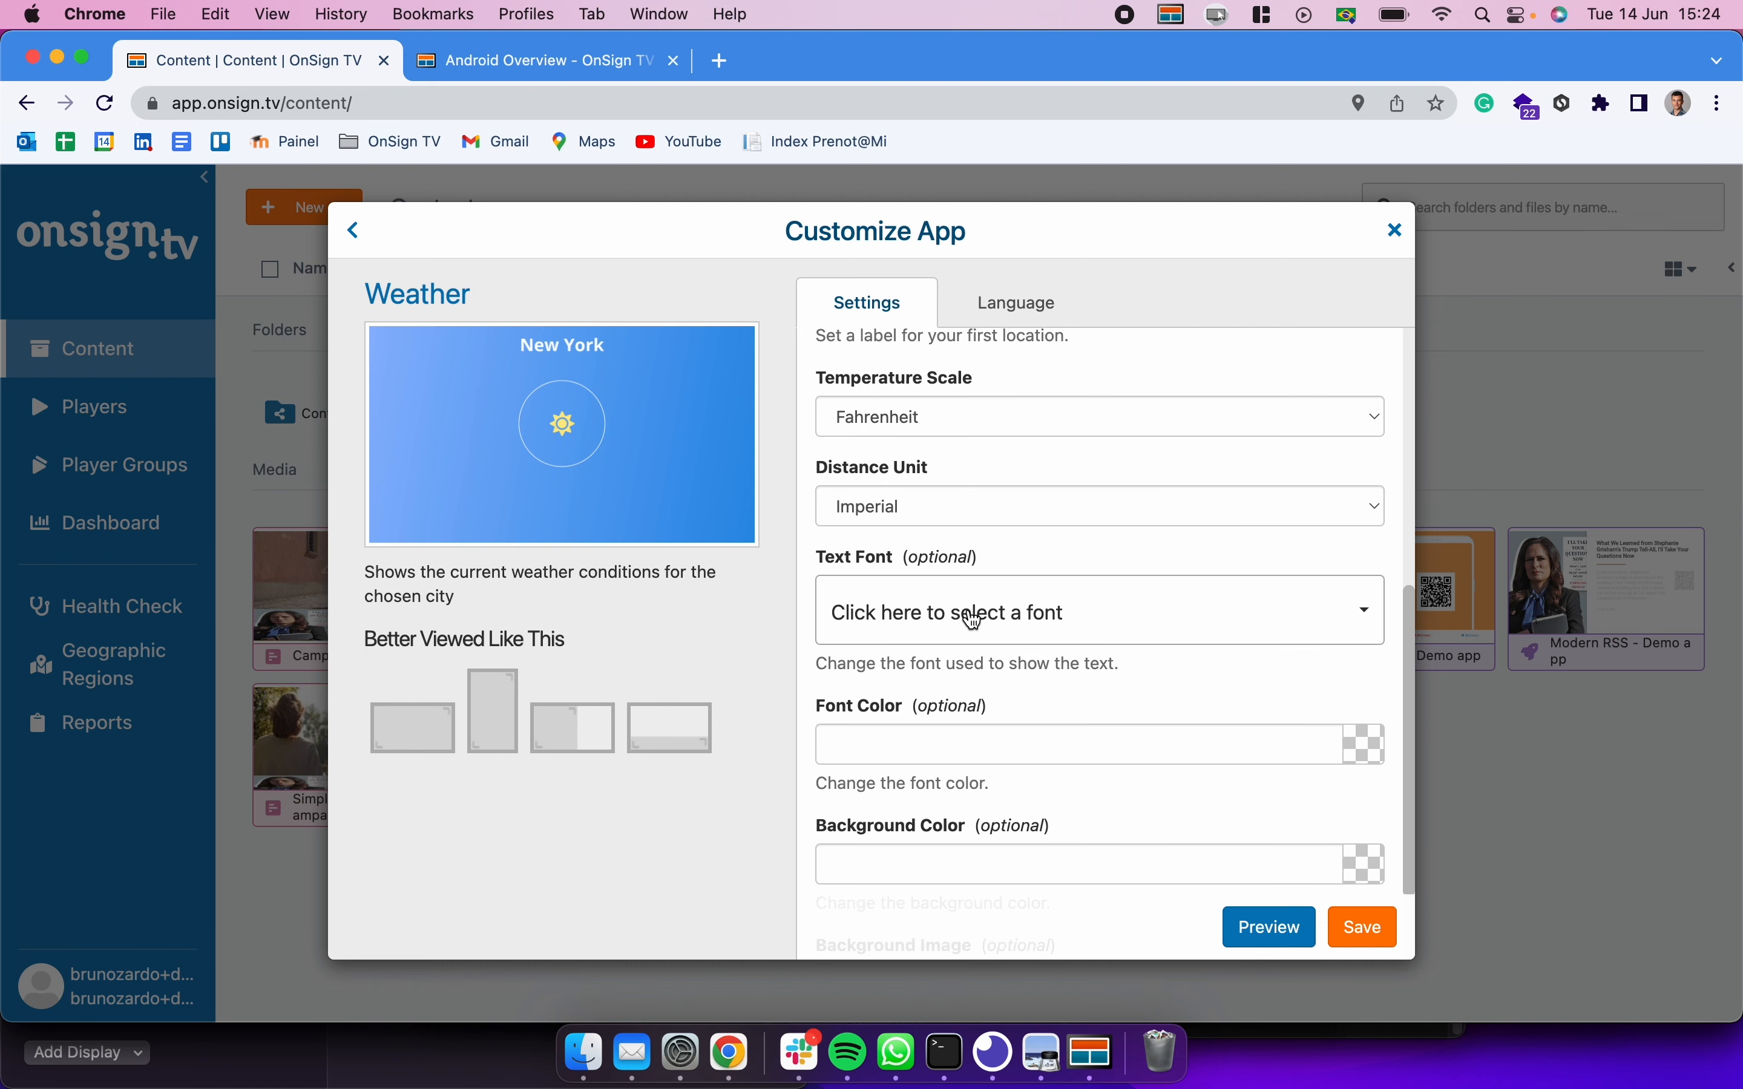
pyautogui.scroll(-3)
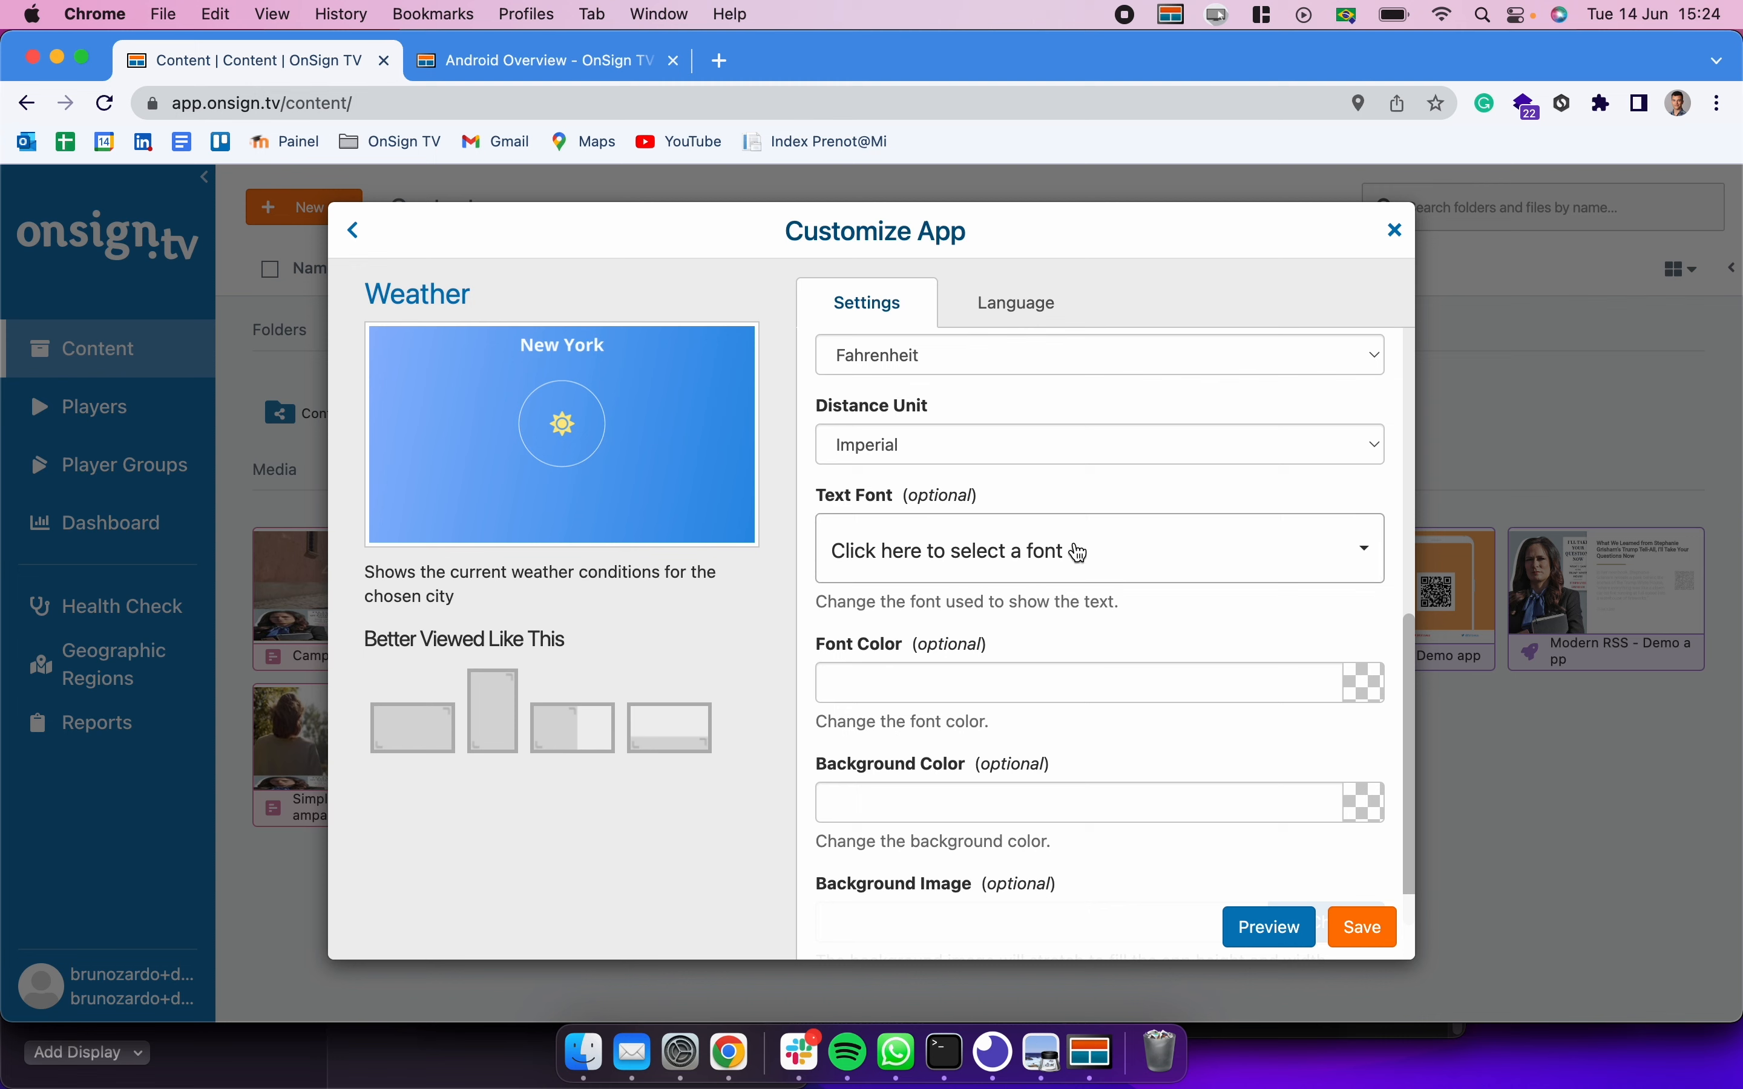
pyautogui.click(1069, 551)
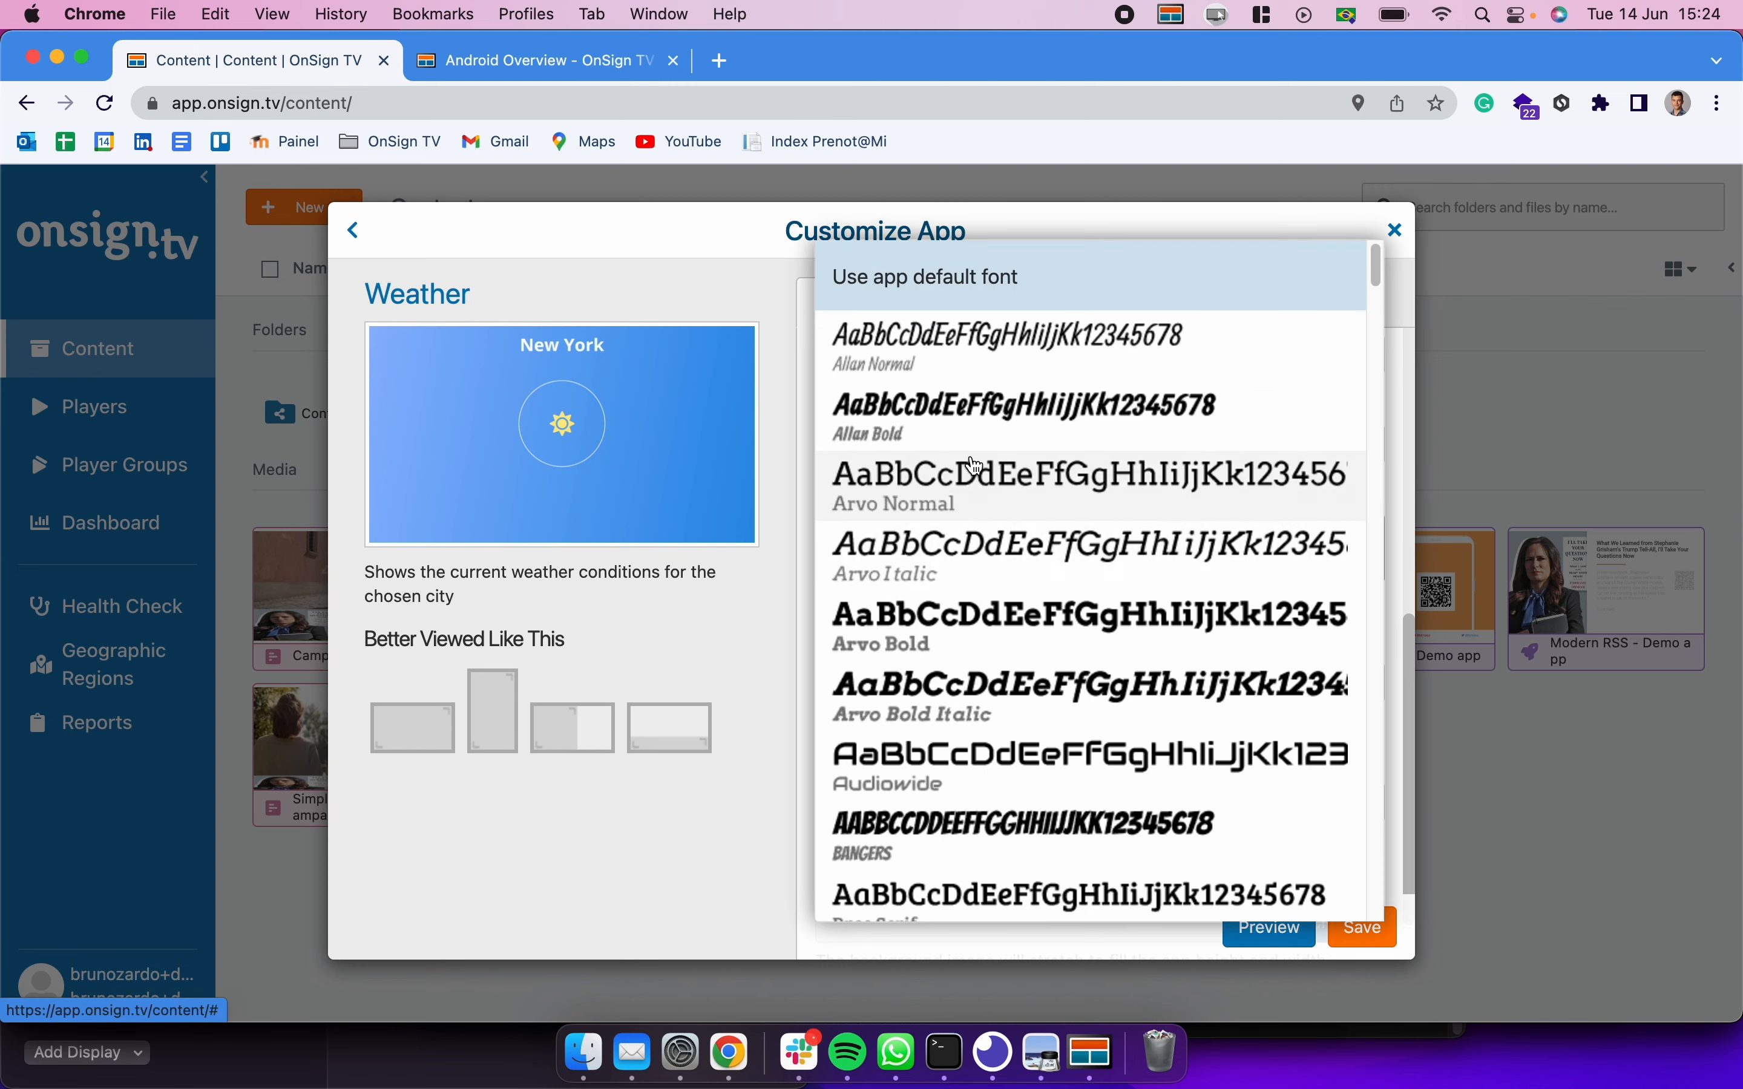
pyautogui.moveTo(907, 603)
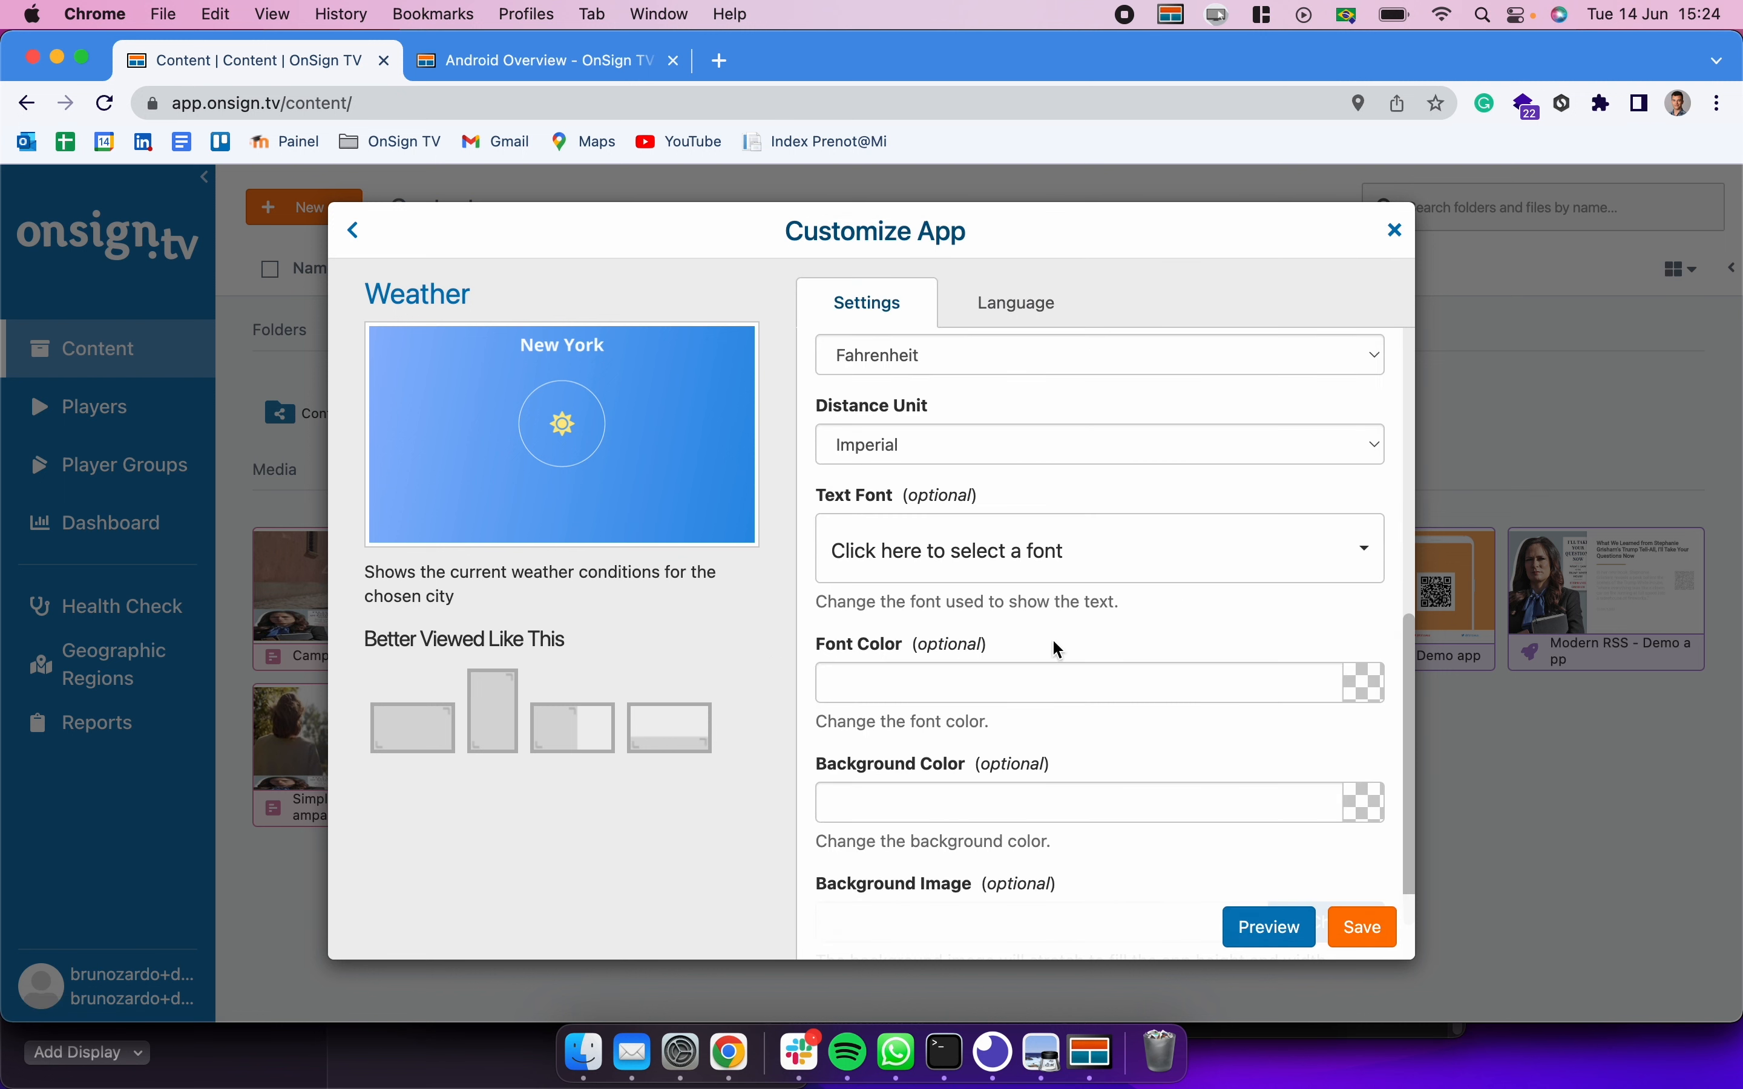
pyautogui.scroll(-3)
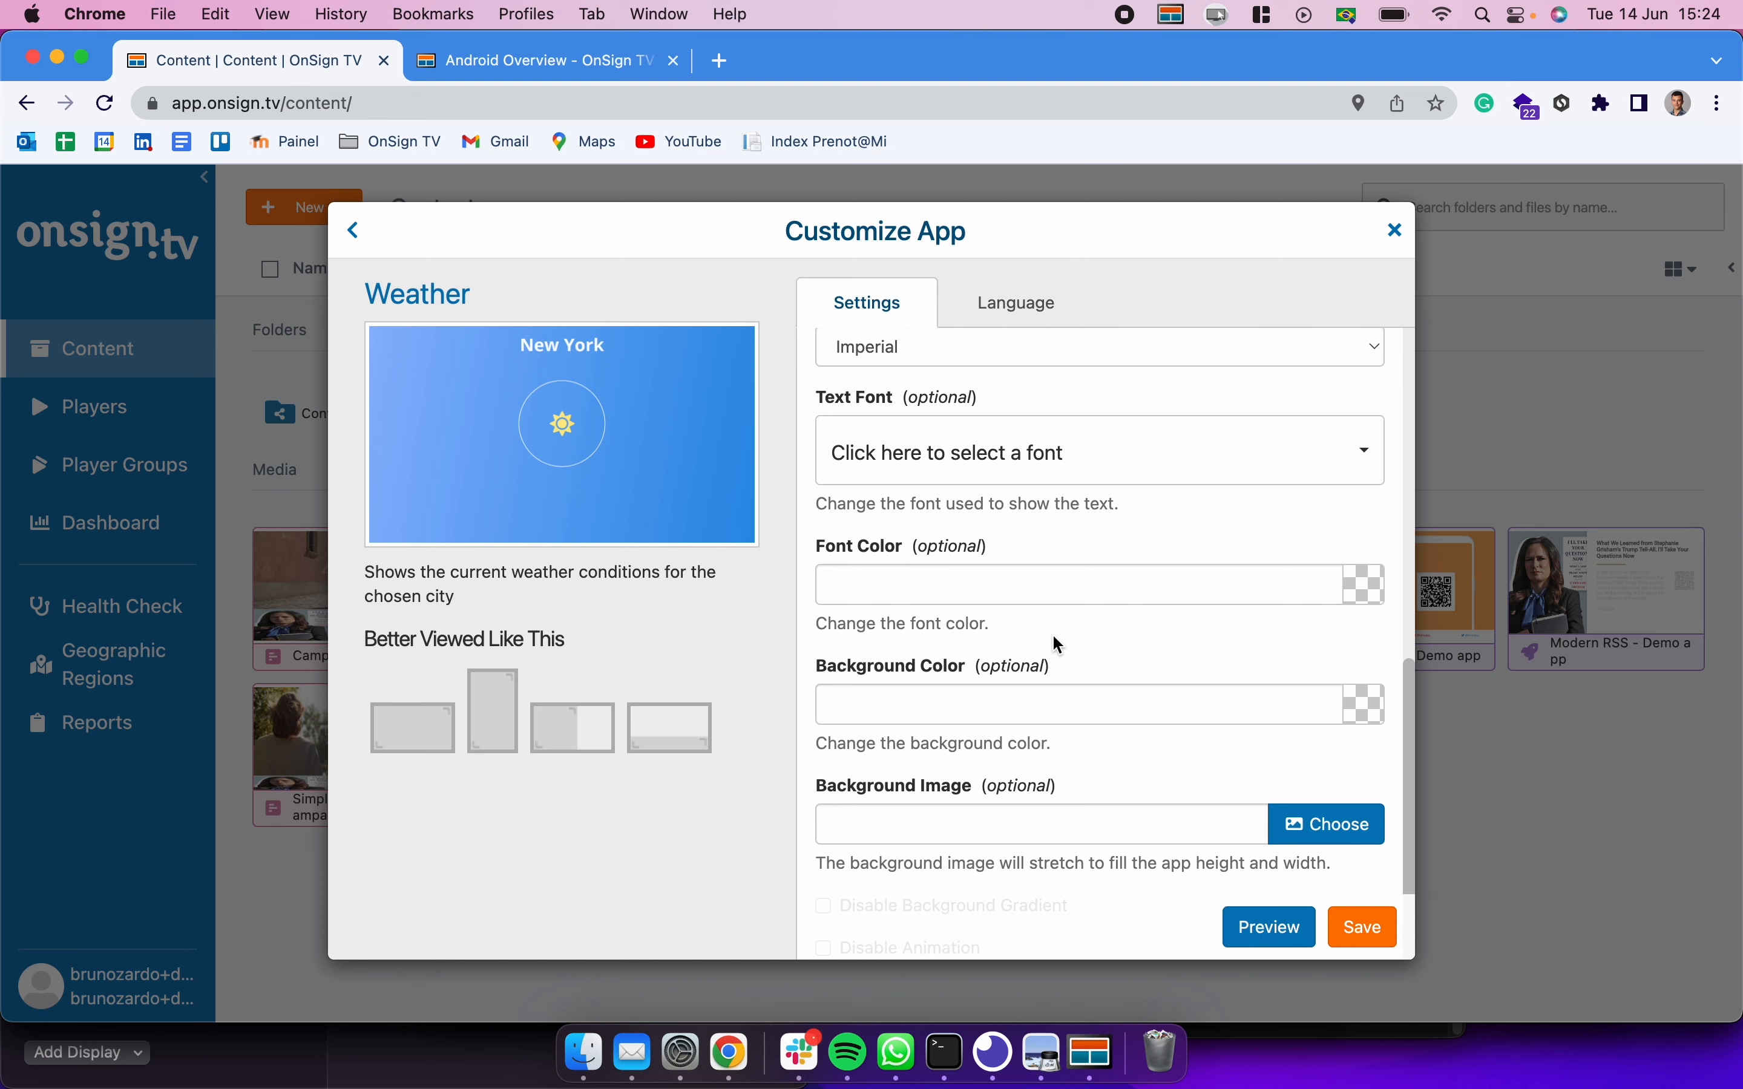
pyautogui.moveTo(838, 558)
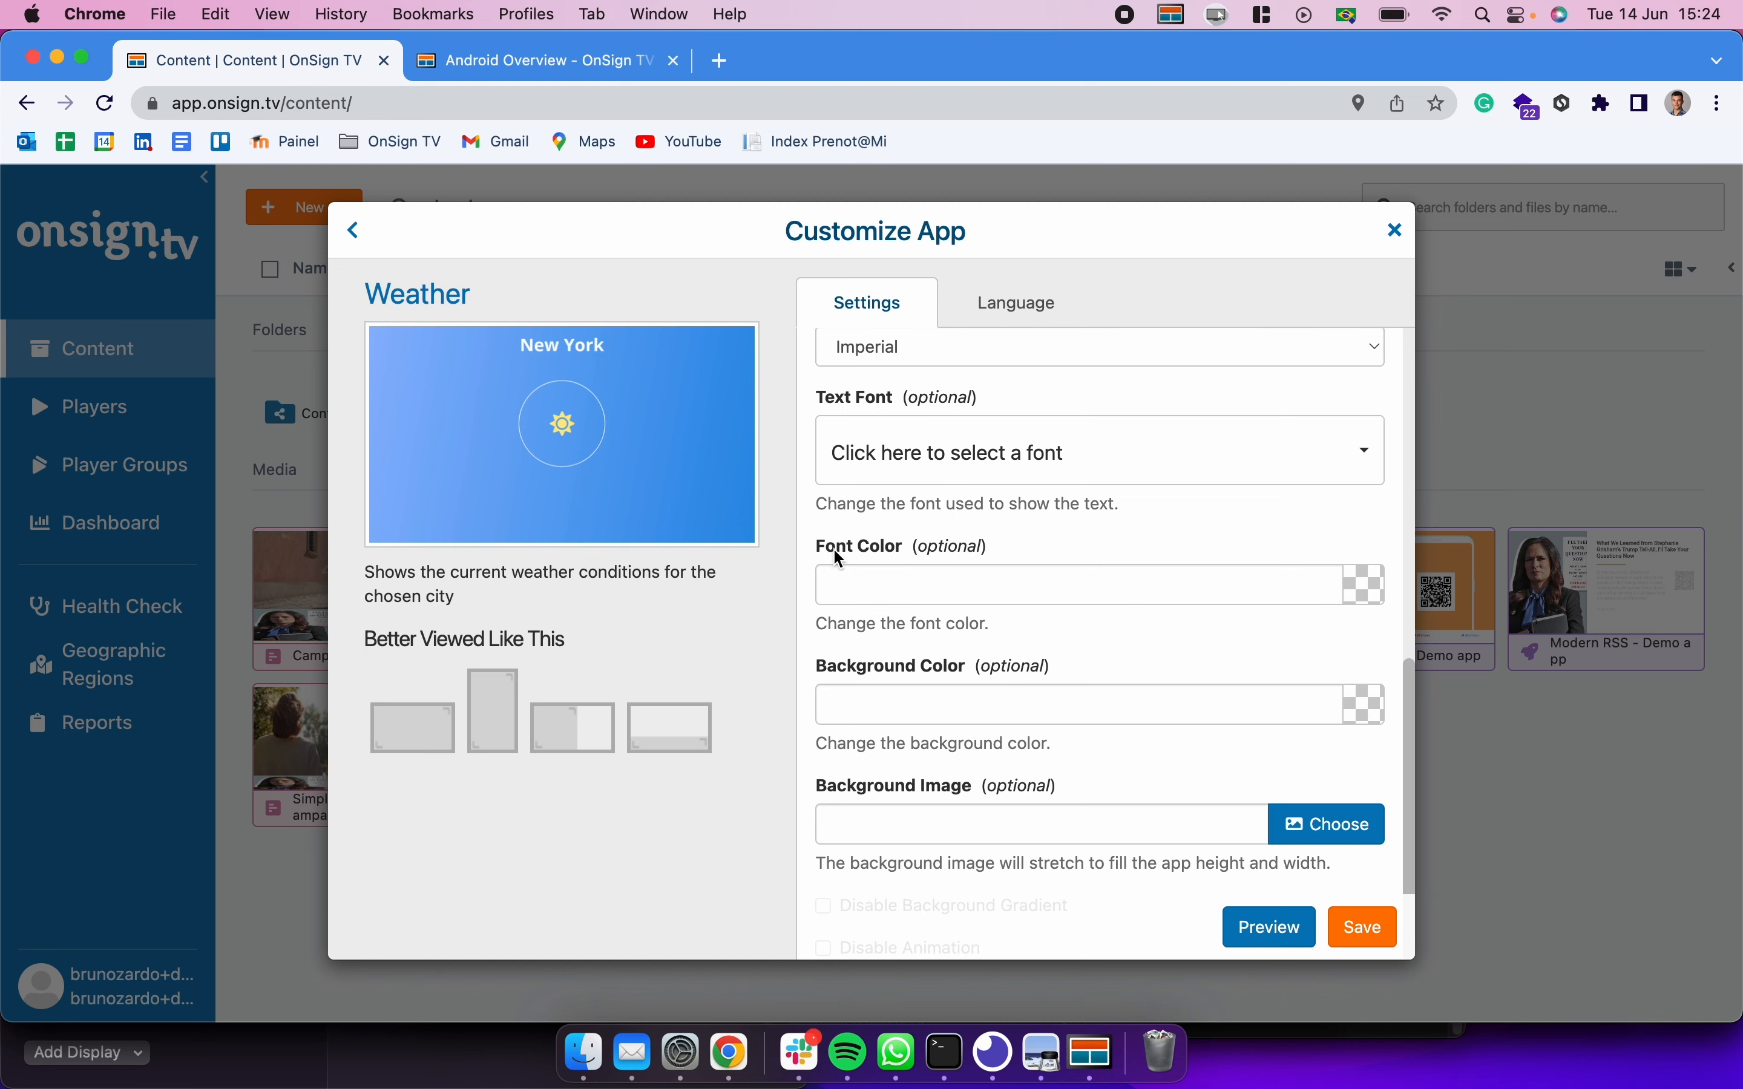
pyautogui.scroll(-3)
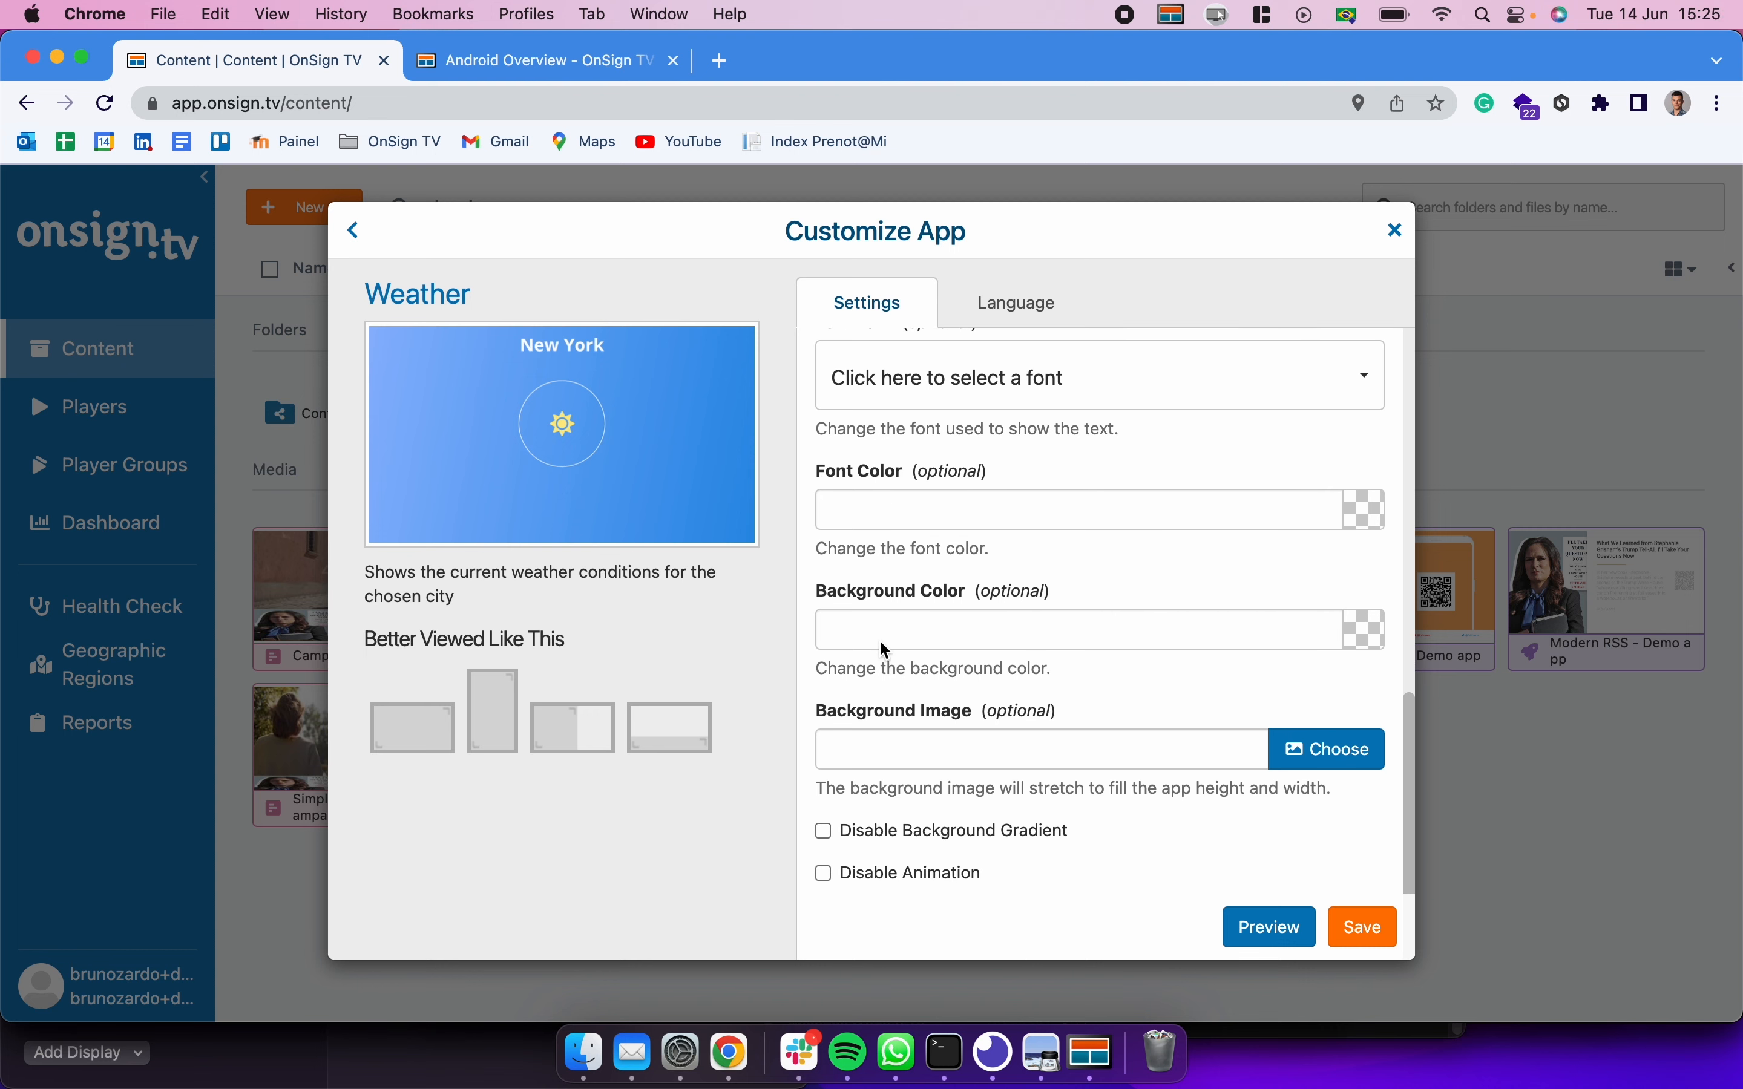
pyautogui.scroll(3)
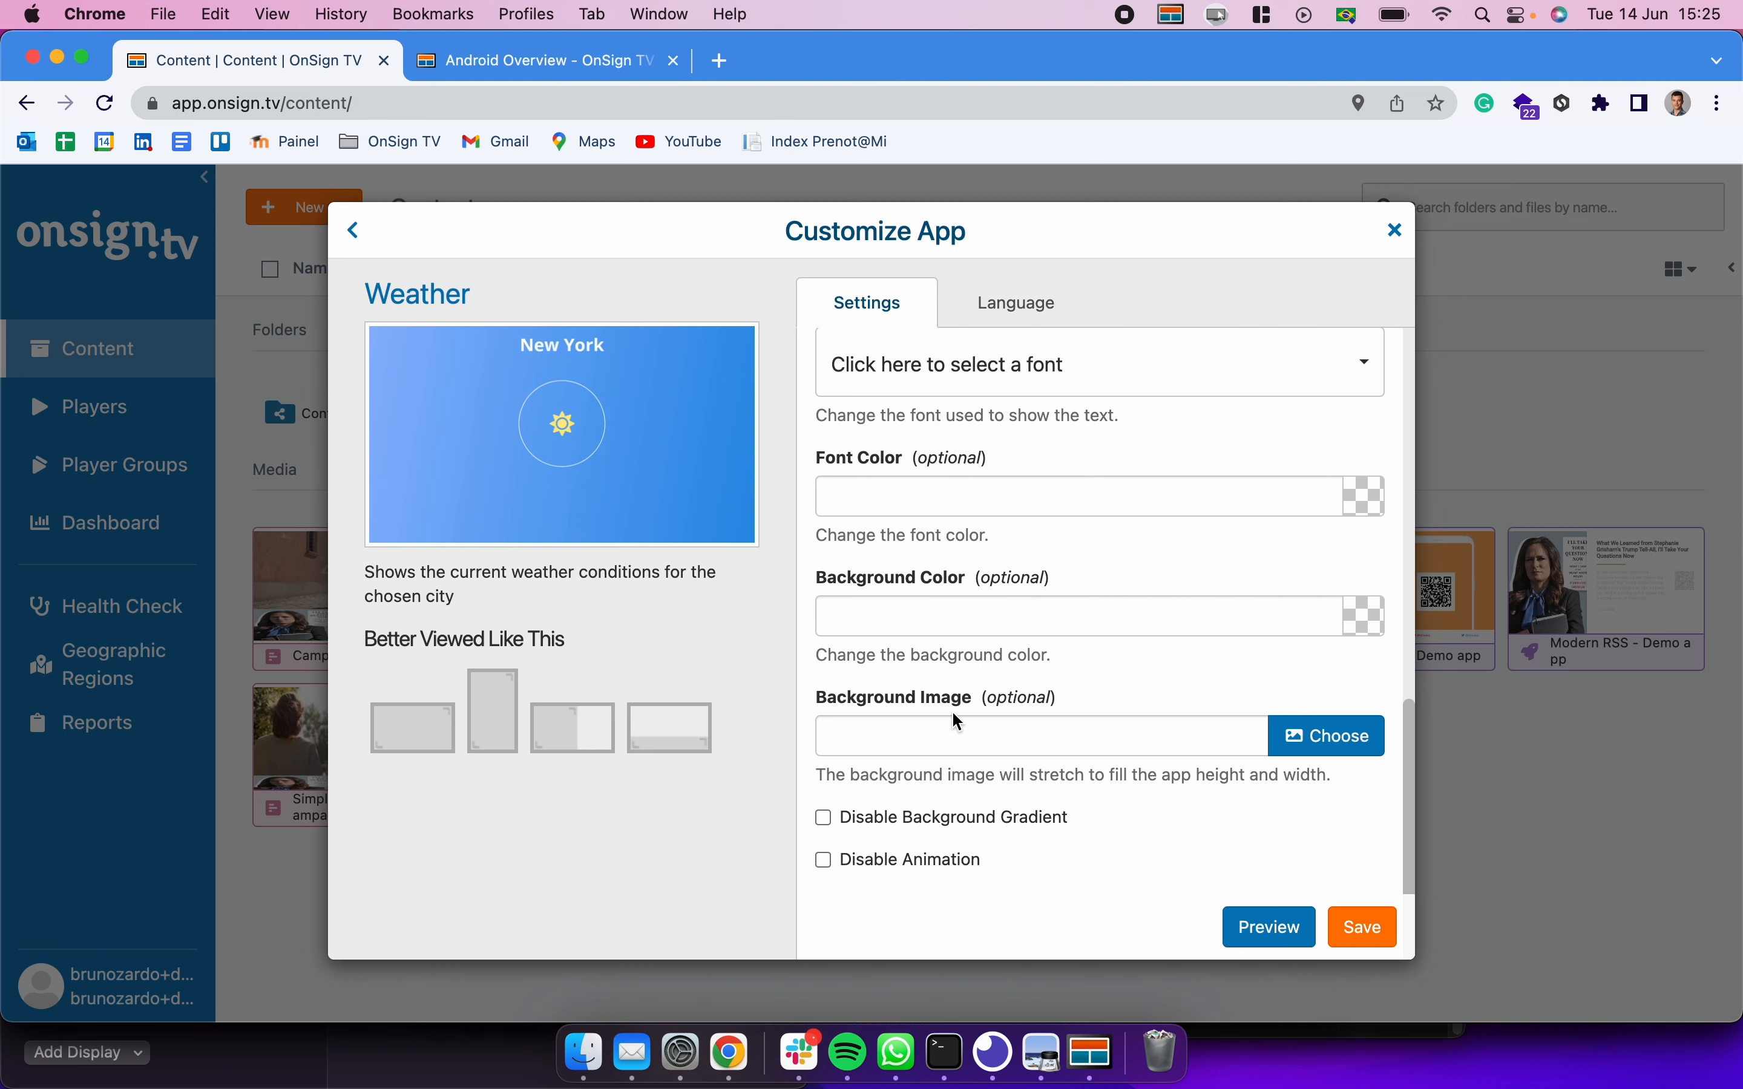
pyautogui.moveTo(1024, 700)
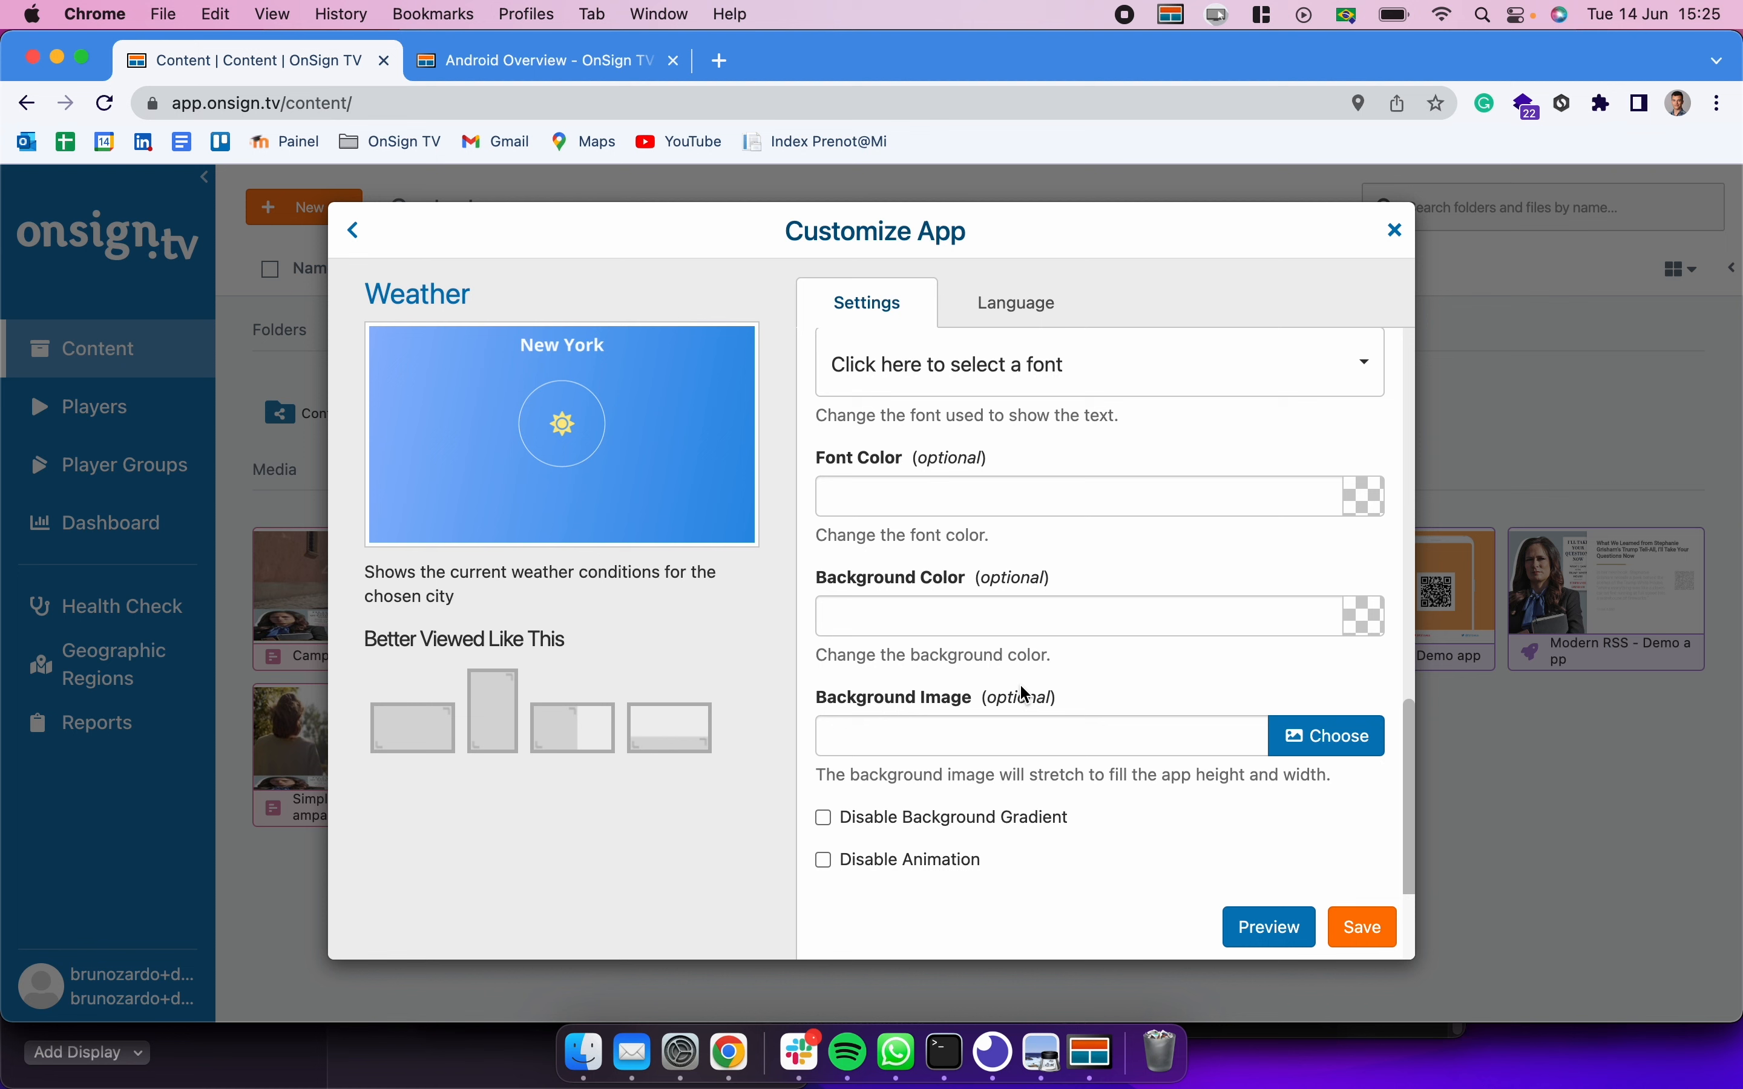
pyautogui.moveTo(1017, 837)
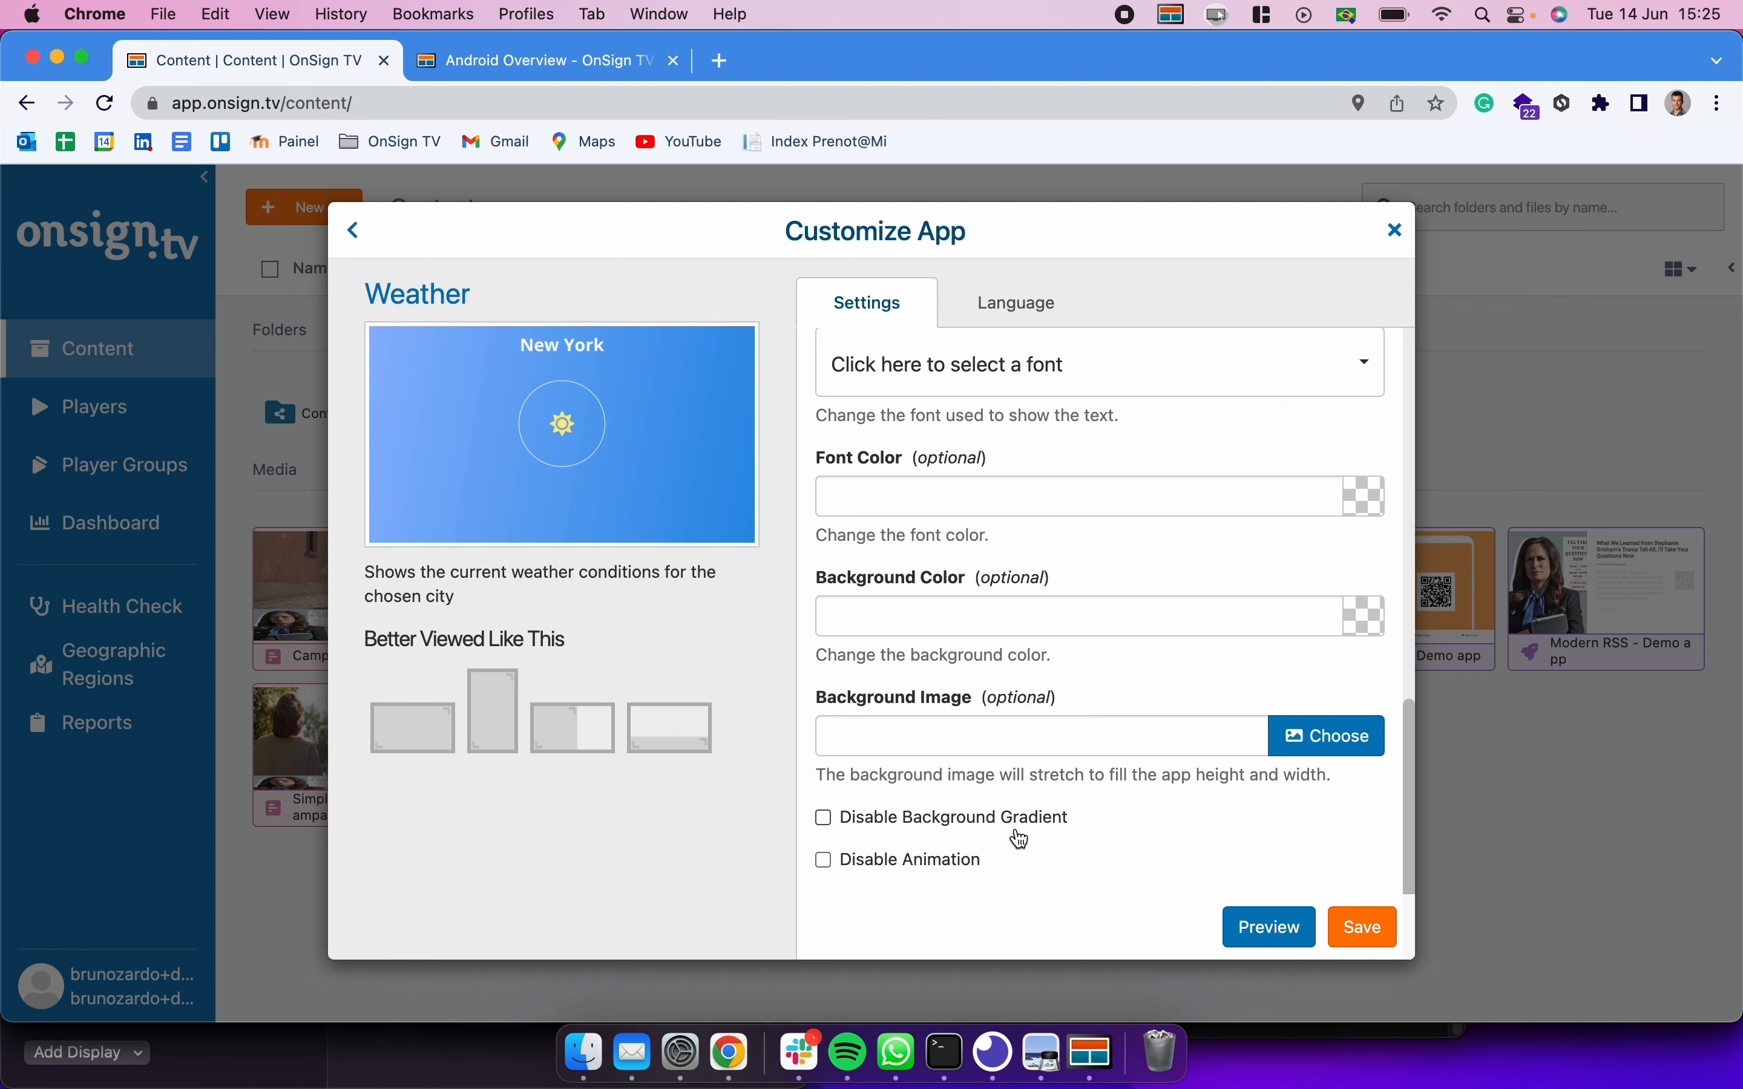
pyautogui.moveTo(973, 871)
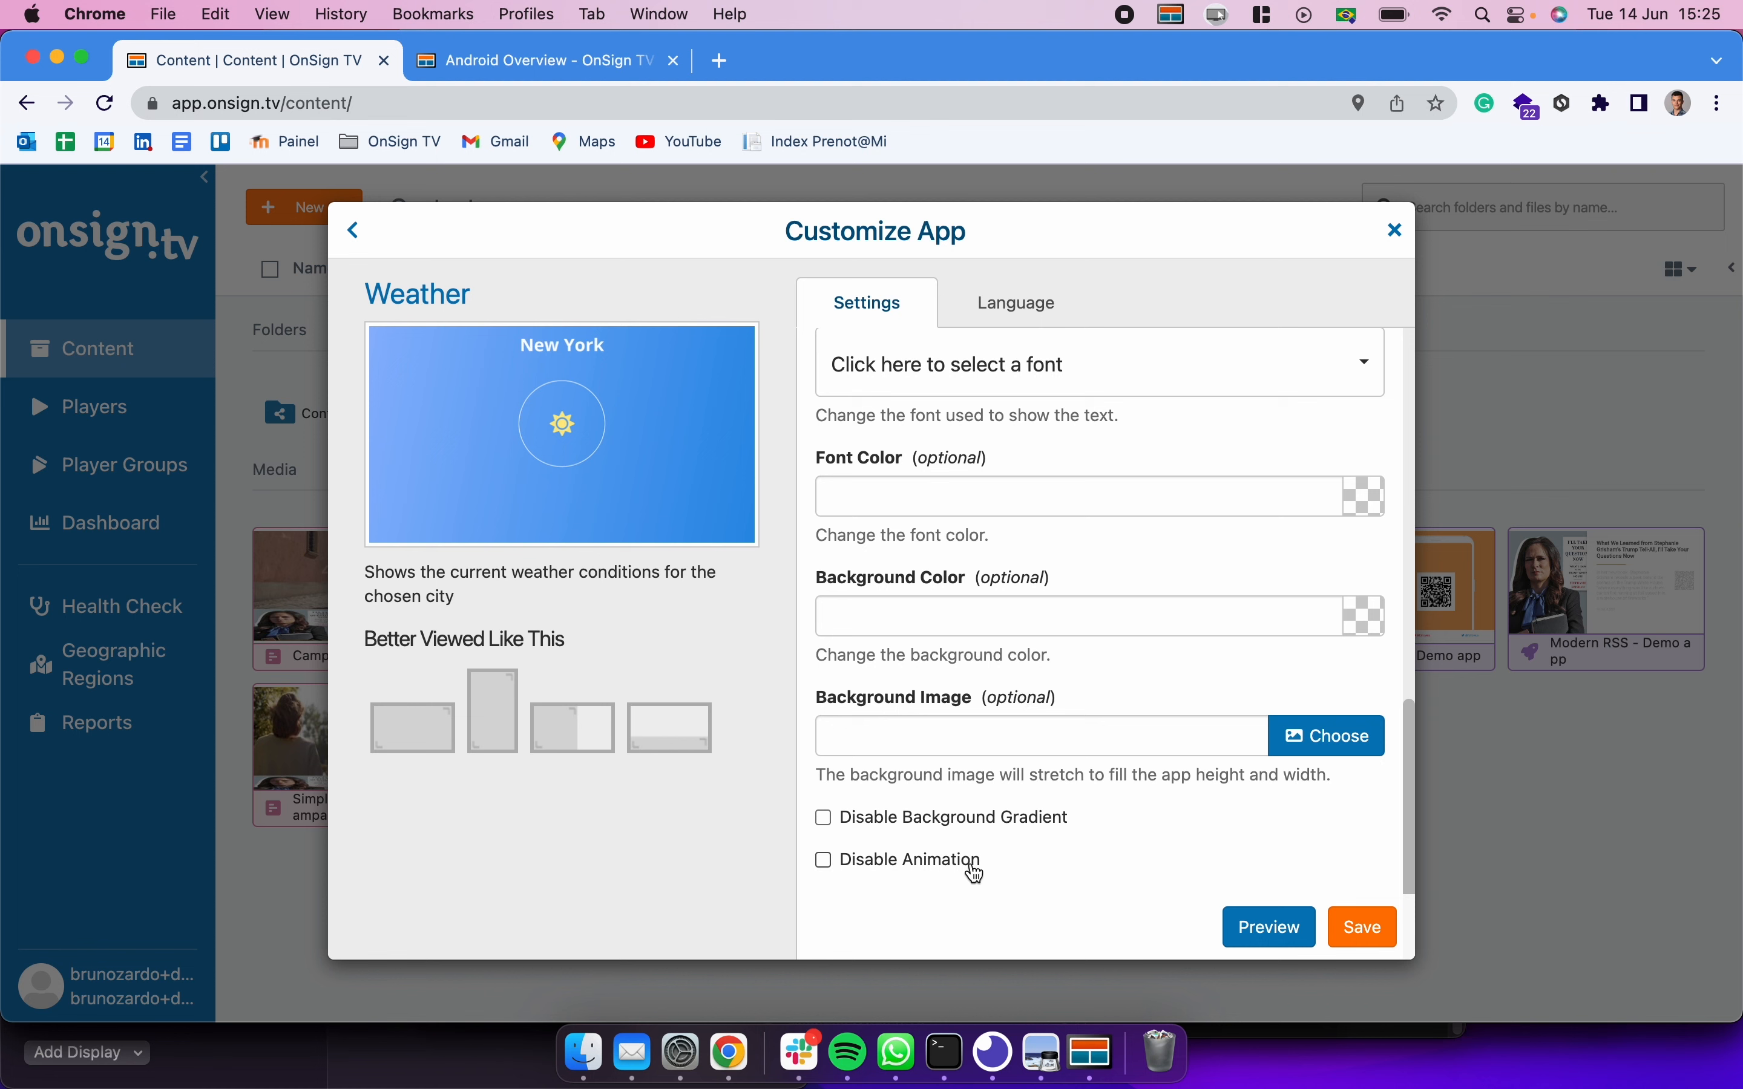
pyautogui.moveTo(1163, 833)
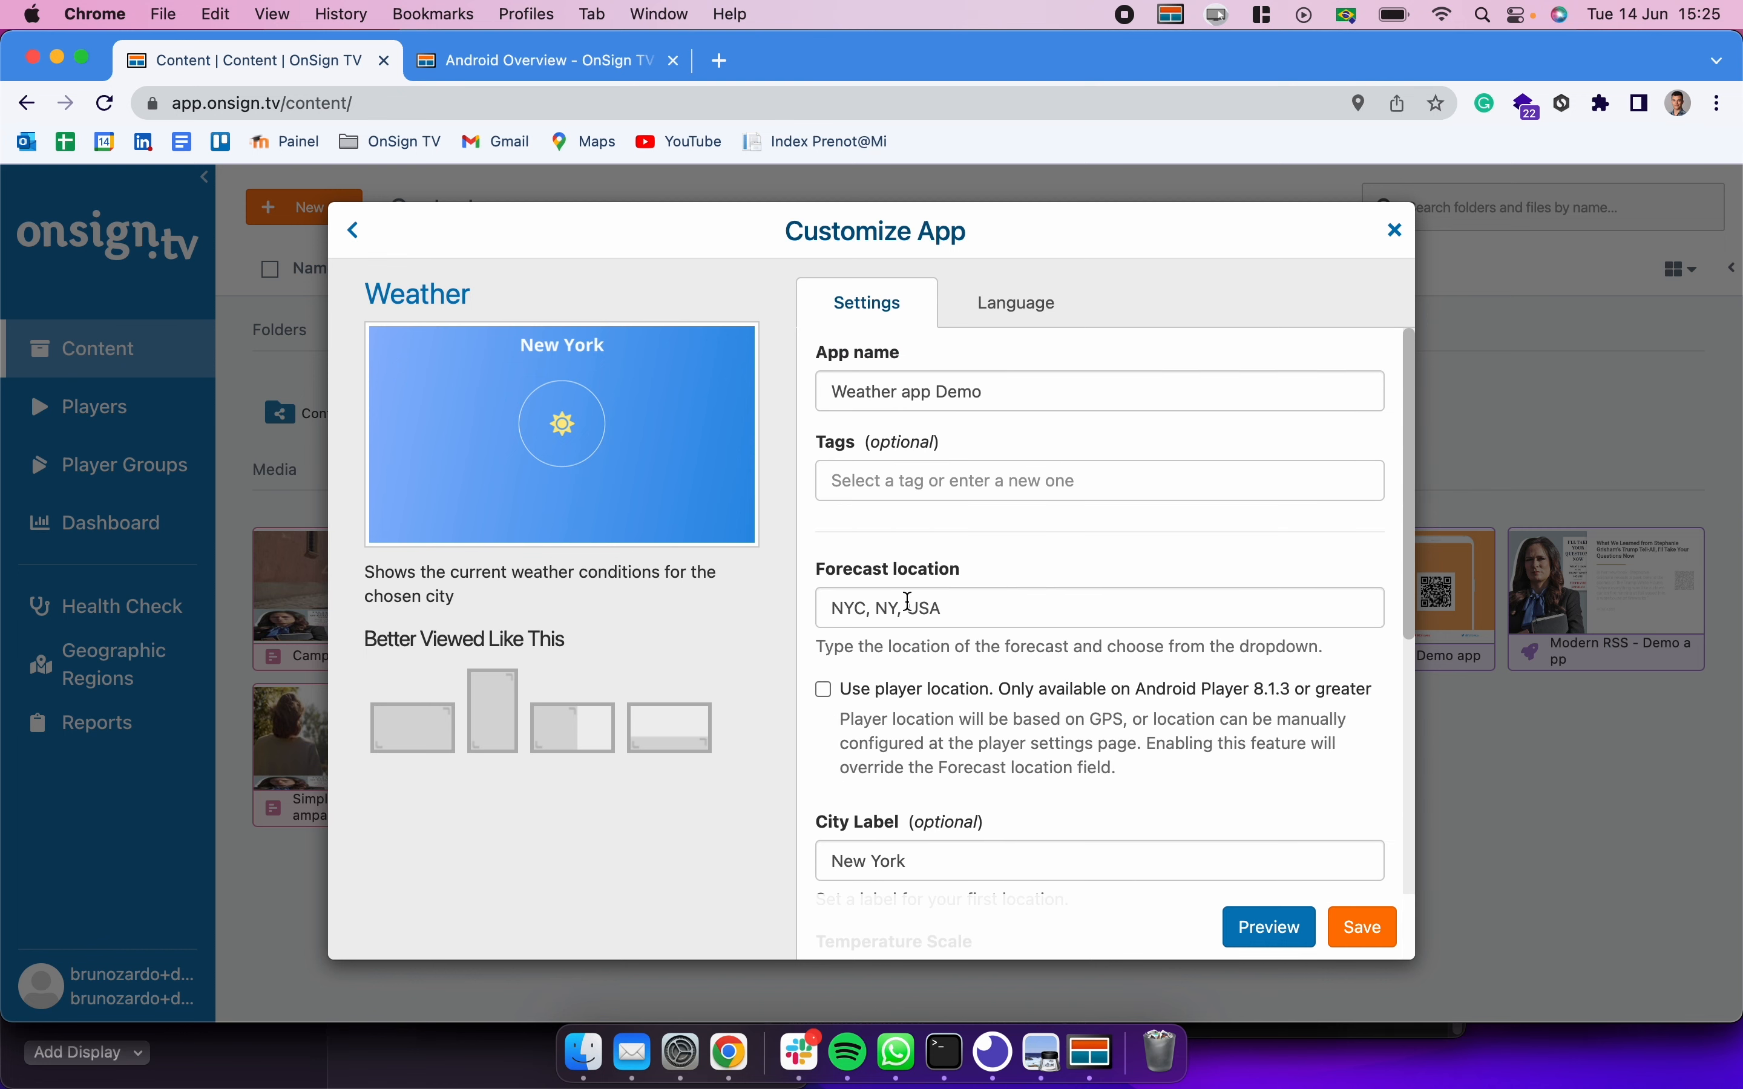
pyautogui.moveTo(679, 685)
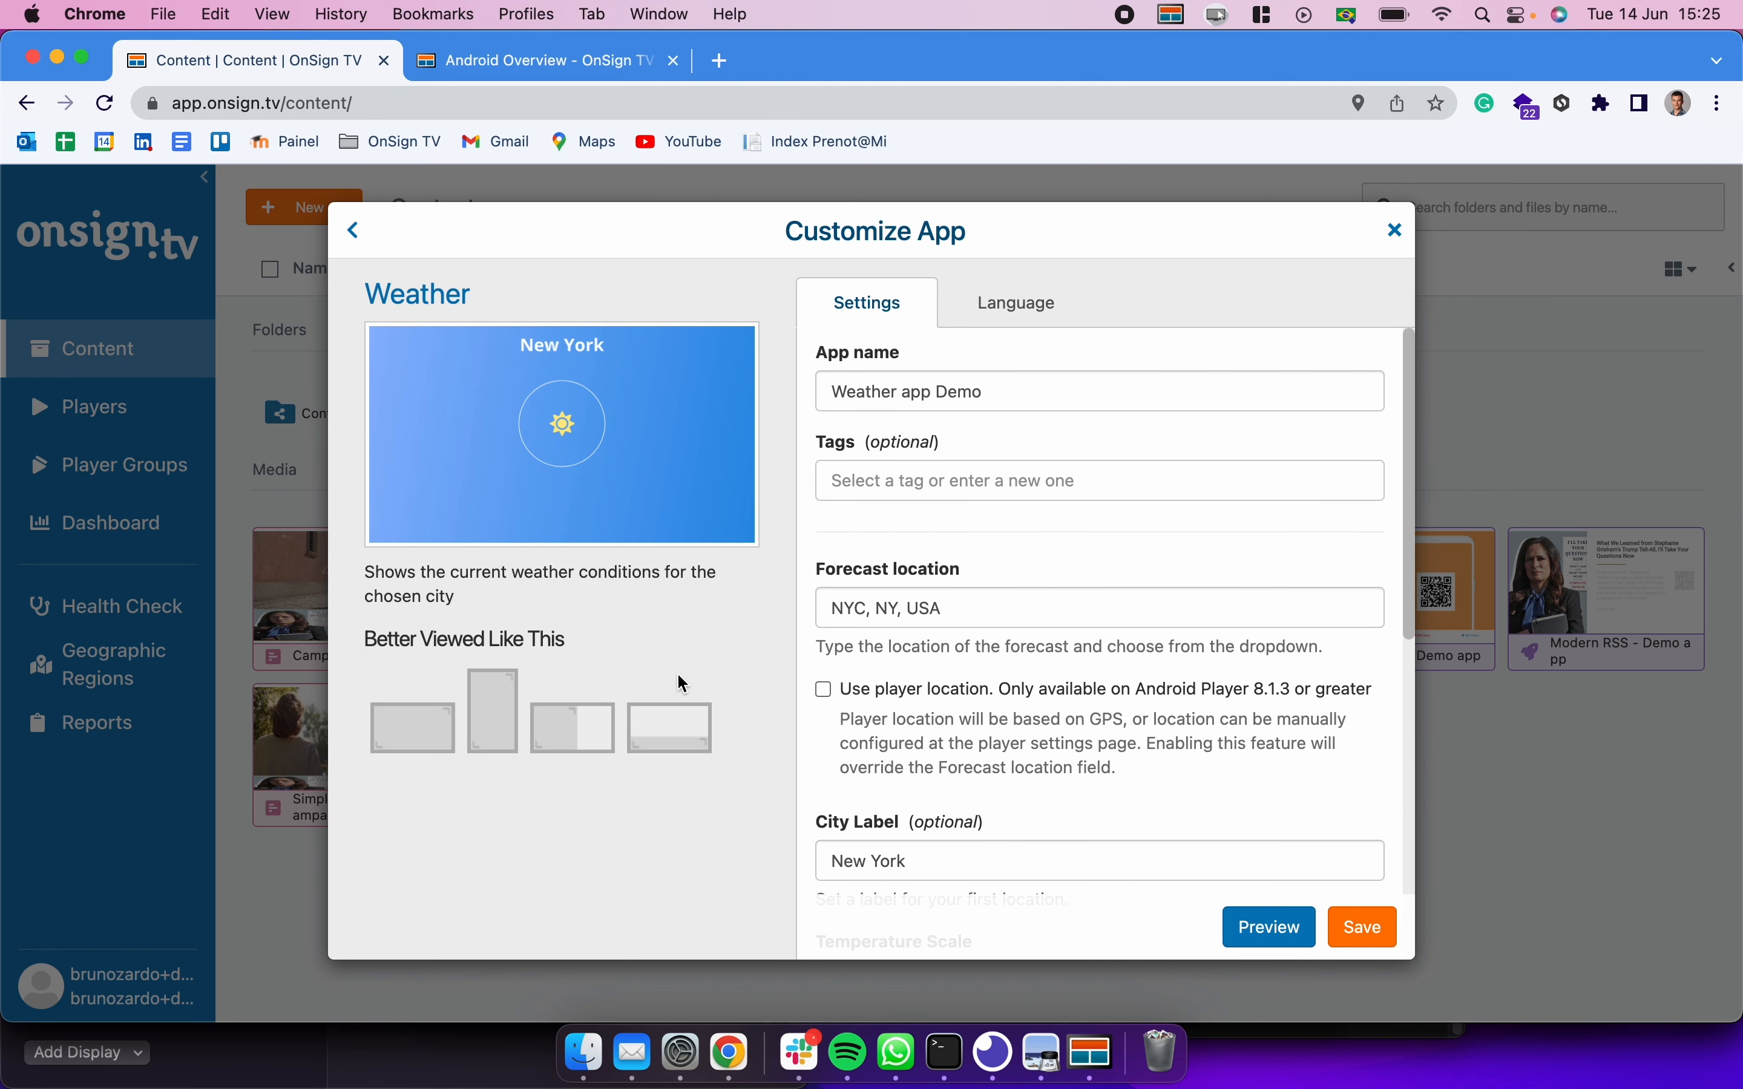
pyautogui.moveTo(1103, 761)
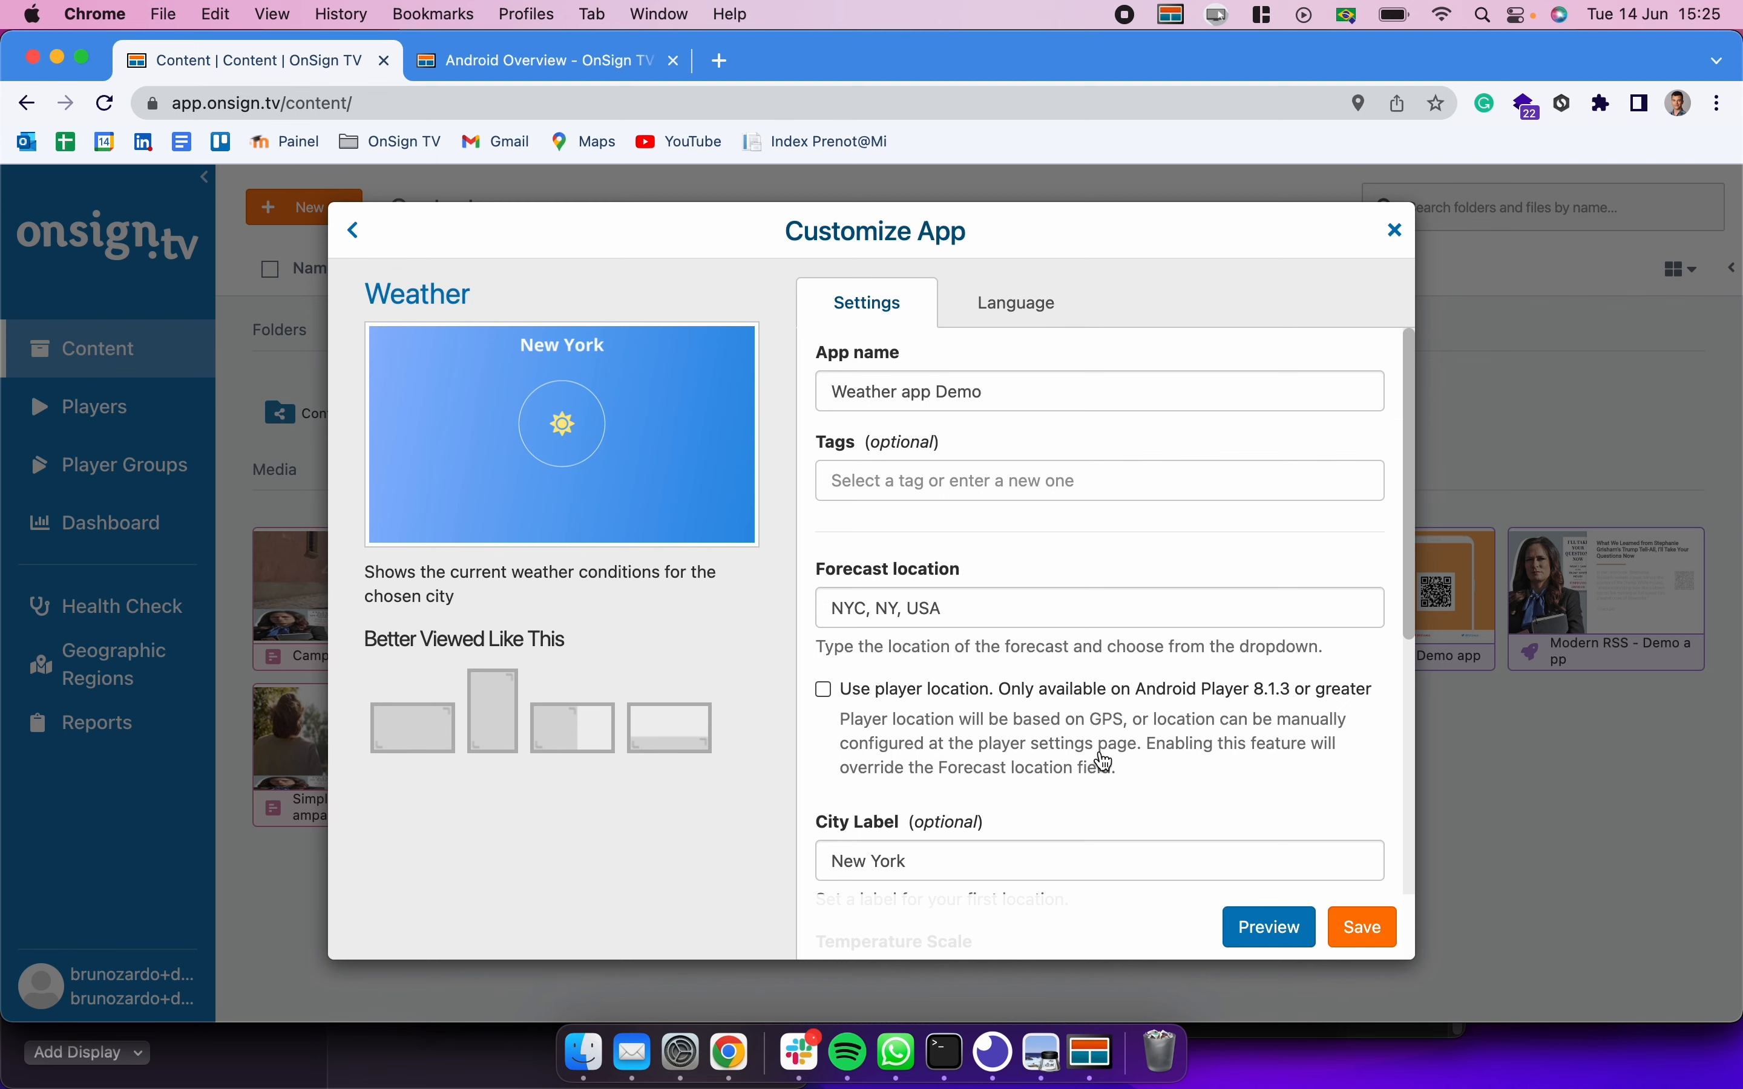
pyautogui.moveTo(1278, 951)
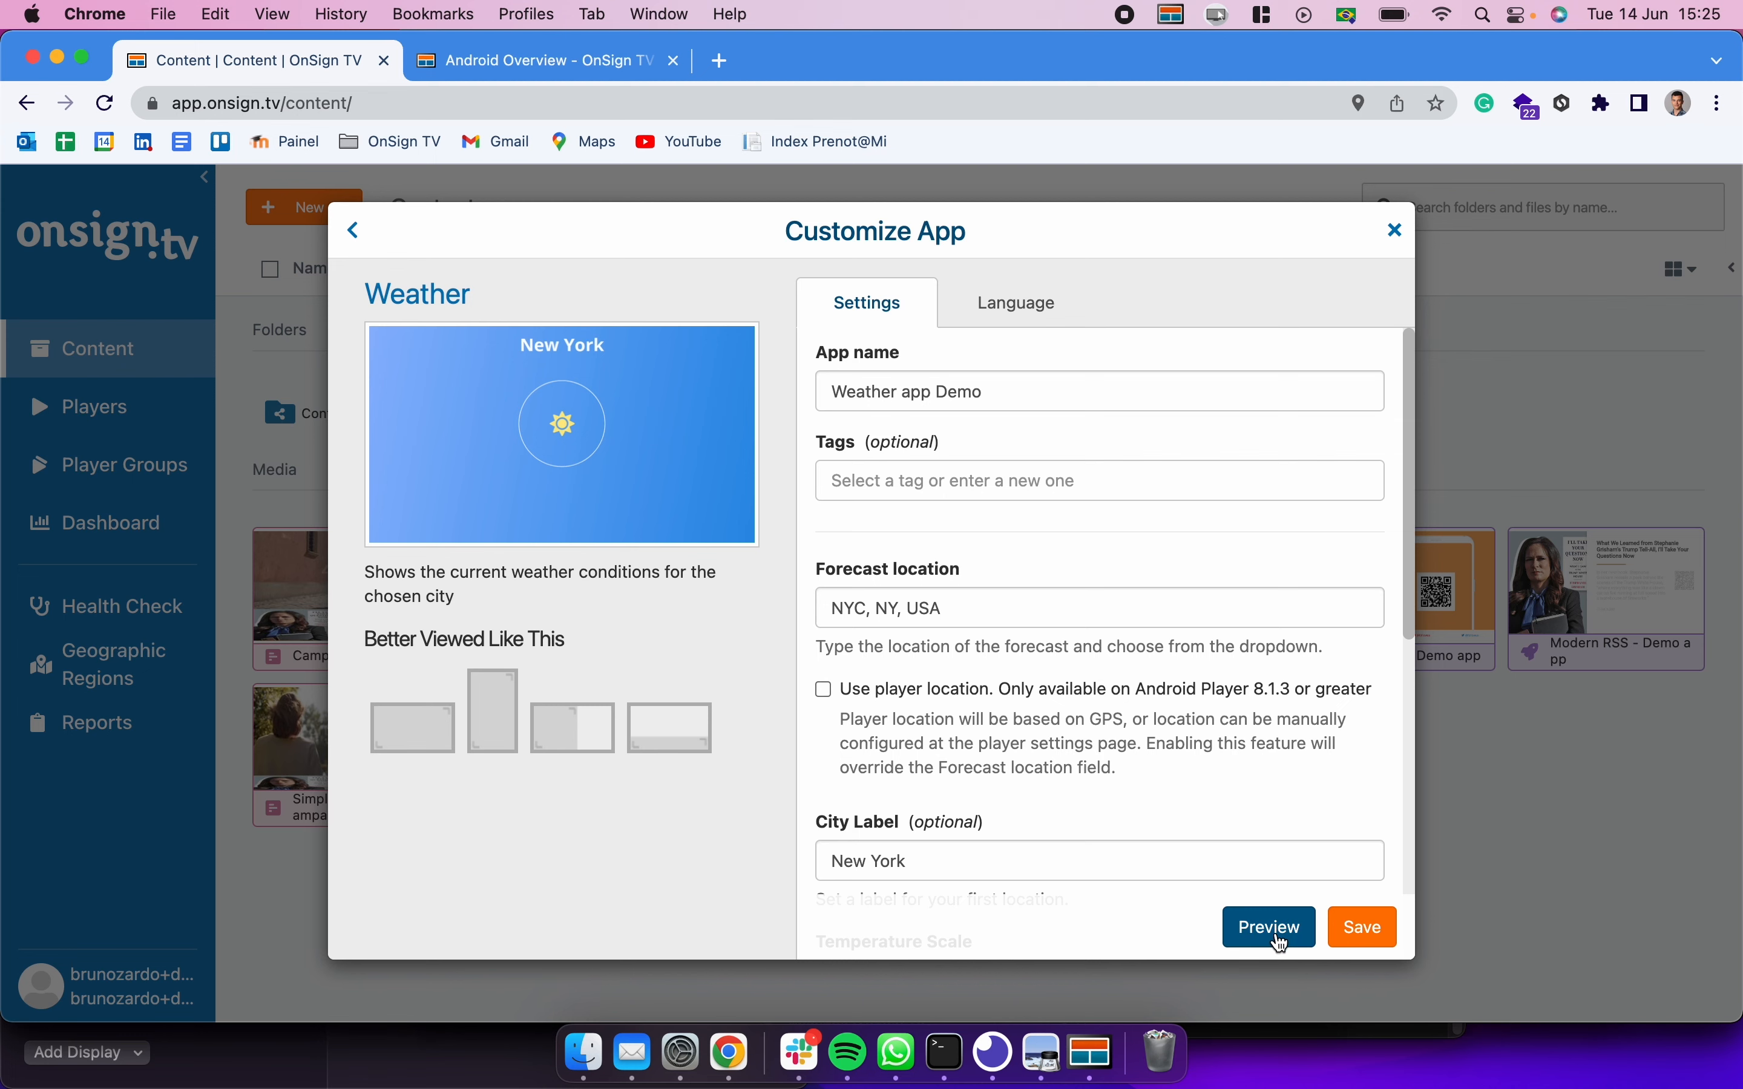
pyautogui.click(1269, 927)
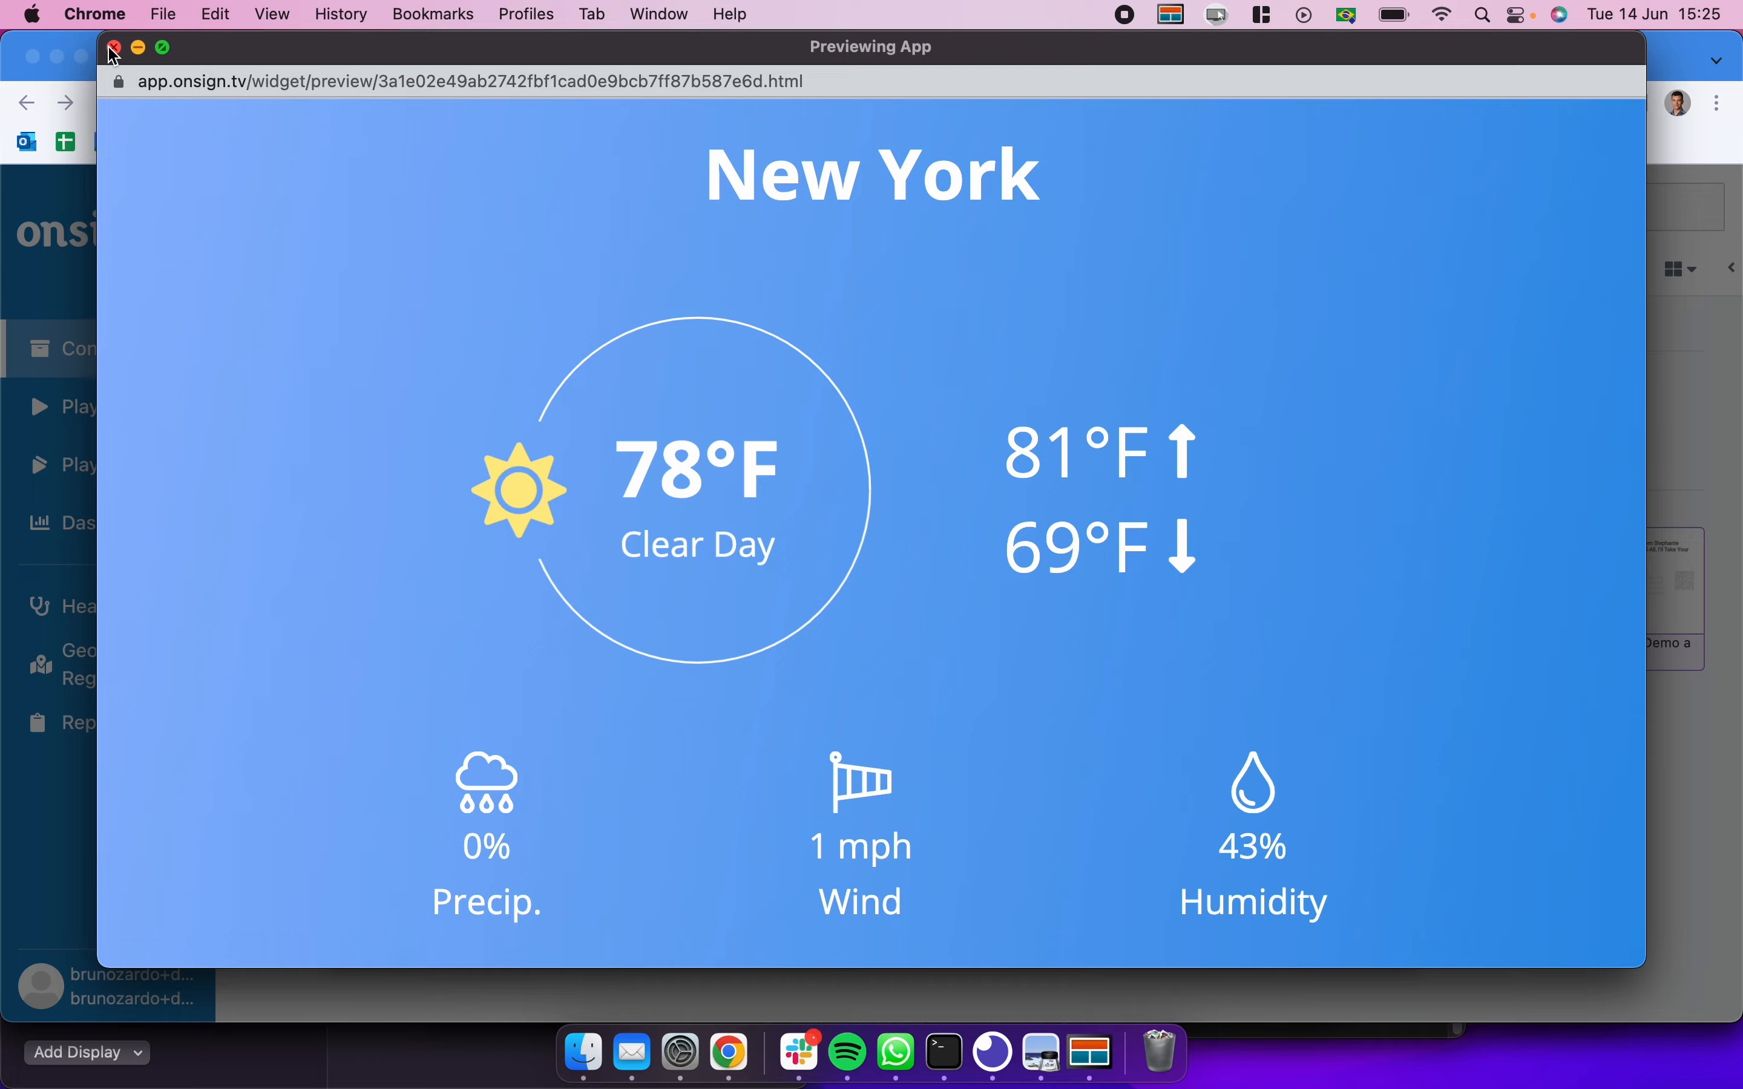
pyautogui.click(115, 47)
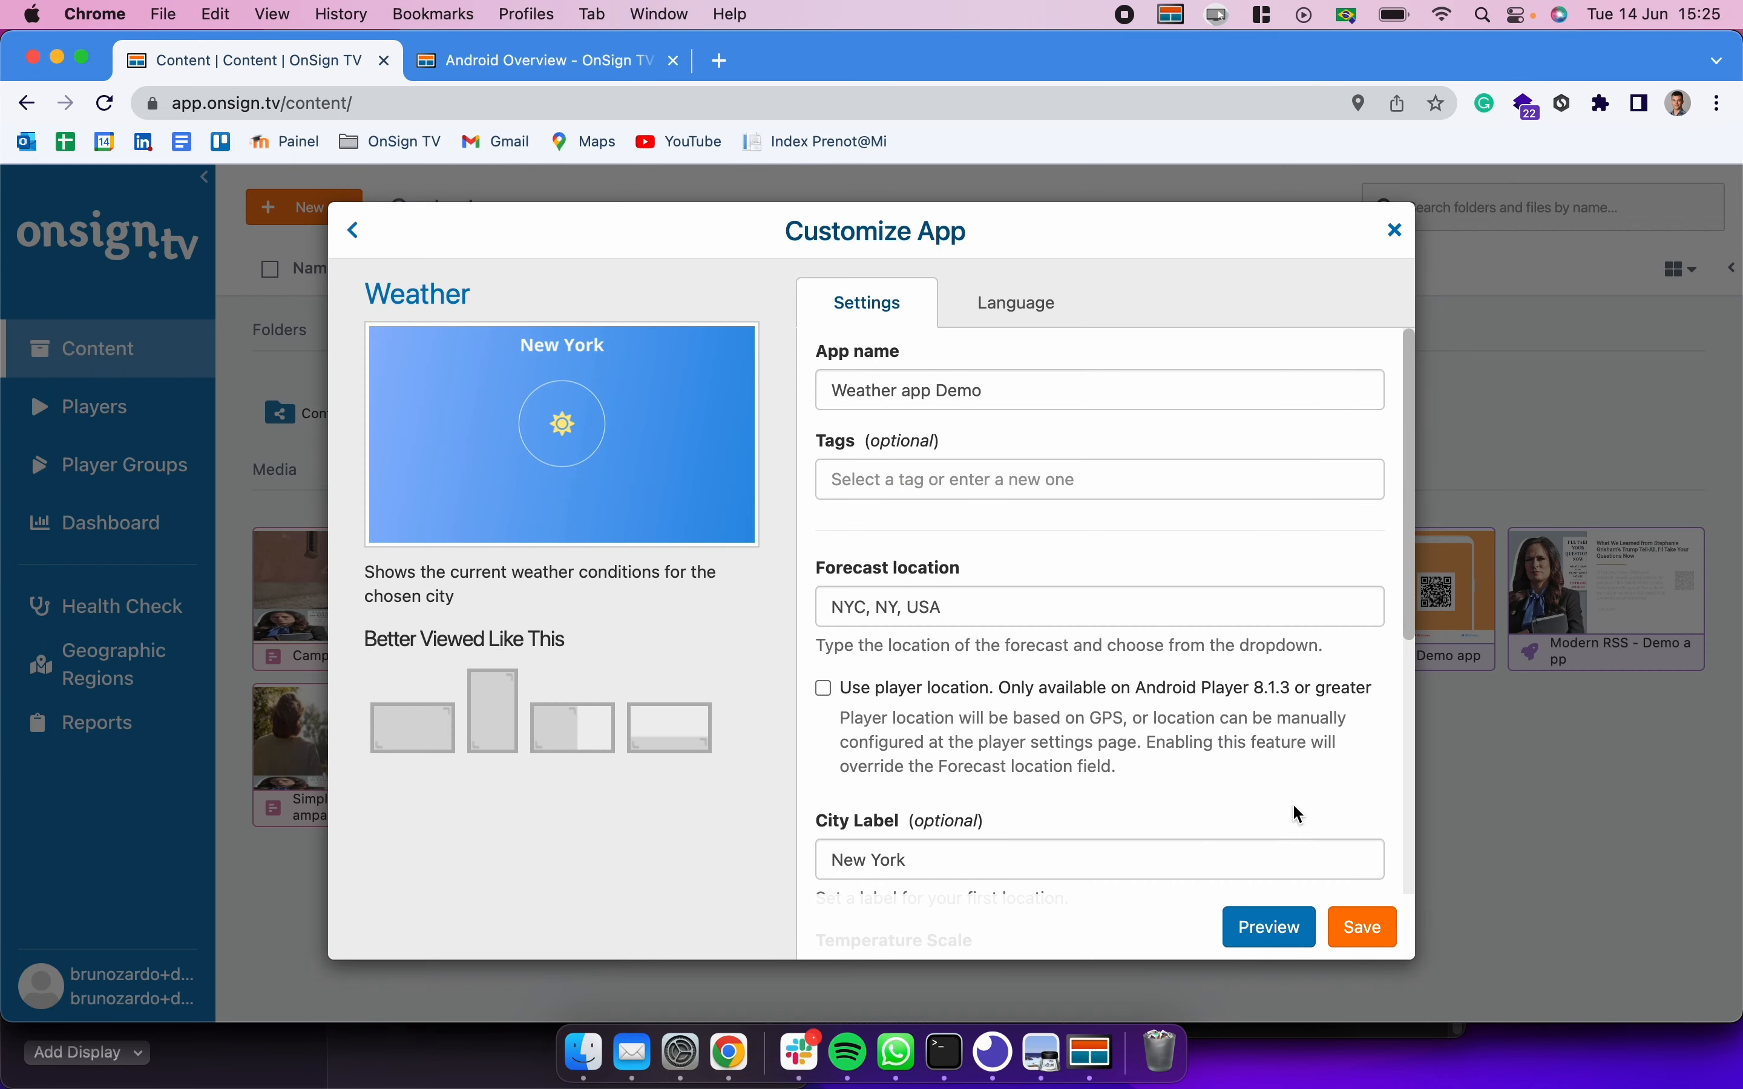
# Step: Save the customized app so 'Weather app Demo' lands in the Content library
pyautogui.scroll(-3)
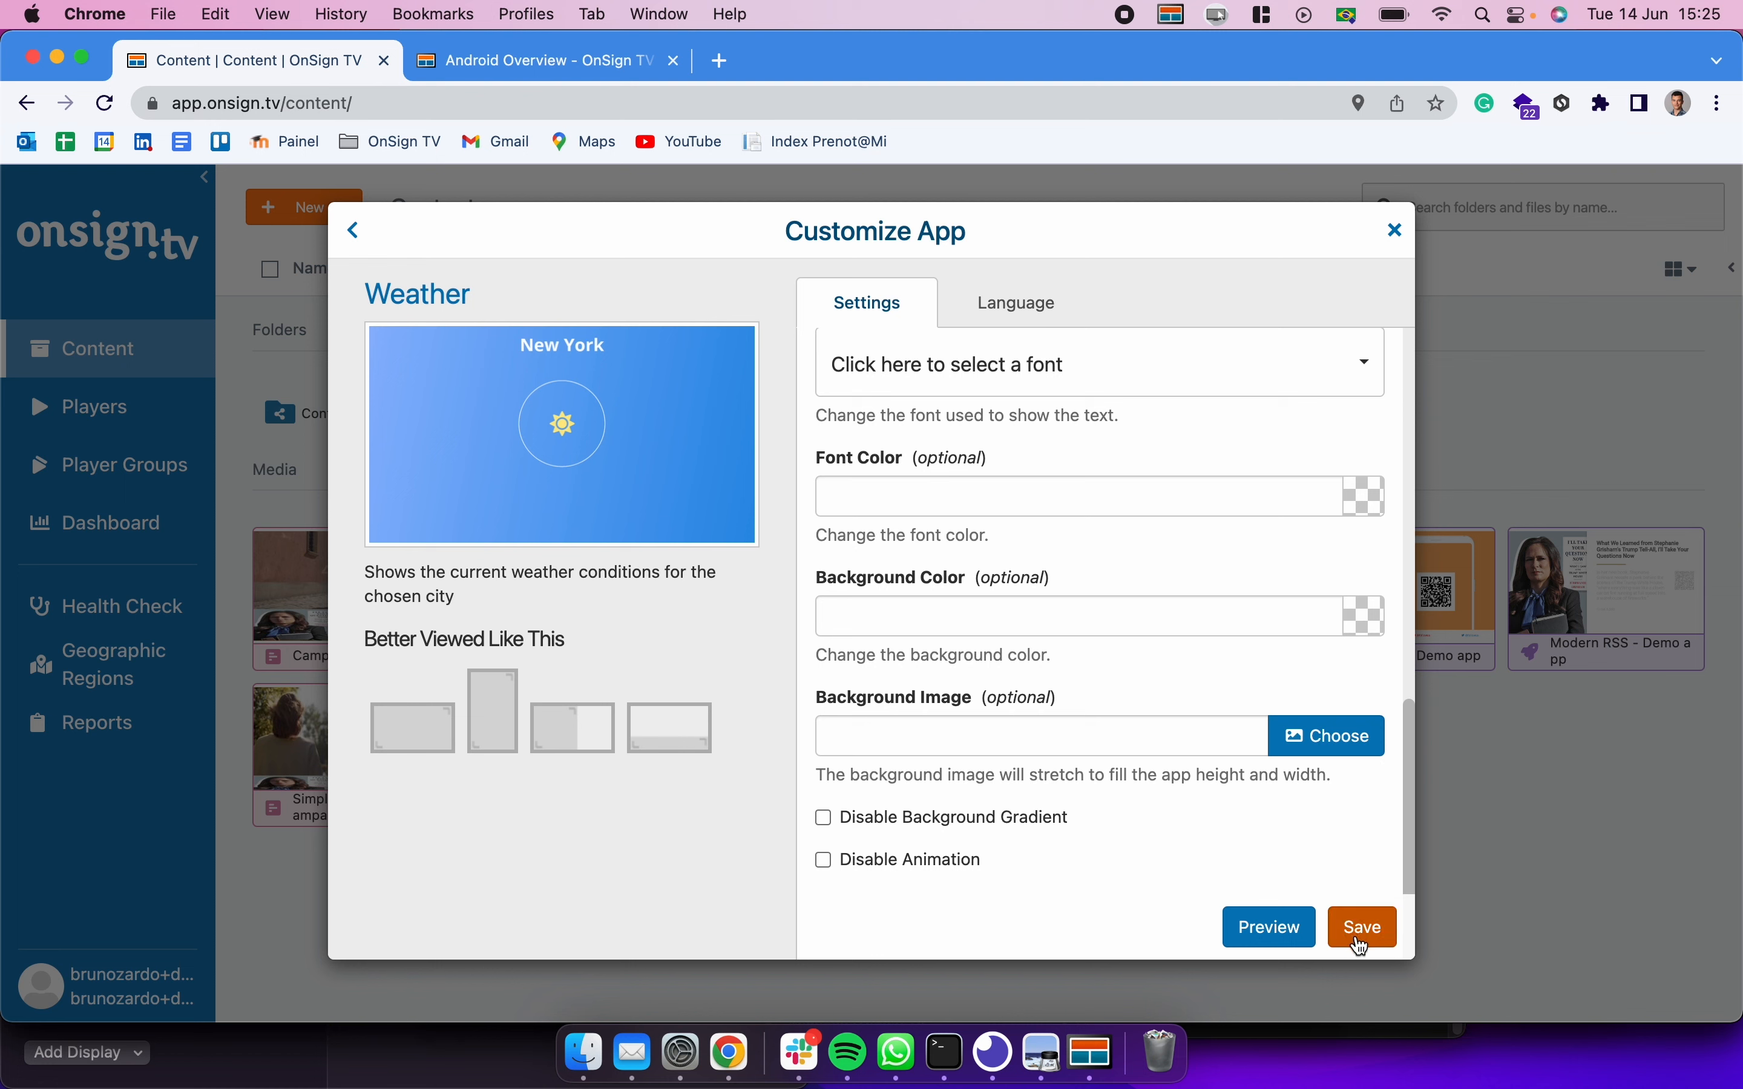
pyautogui.click(1362, 927)
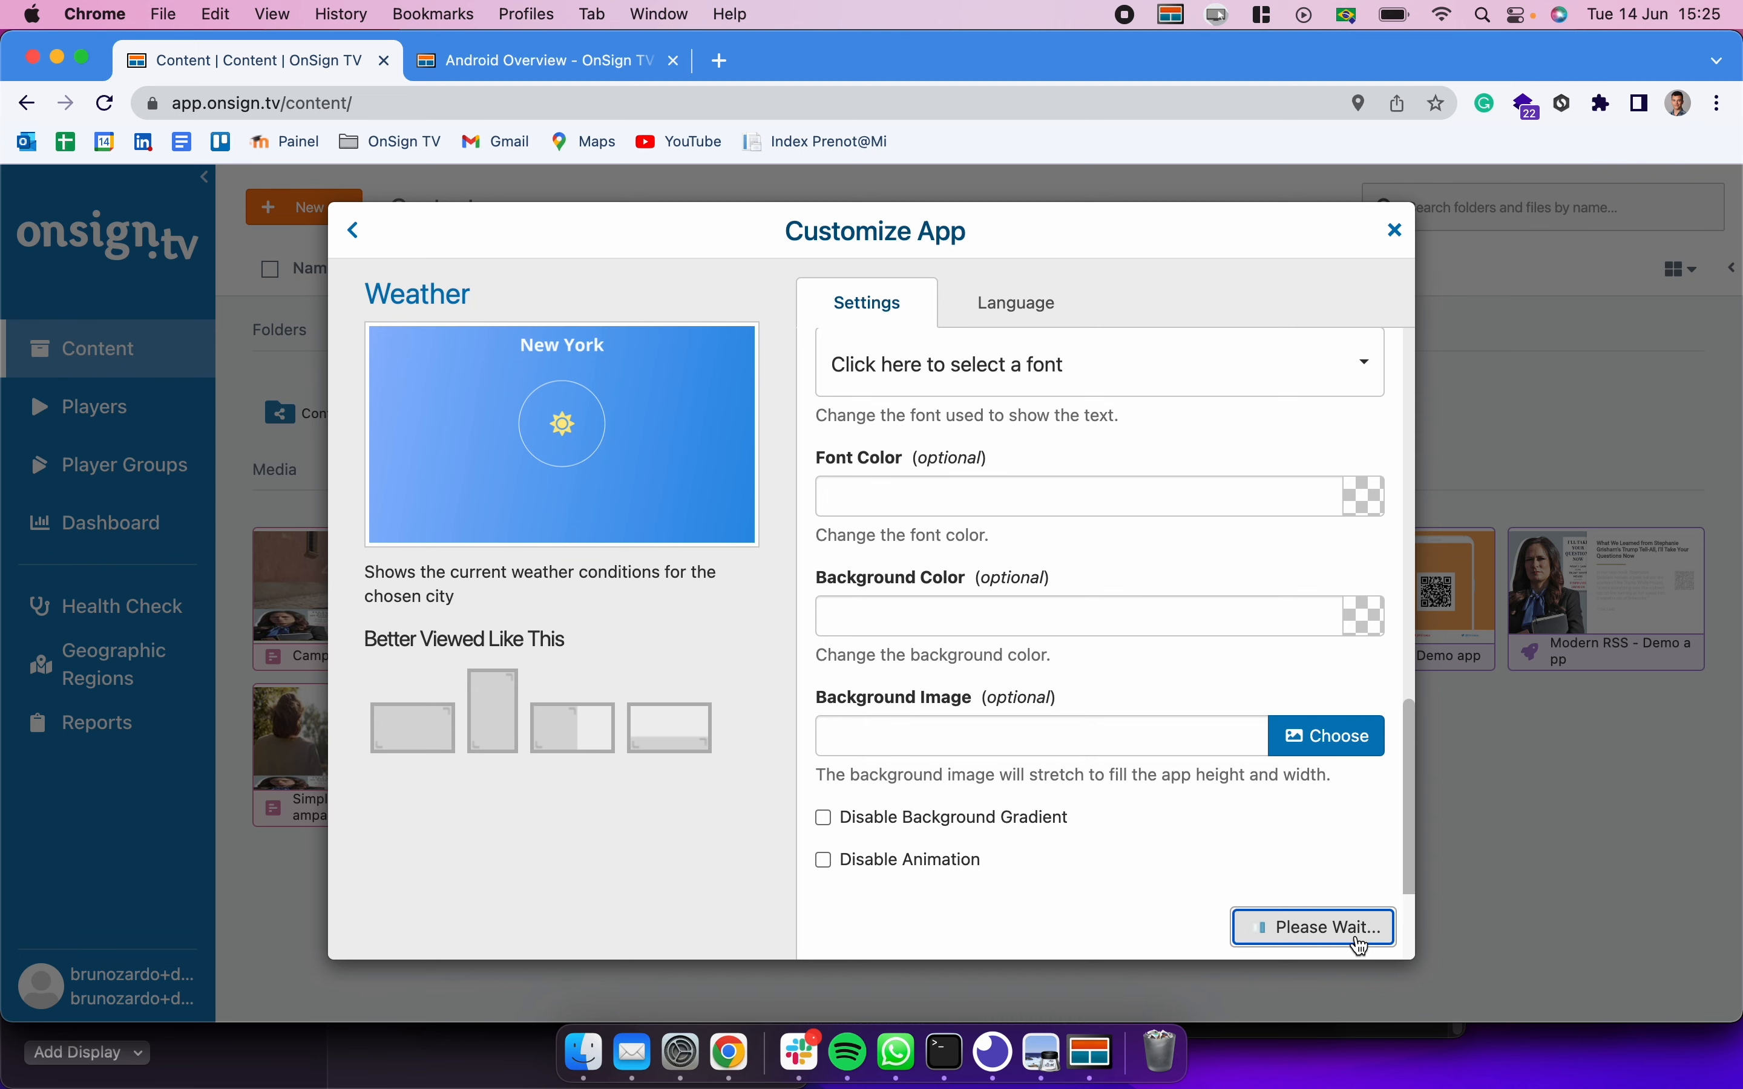
pyautogui.click(1314, 927)
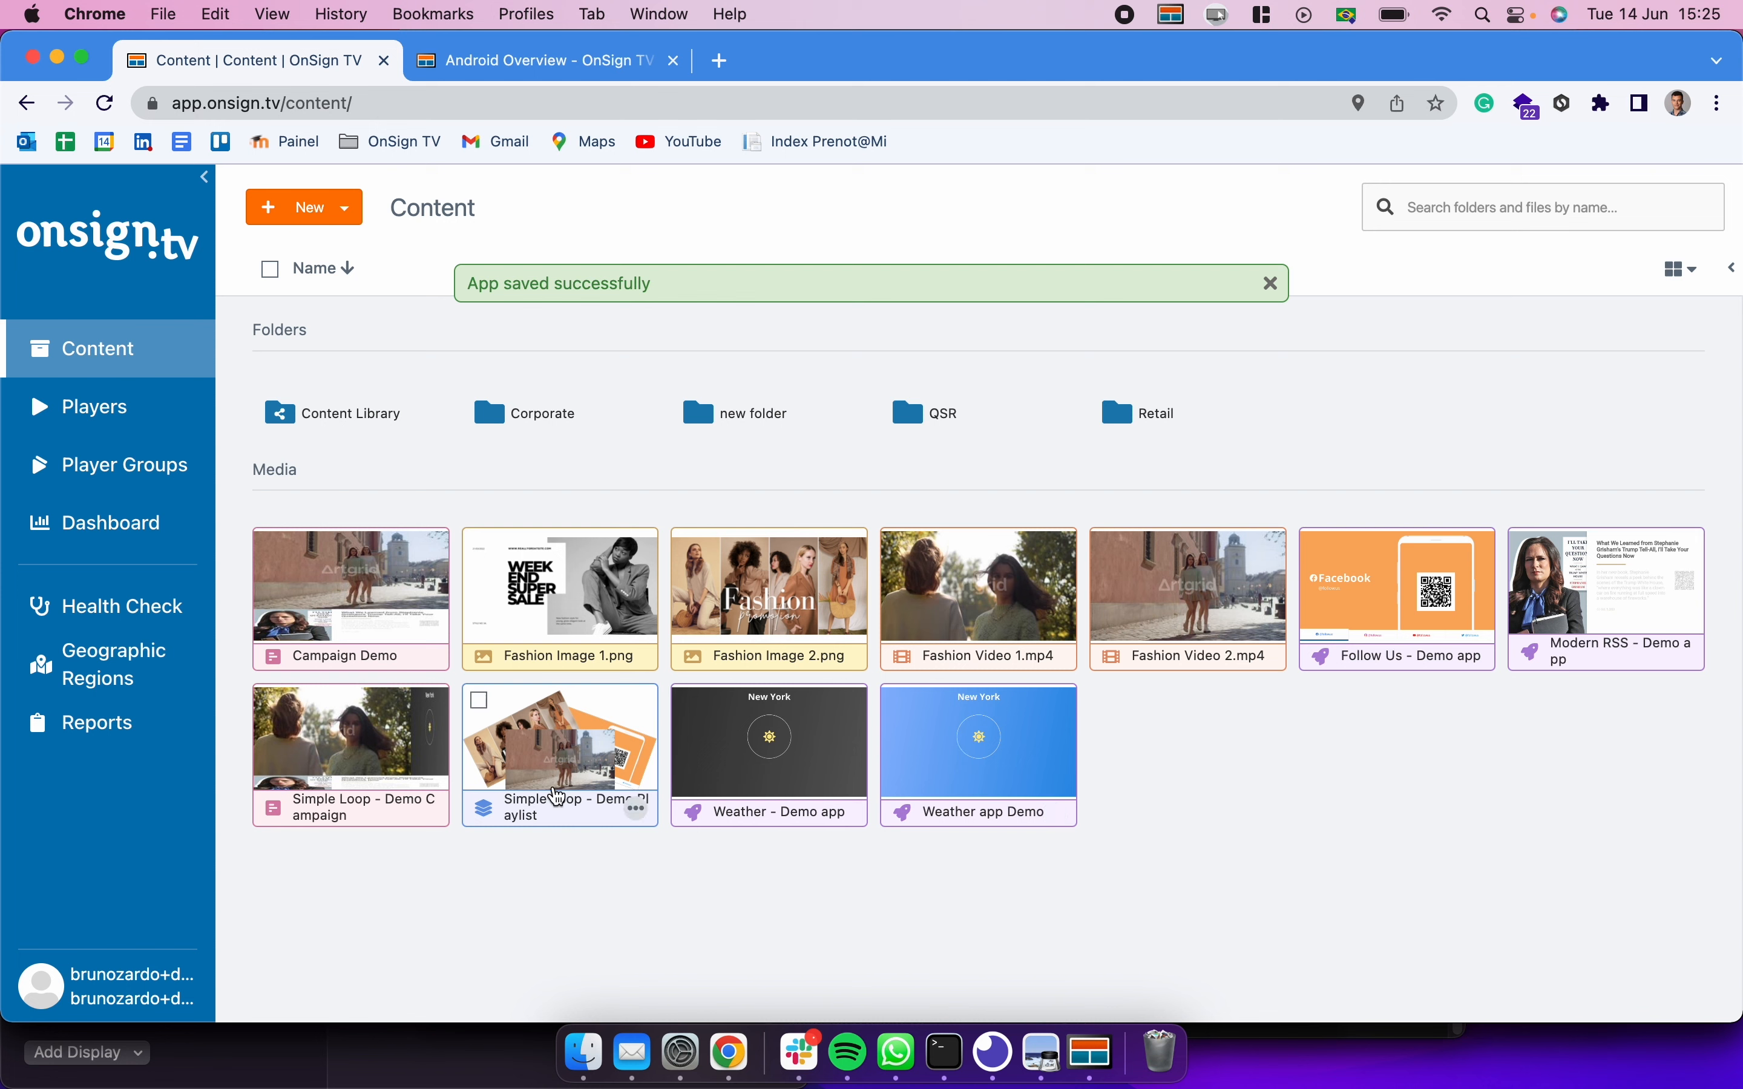
pyautogui.moveTo(983, 761)
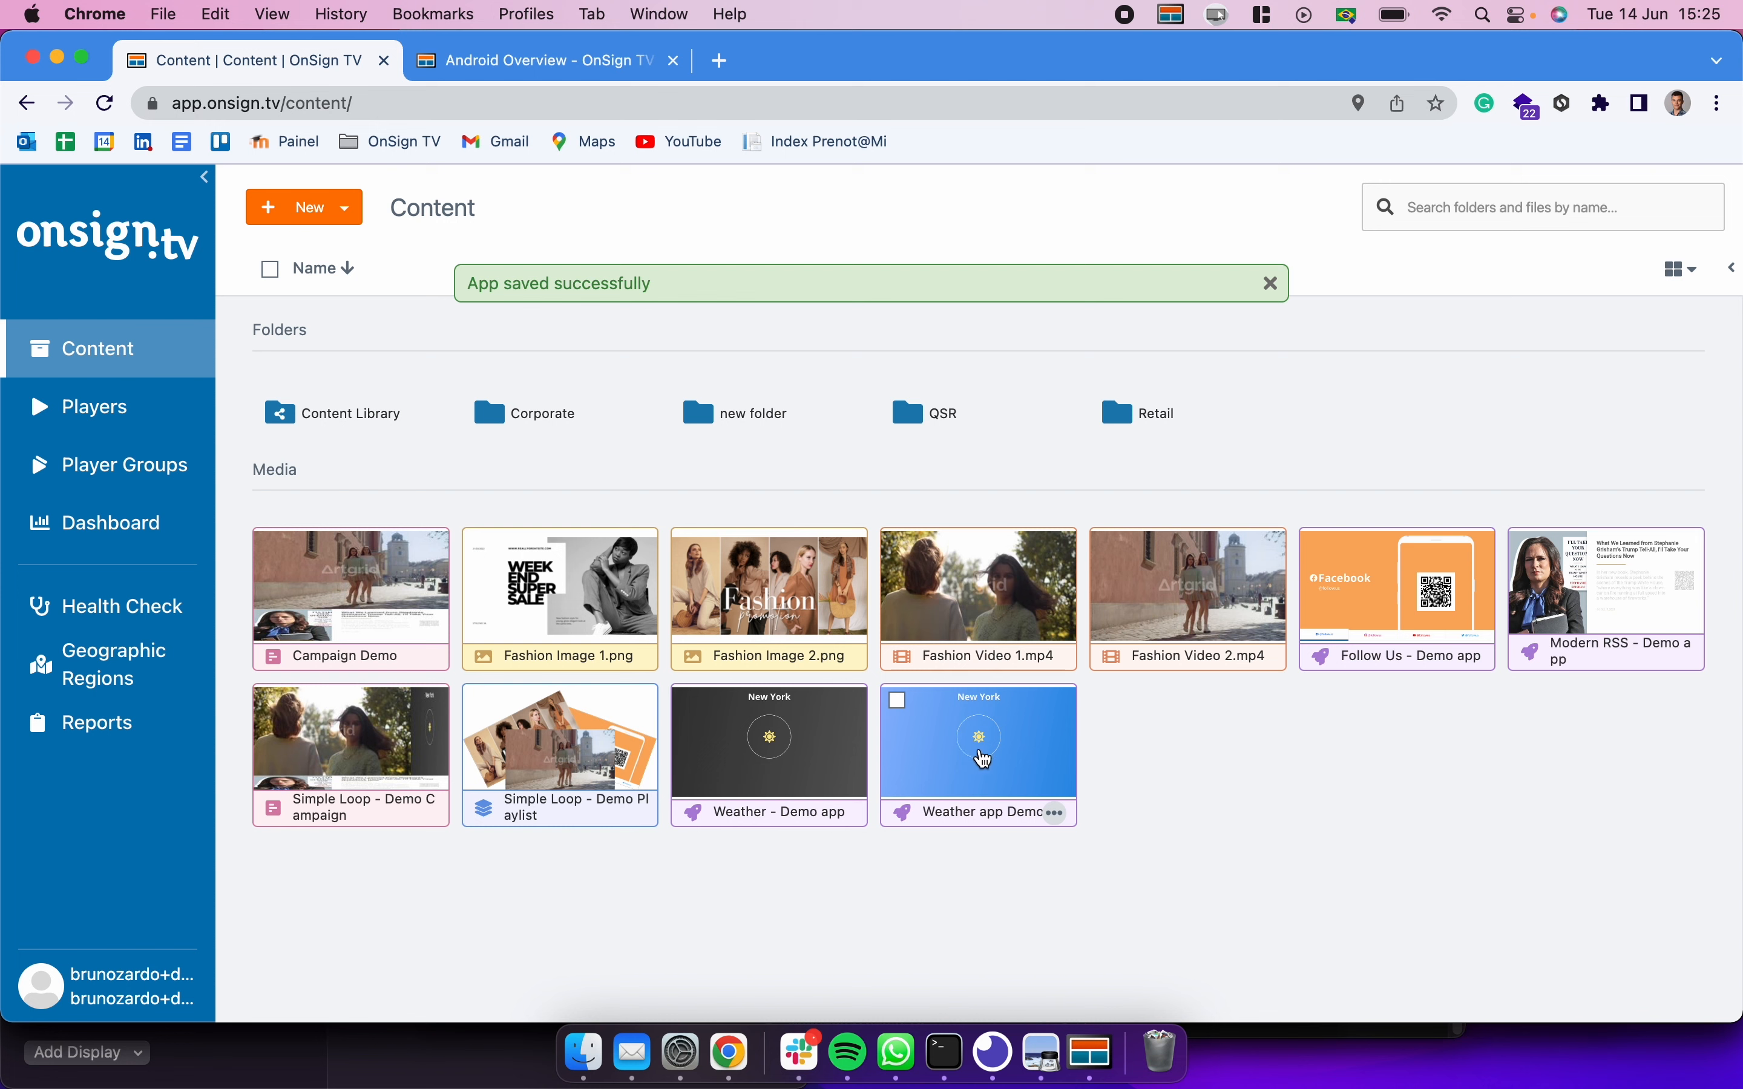
pyautogui.click(897, 699)
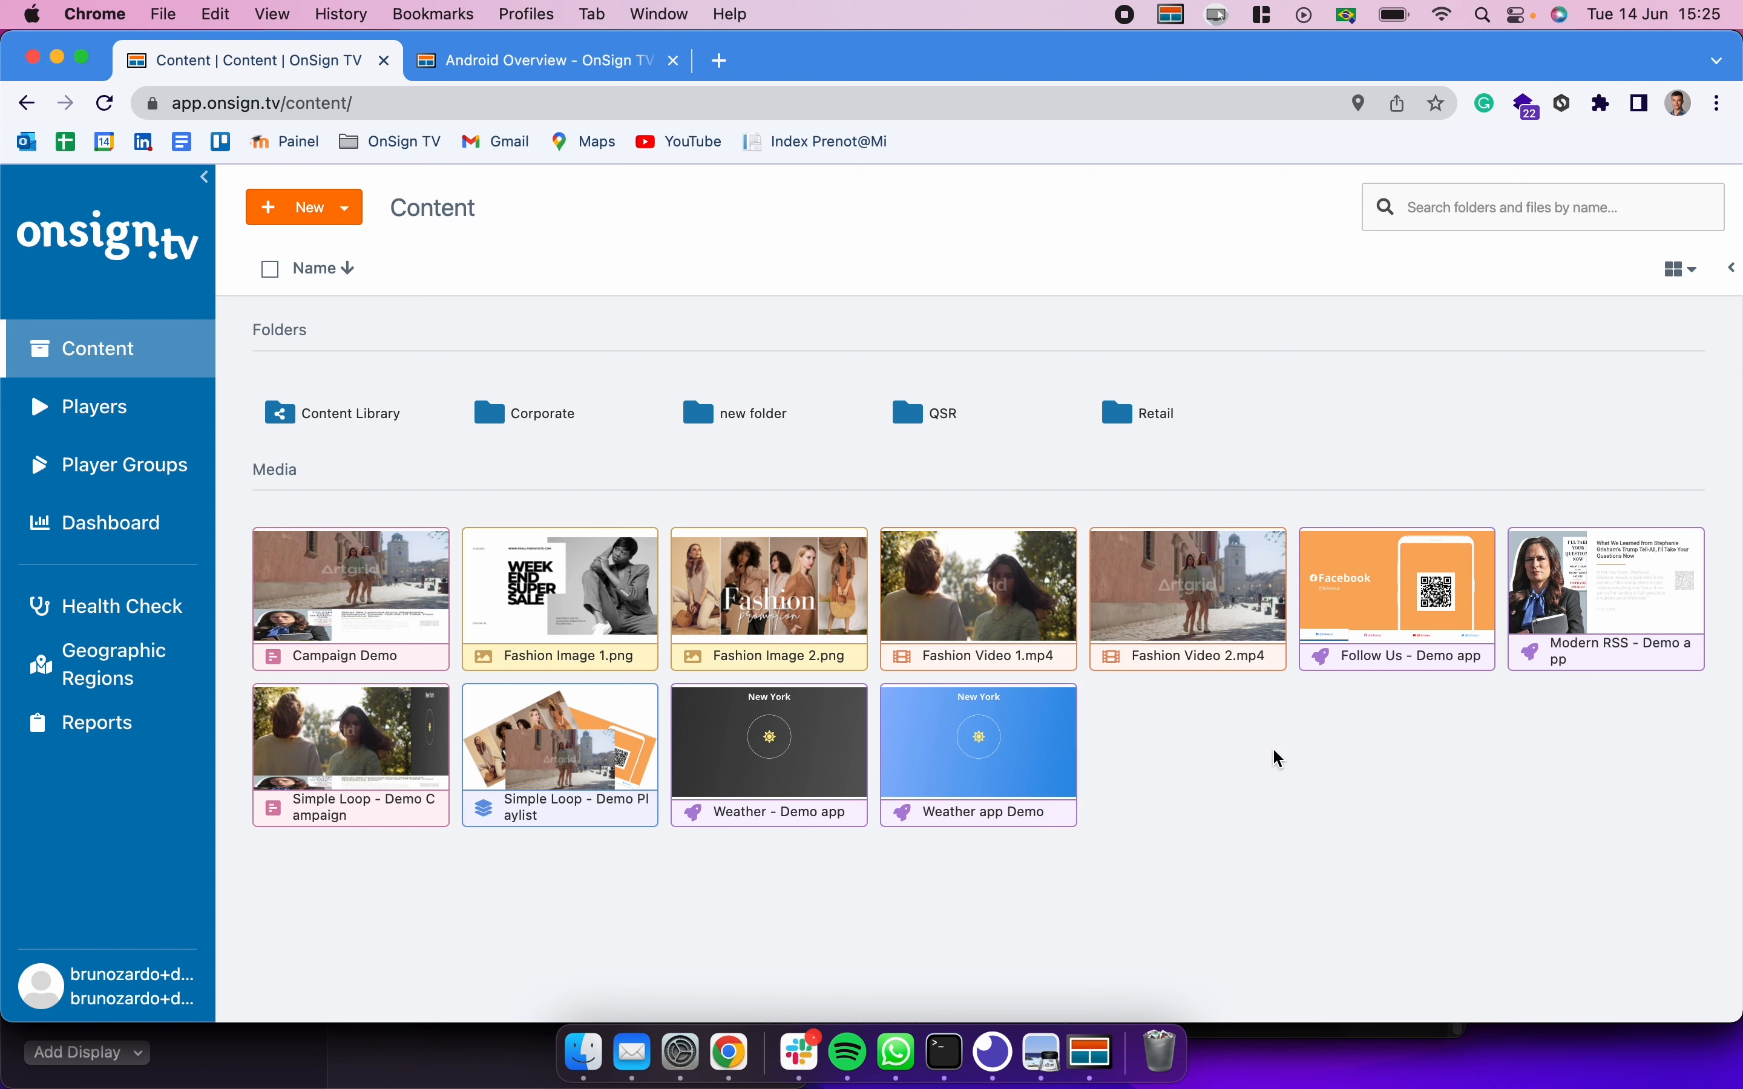
pyautogui.moveTo(1230, 731)
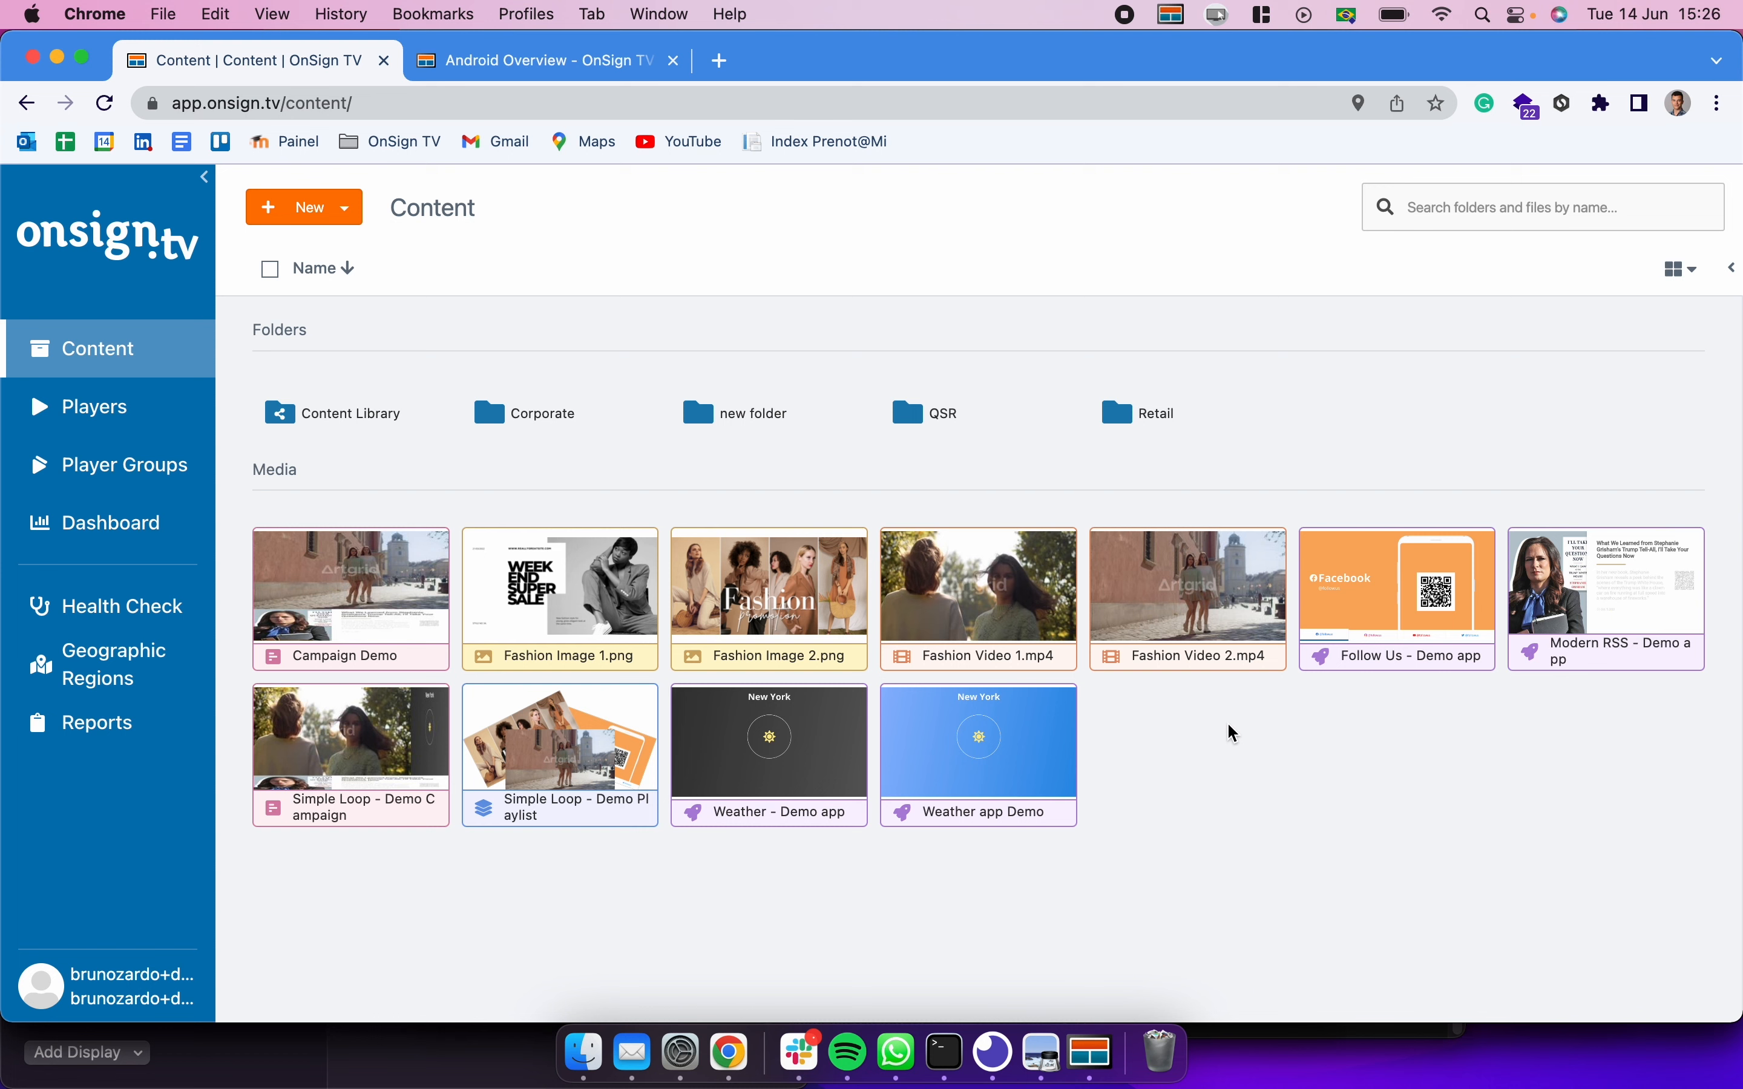